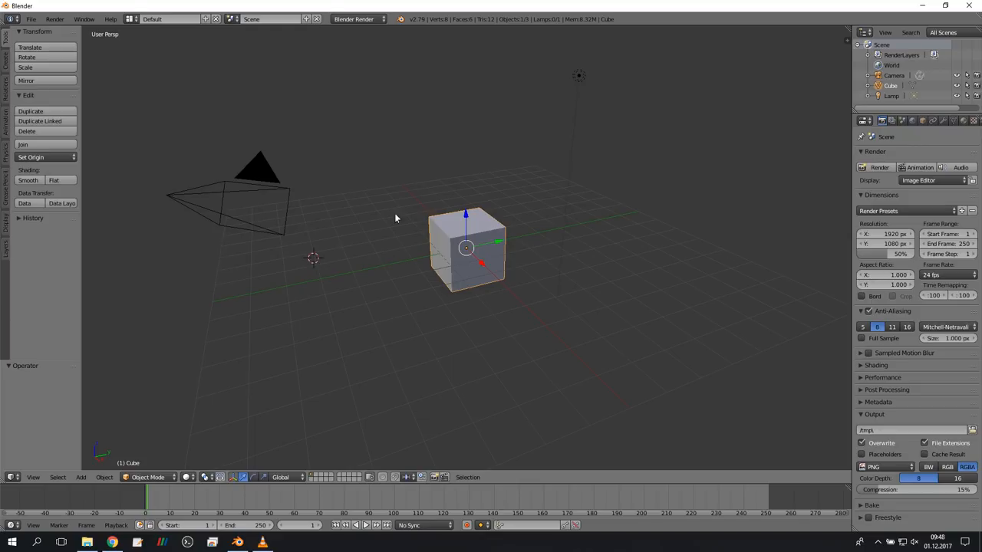
{"action": "mouse_move", "coordinate": [698, 168]}
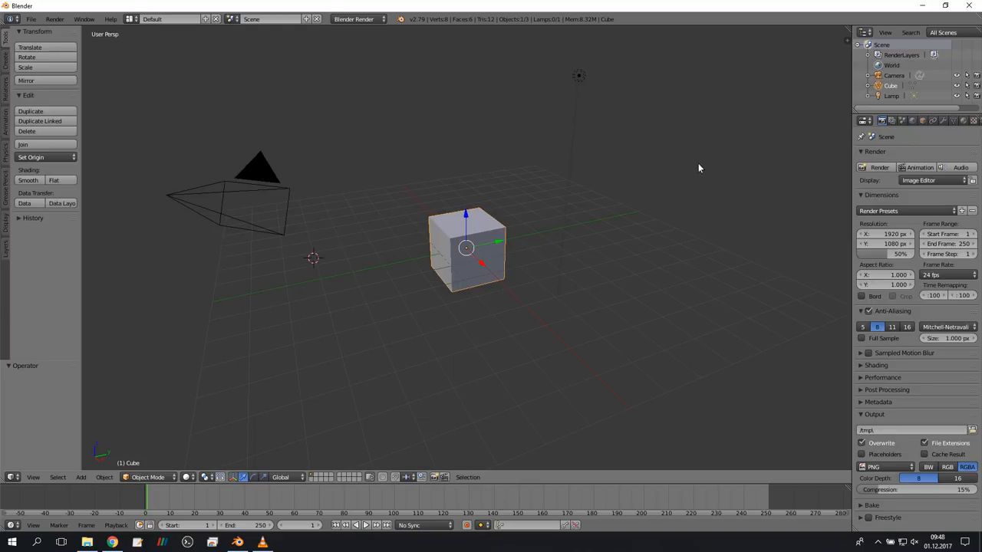
Delete the default Camera and Lamp from the Outliner, leaving only the cube.
{"action": "left_click", "coordinate": [893, 75]}
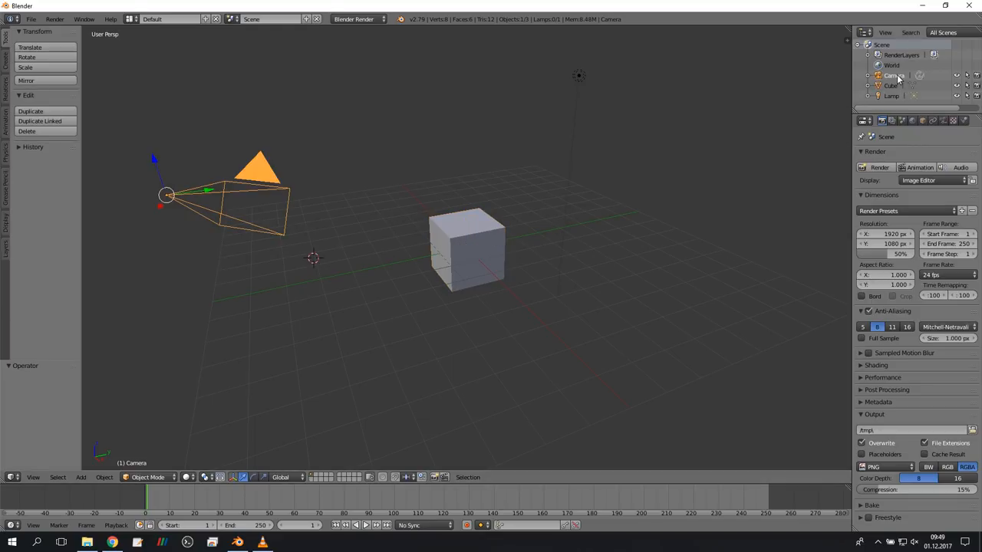
{"action": "right_click", "coordinate": [894, 75]}
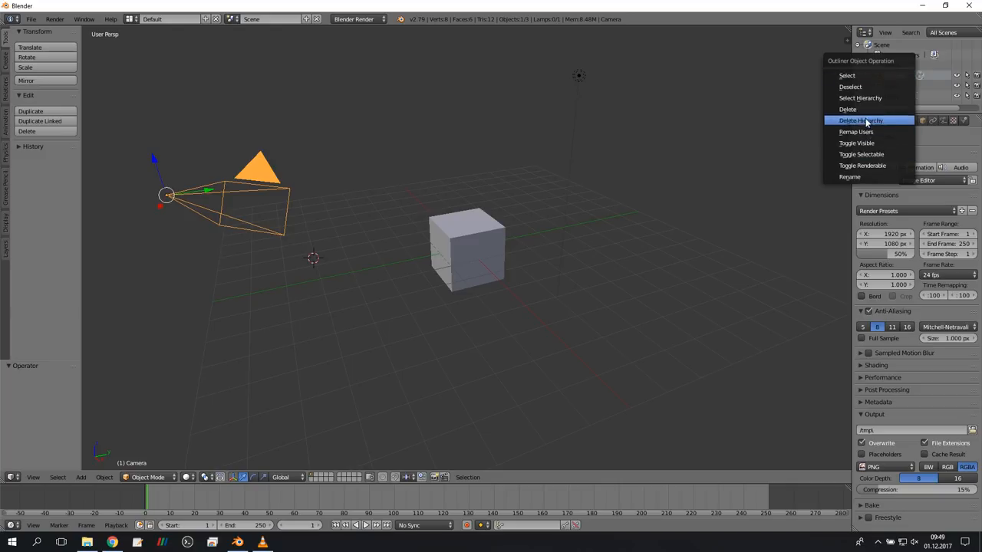
{"action": "left_click", "coordinate": [861, 121]}
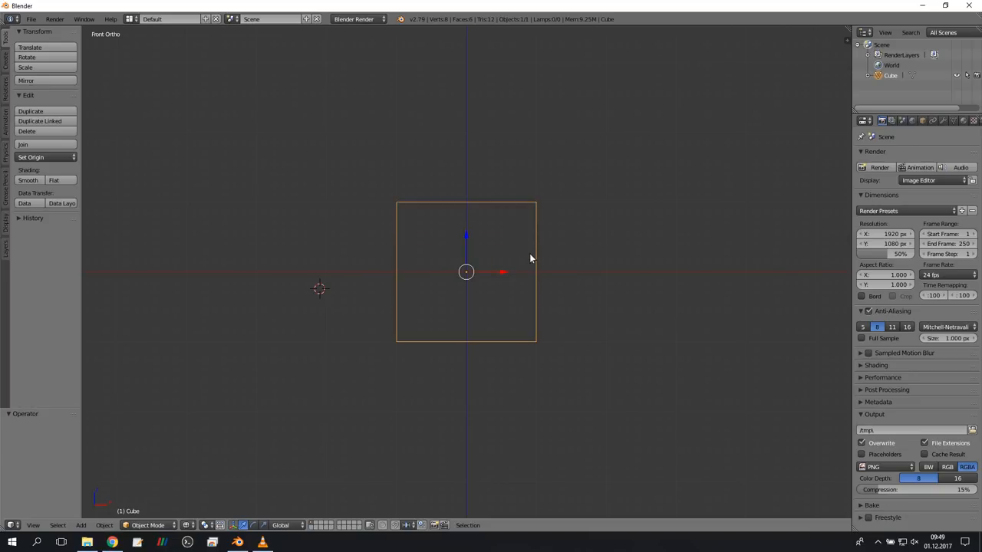
Add a Suzanne monkey mesh, place it at location 0,0,0 and scale it to 0.100.
{"action": "left_click", "coordinate": [81, 525]}
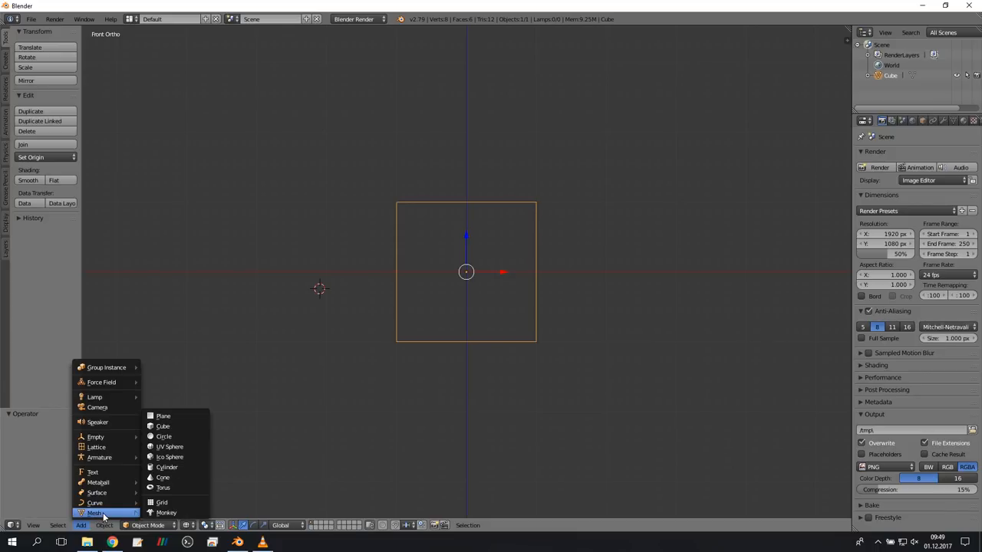
{"action": "mouse_move", "coordinate": [167, 513]}
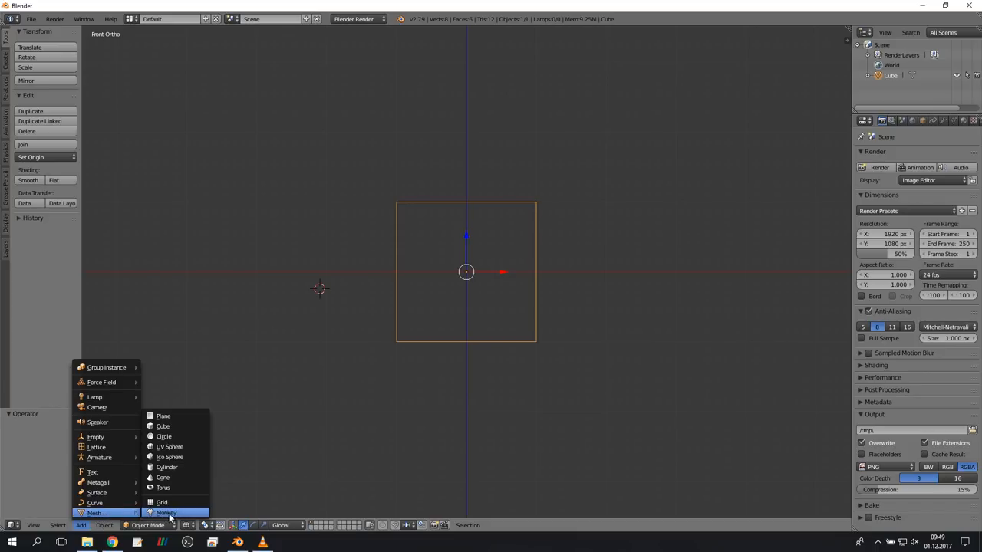
{"action": "mouse_move", "coordinate": [166, 512]}
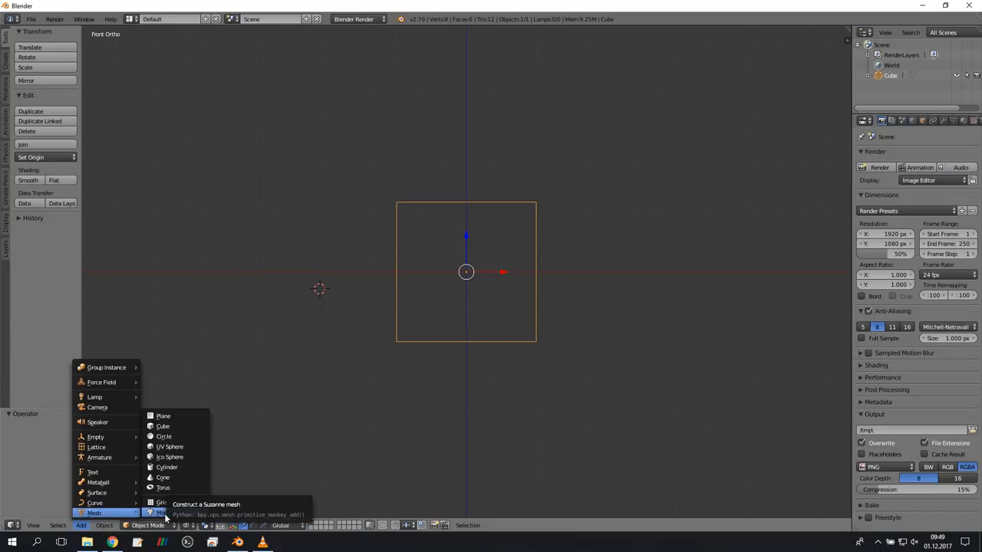
{"action": "left_click", "coordinate": [163, 512]}
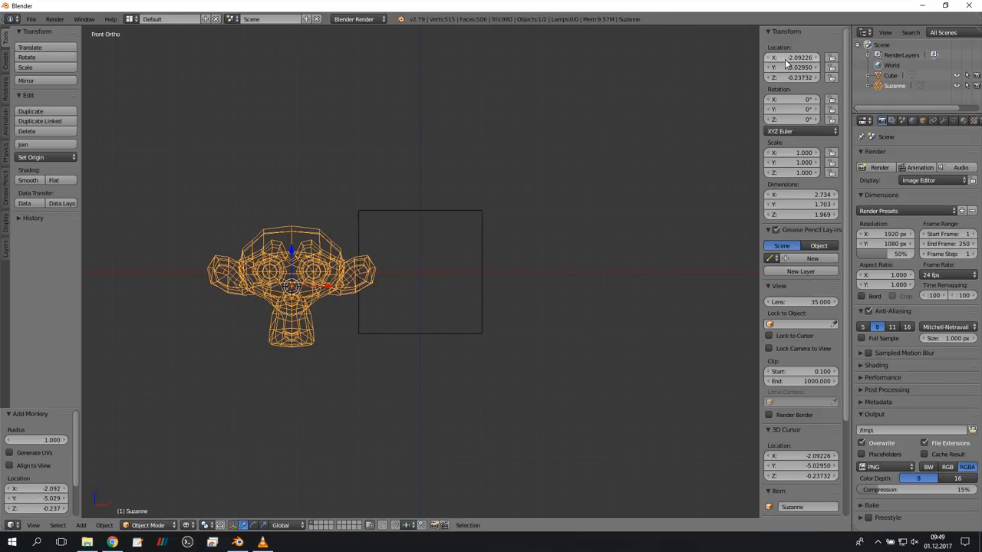
{"action": "left_click", "coordinate": [798, 57]}
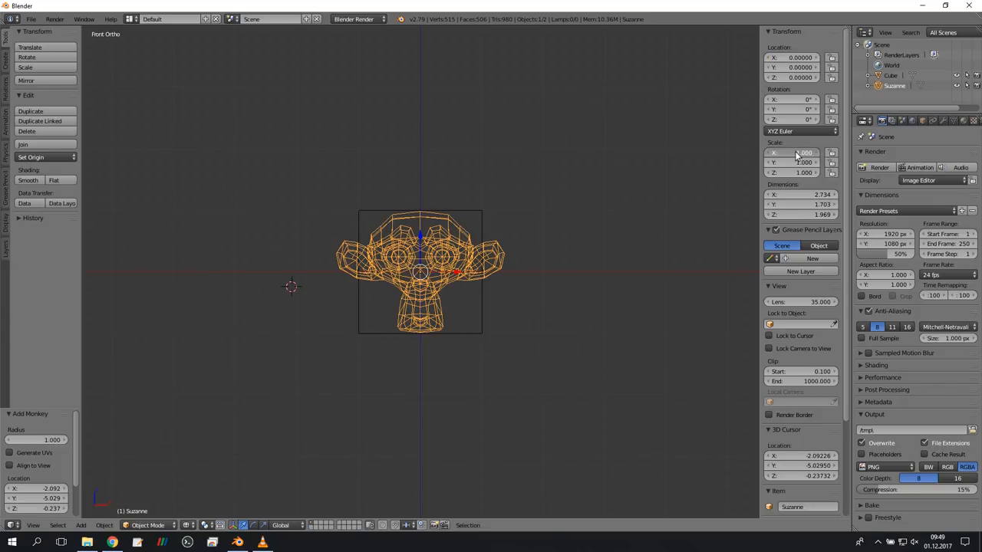
{"action": "left_click", "coordinate": [798, 152]}
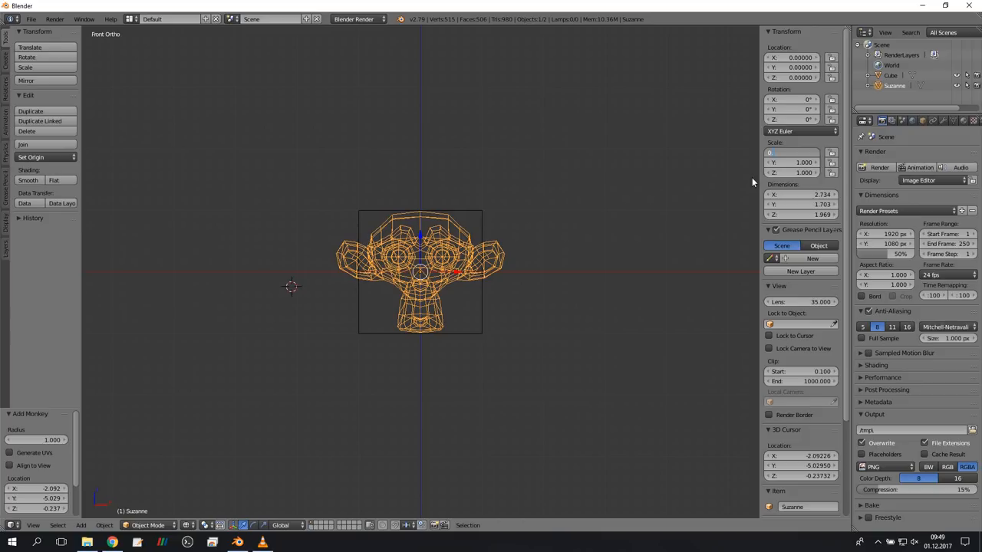
{"action": "type", "text": "0.100"}
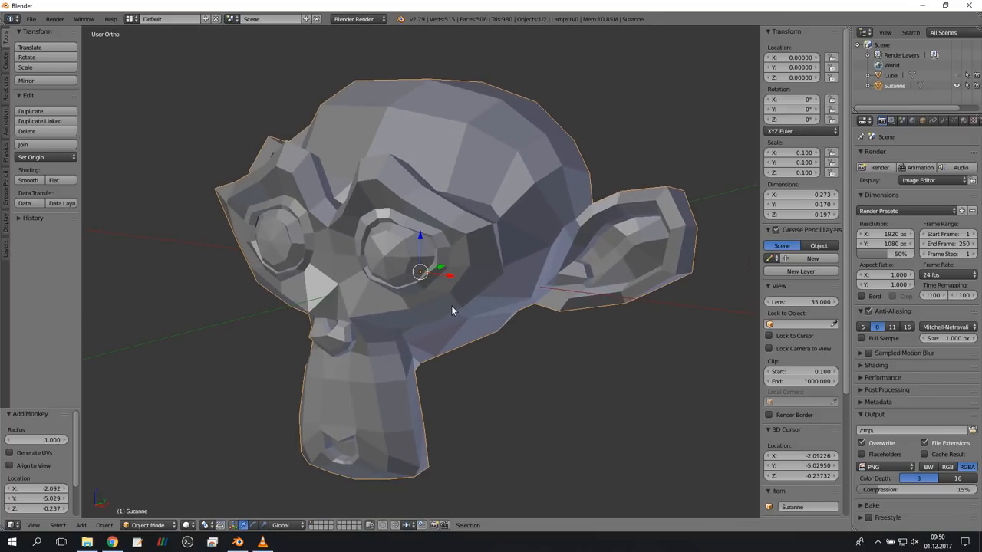
{"action": "mouse_move", "coordinate": [464, 315]}
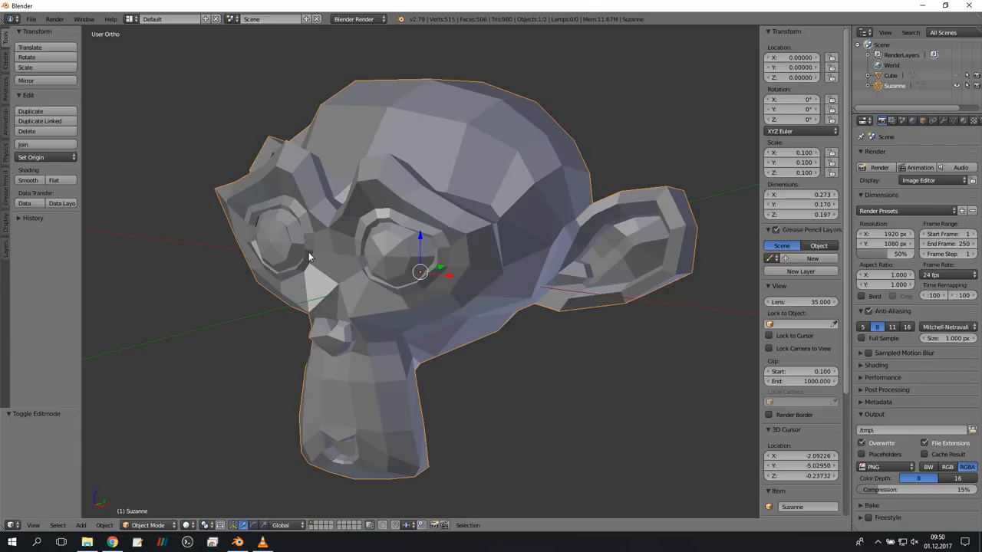
Separate each eye from the head in Edit Mode and rename them leftEye and rightEye.
{"action": "key", "text": "Tab"}
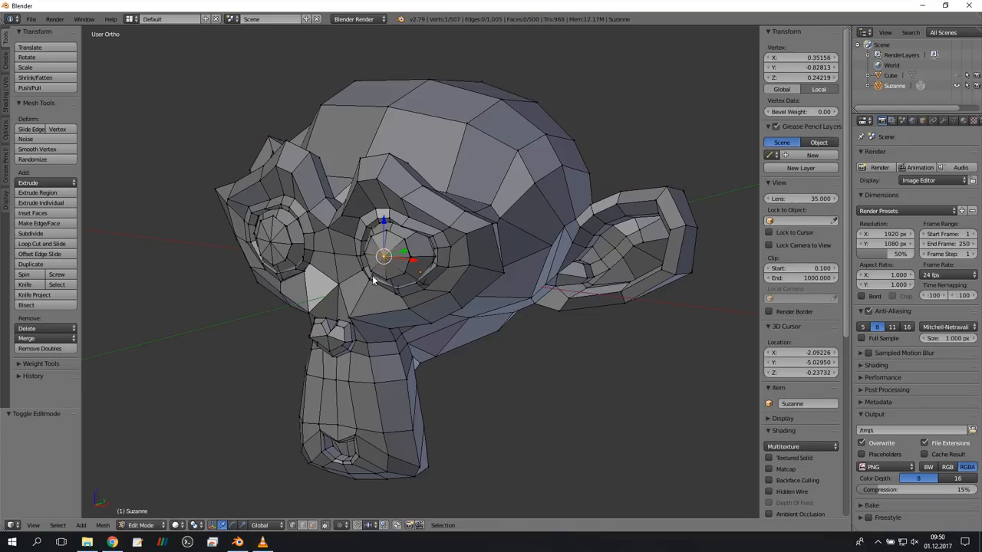
{"action": "mouse_move", "coordinate": [388, 267]}
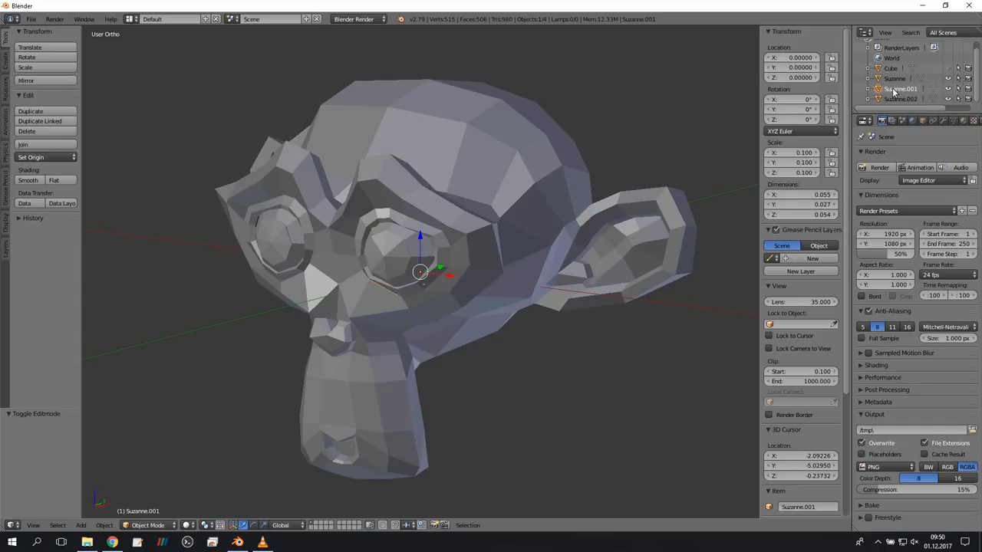
{"action": "right_click", "coordinate": [900, 88]}
{"action": "type", "text": "rightEye"}
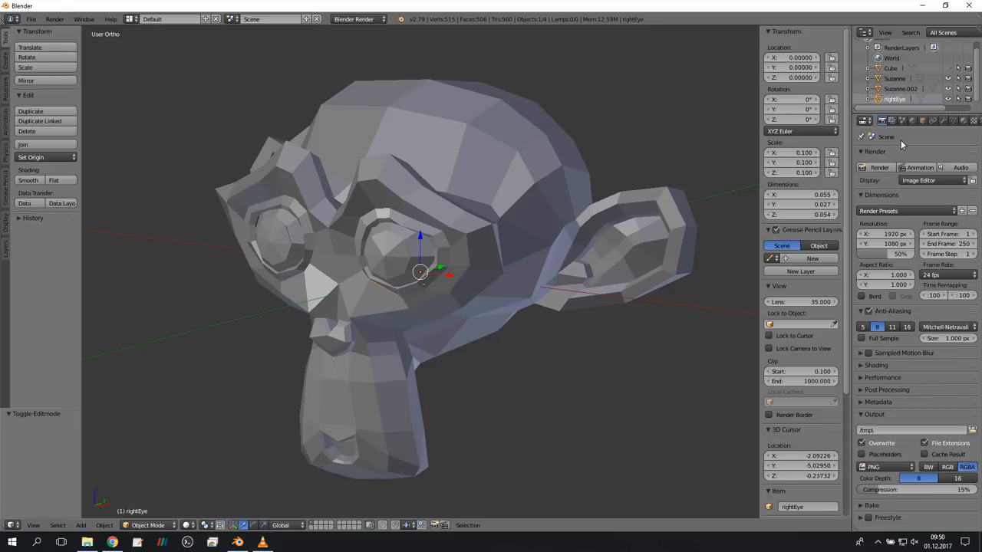
{"action": "left_click", "coordinate": [900, 88]}
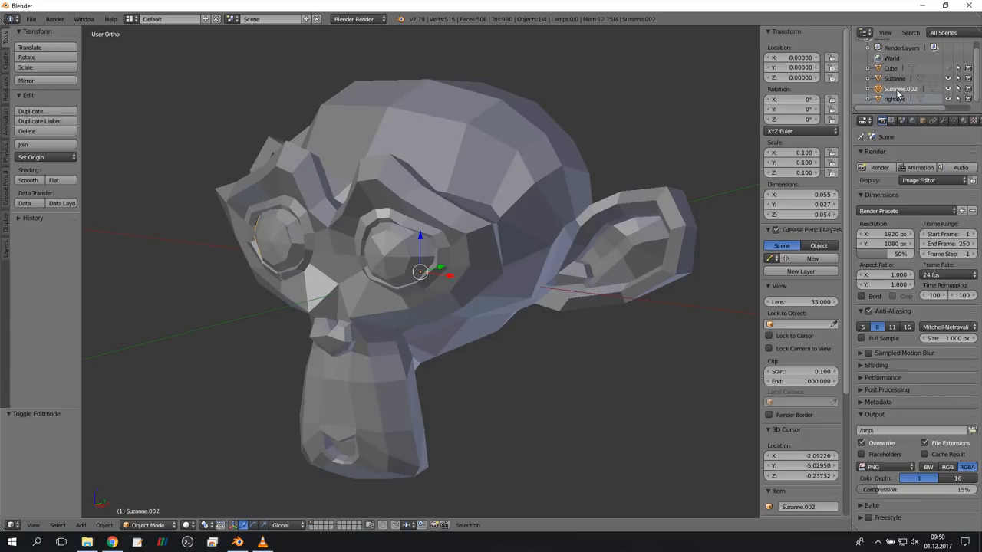
{"action": "left_click", "coordinate": [902, 88]}
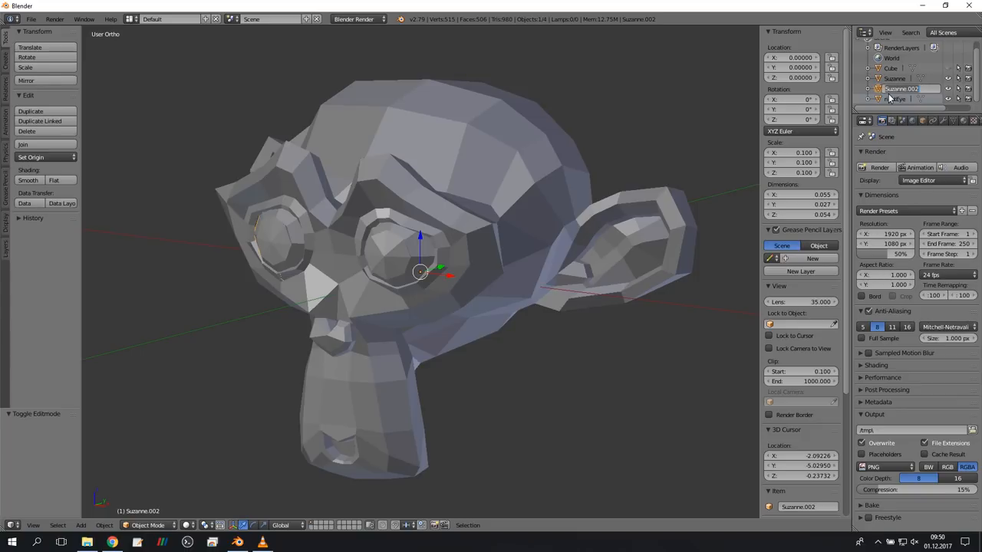
{"action": "double_click", "coordinate": [901, 89]}
{"action": "type", "text": "leftEye"}
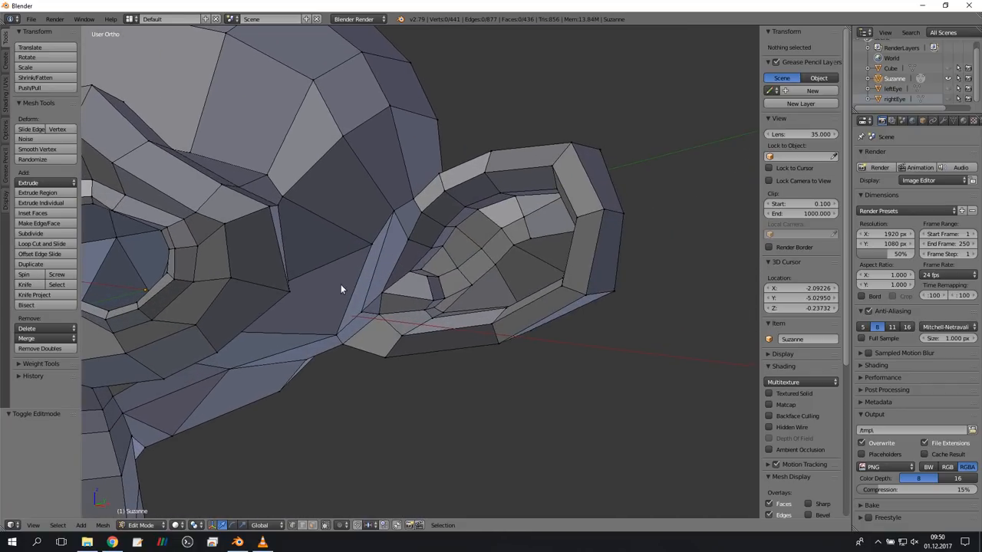
In face select mode, pick the right ear's faces and separate them as rightEar.
{"action": "left_click", "coordinate": [292, 526]}
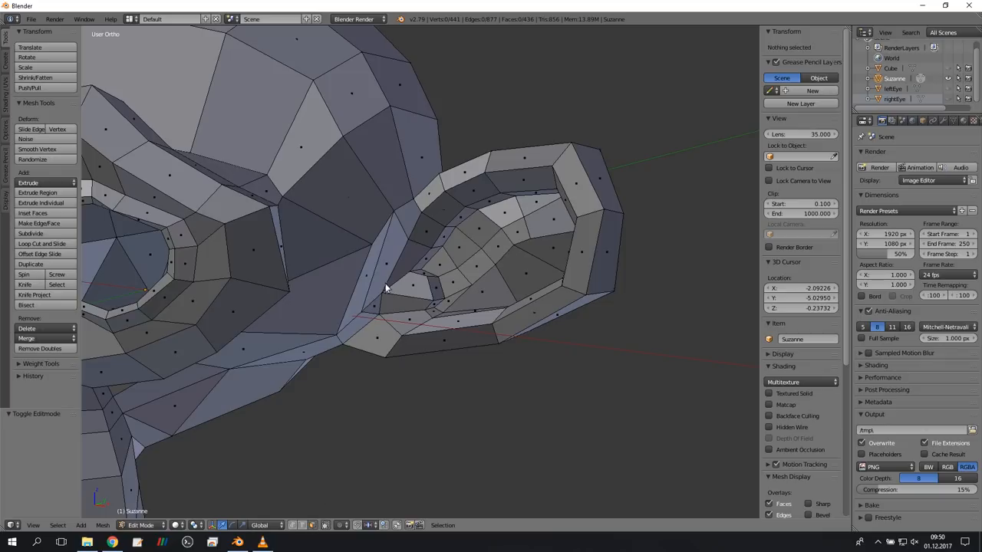
{"action": "left_click", "coordinate": [387, 261]}
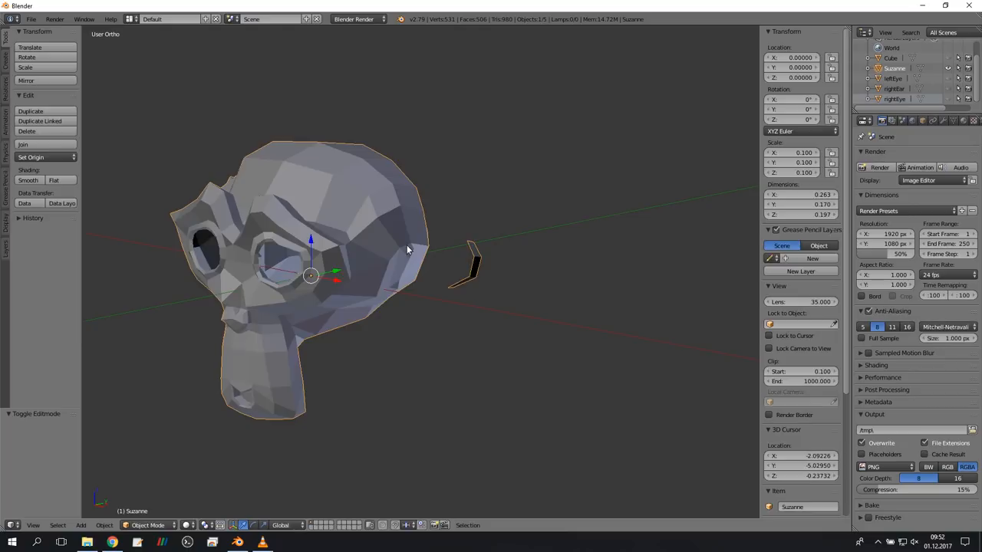
Separate the stray ear strip, join it into rightEar, and remove duplicate vertices.
{"action": "key", "text": "Tab"}
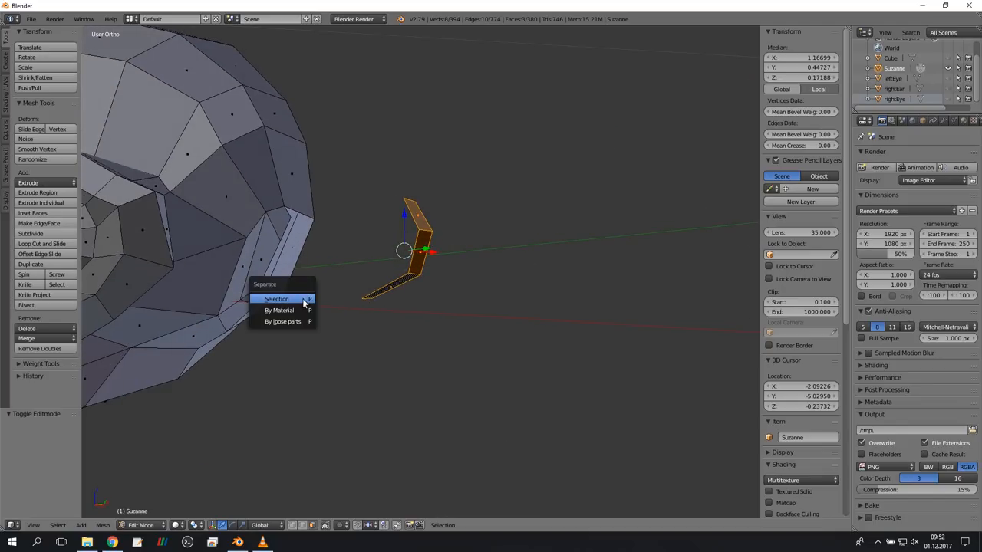
{"action": "left_click", "coordinate": [277, 299]}
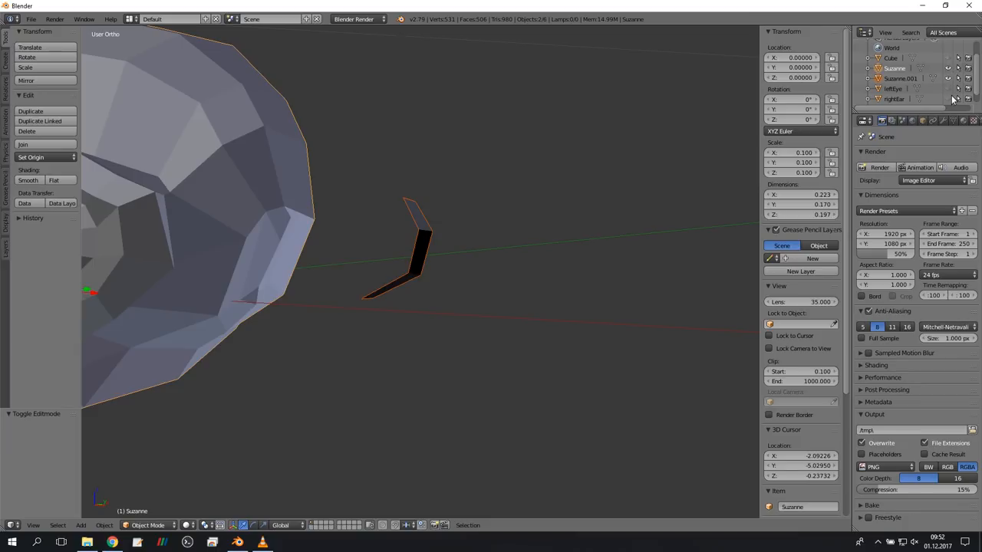
{"action": "left_click", "coordinate": [900, 79]}
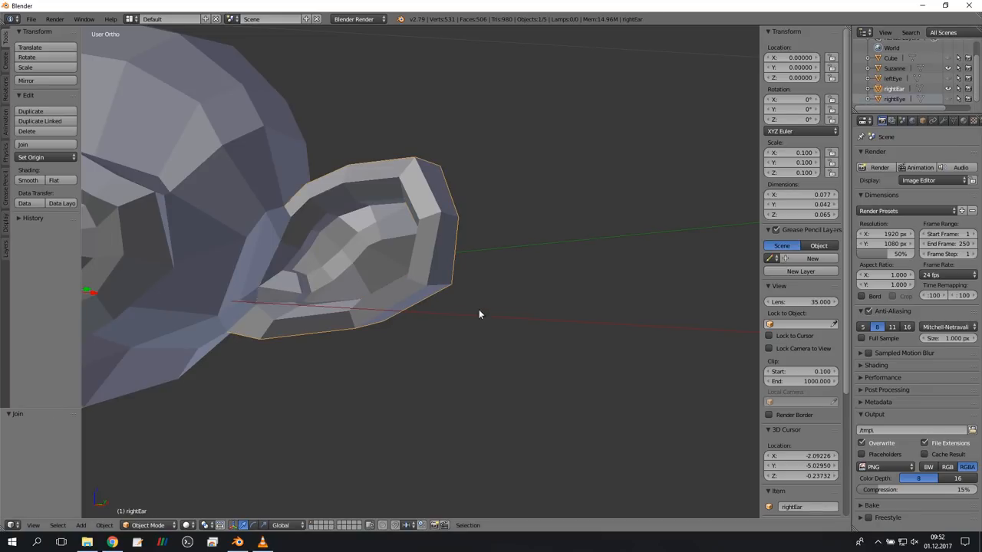
{"action": "key", "text": "Tab"}
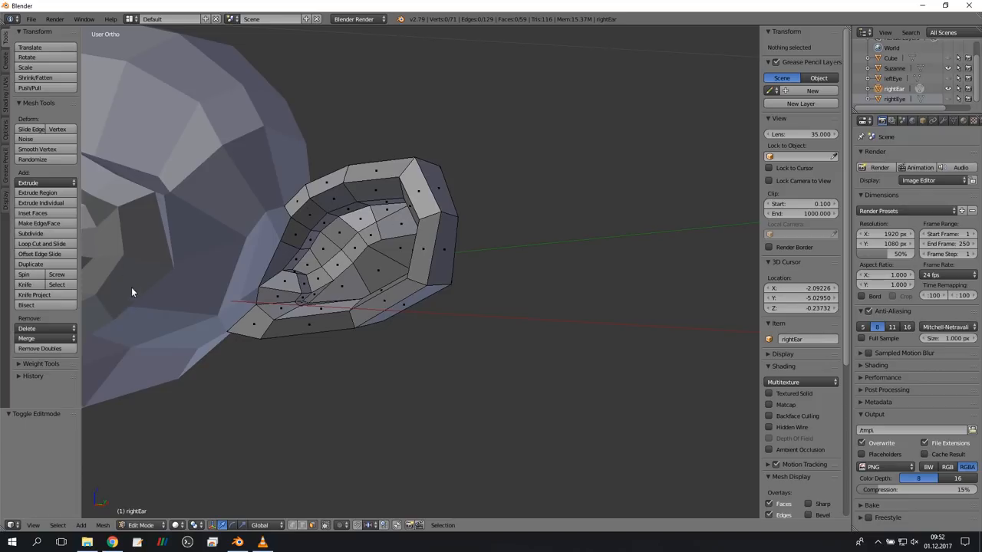
{"action": "mouse_move", "coordinate": [436, 227]}
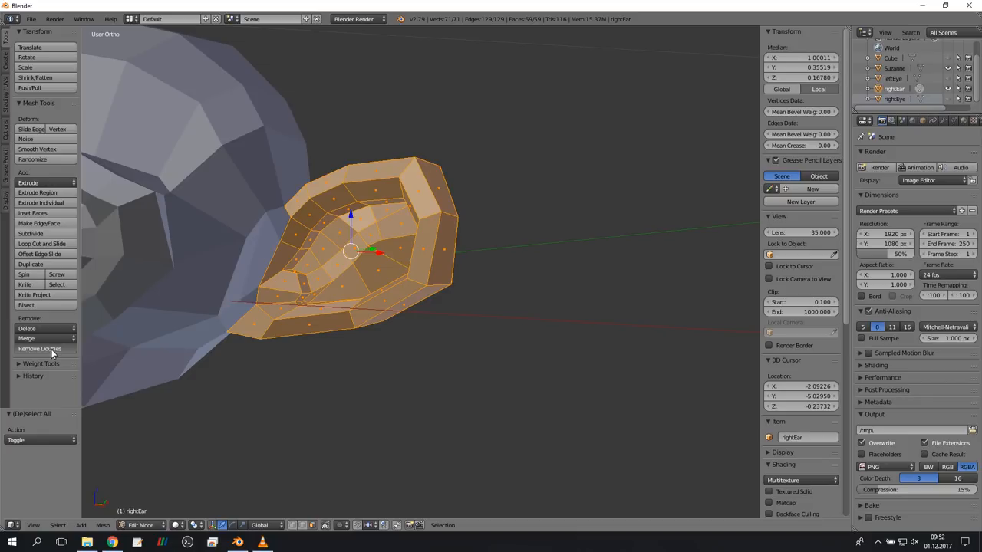
{"action": "left_click", "coordinate": [39, 349]}
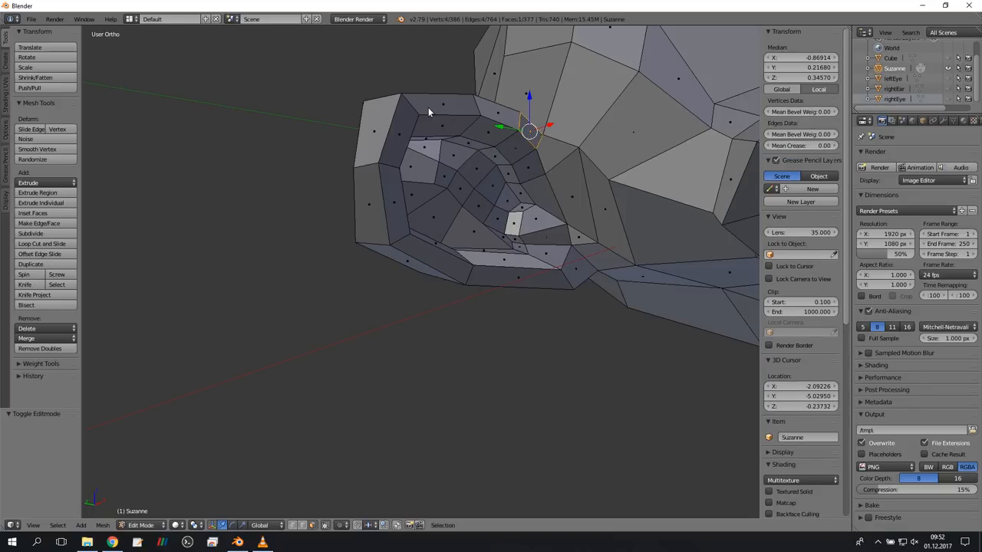
Select the left ear's faces and separate them into a new object named leftEar.
{"action": "left_click", "coordinate": [553, 282]}
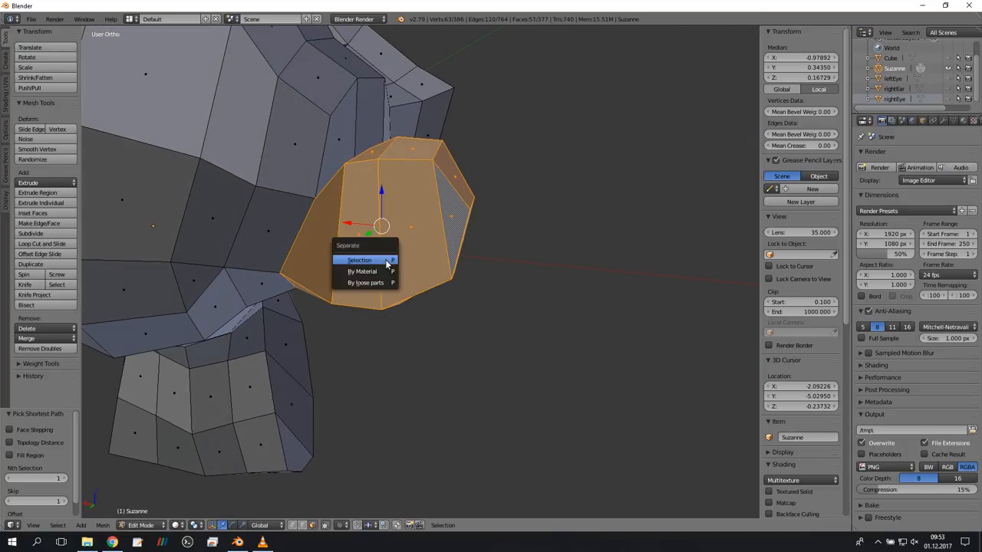
{"action": "left_click", "coordinate": [359, 260]}
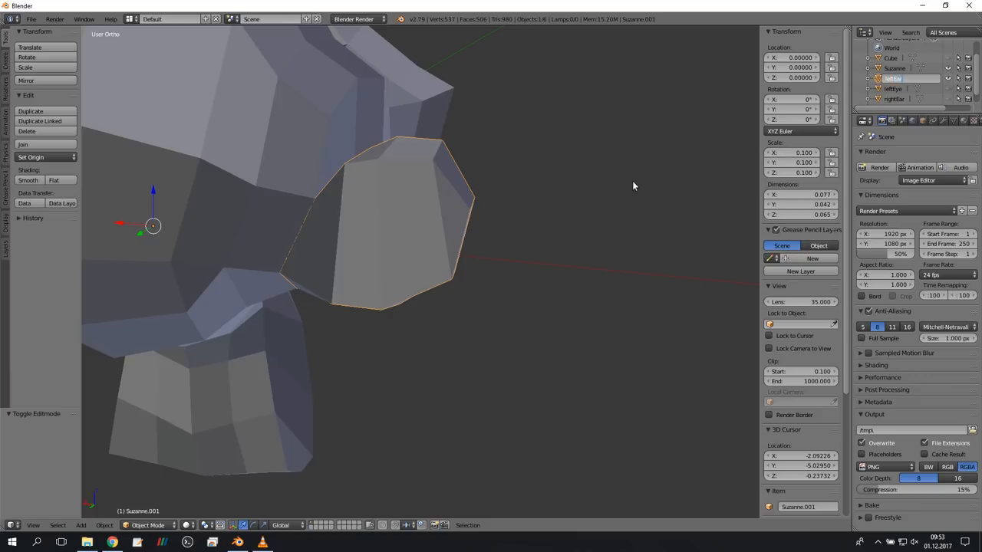
Merge the leftover ear fragment into leftEar and remove its duplicate vertices.
{"action": "left_click", "coordinate": [892, 78]}
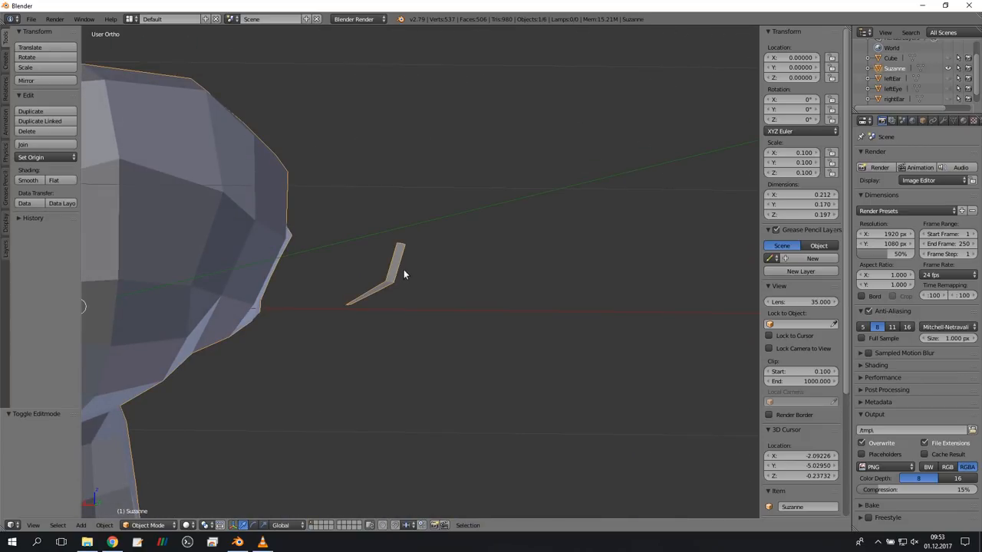
{"action": "key", "text": "Tab"}
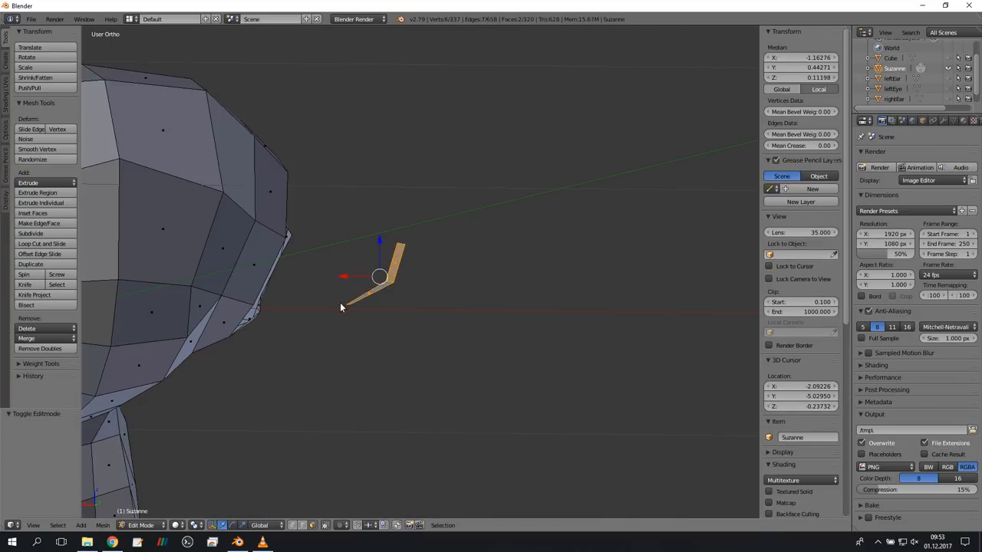
{"action": "left_click", "coordinate": [142, 525]}
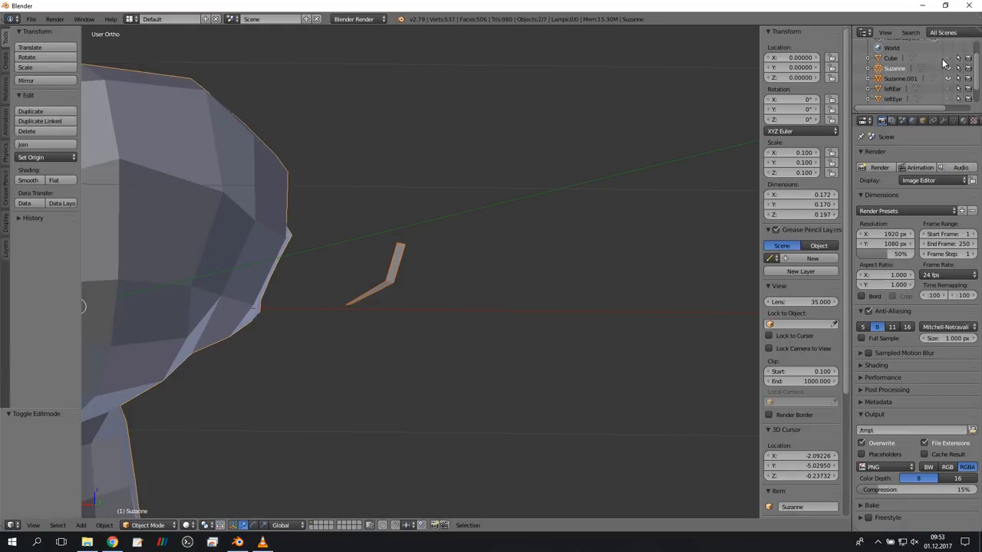
{"action": "left_click", "coordinate": [900, 79]}
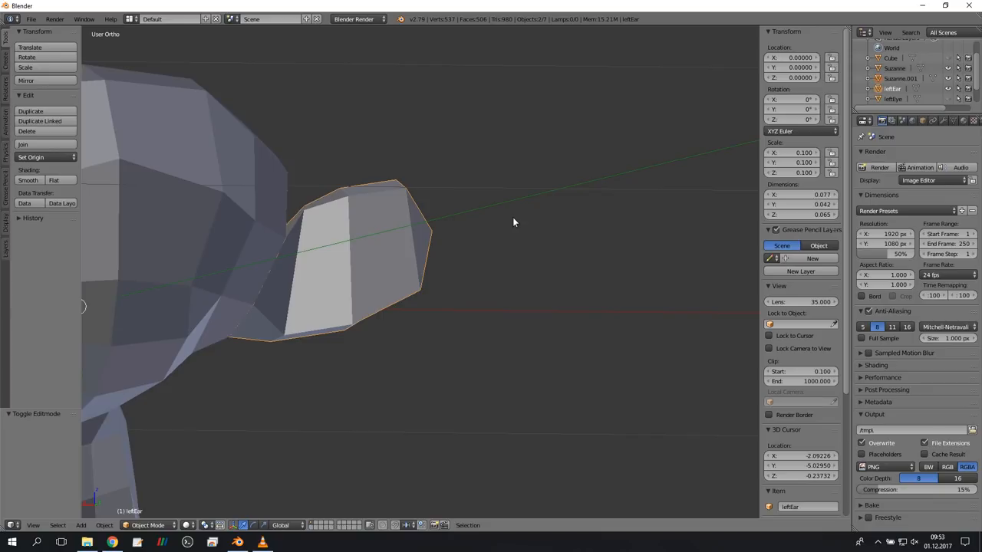
{"action": "key", "text": "Tab"}
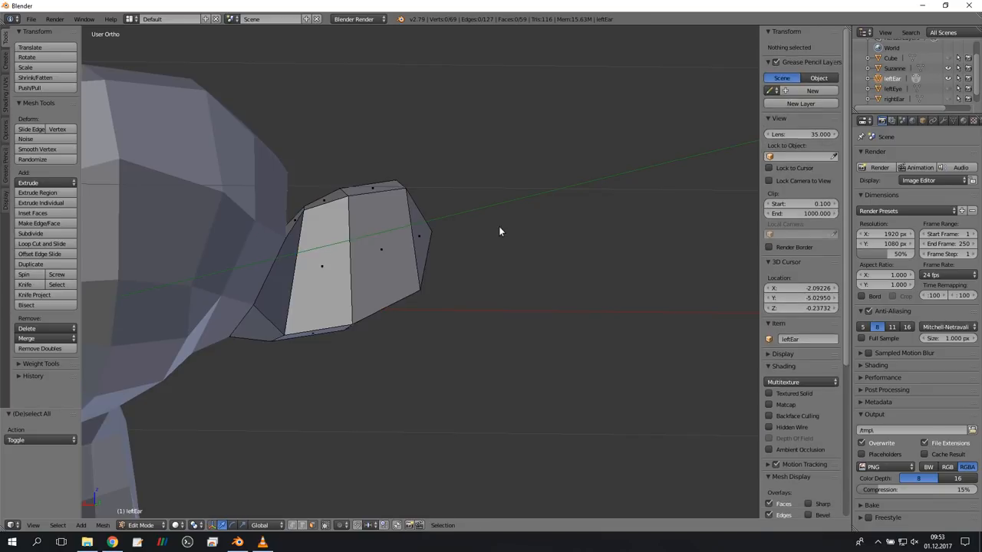
{"action": "left_click", "coordinate": [39, 348]}
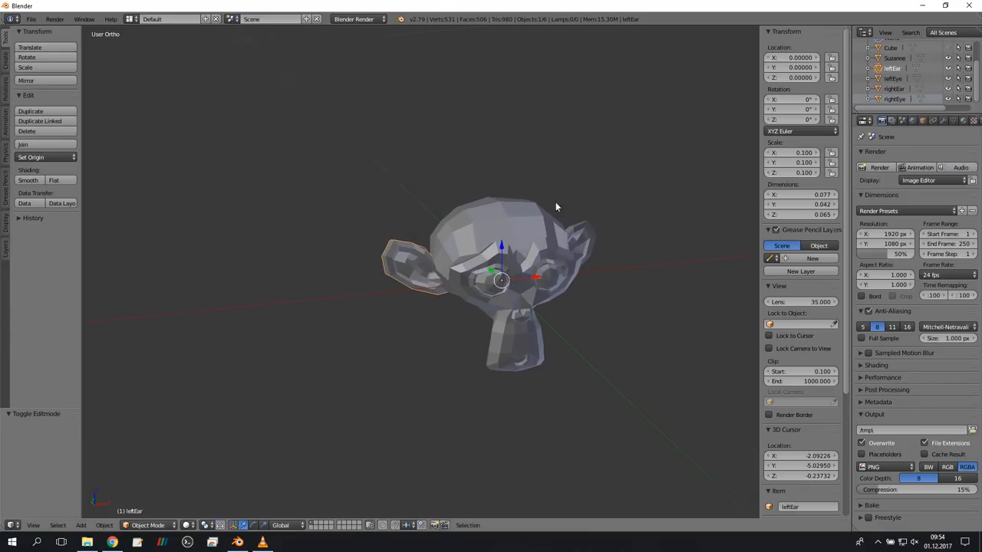
Rename the Suzanne object to head.
{"action": "left_click_drag", "start_coordinate": [557, 208], "coordinate": [522, 240]}
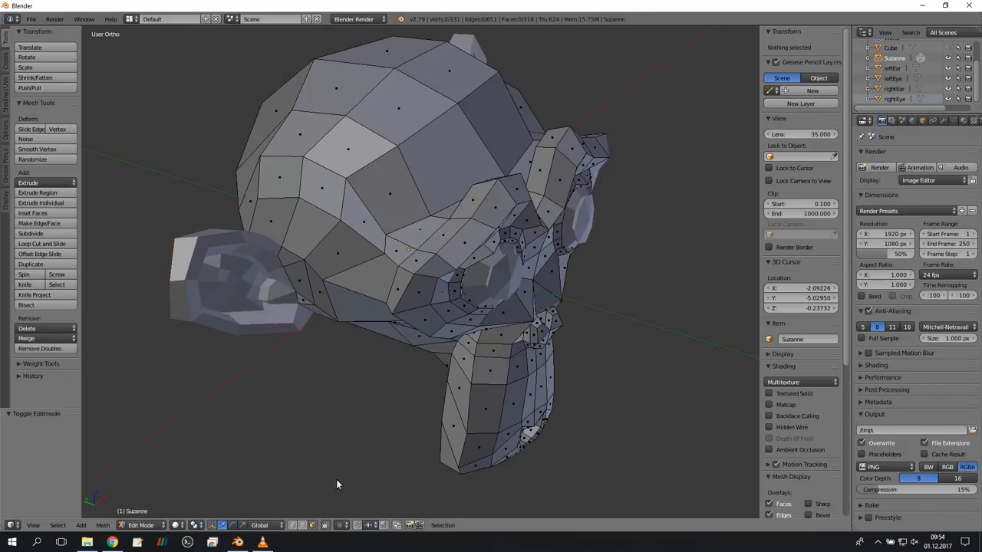
{"action": "left_click", "coordinate": [457, 103]}
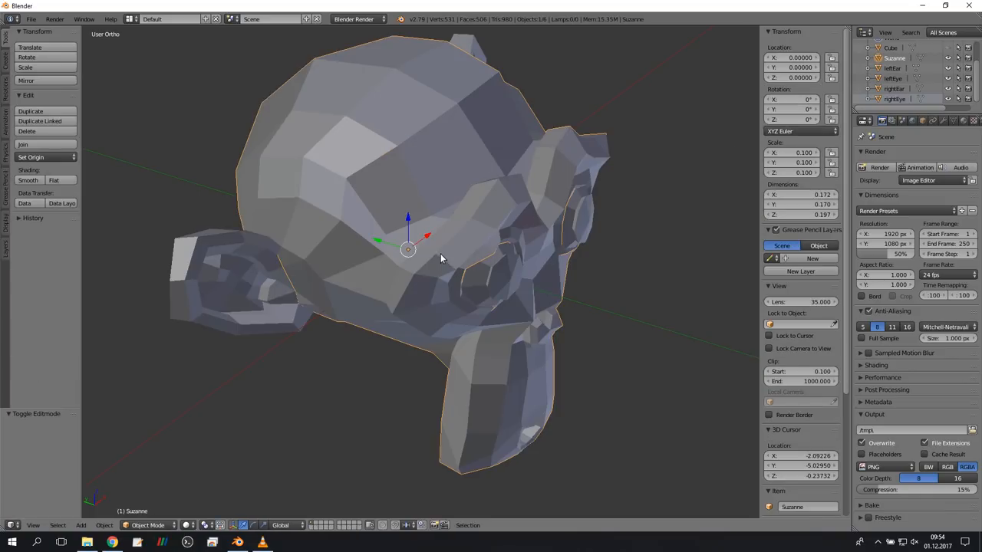
{"action": "key", "text": "Tab"}
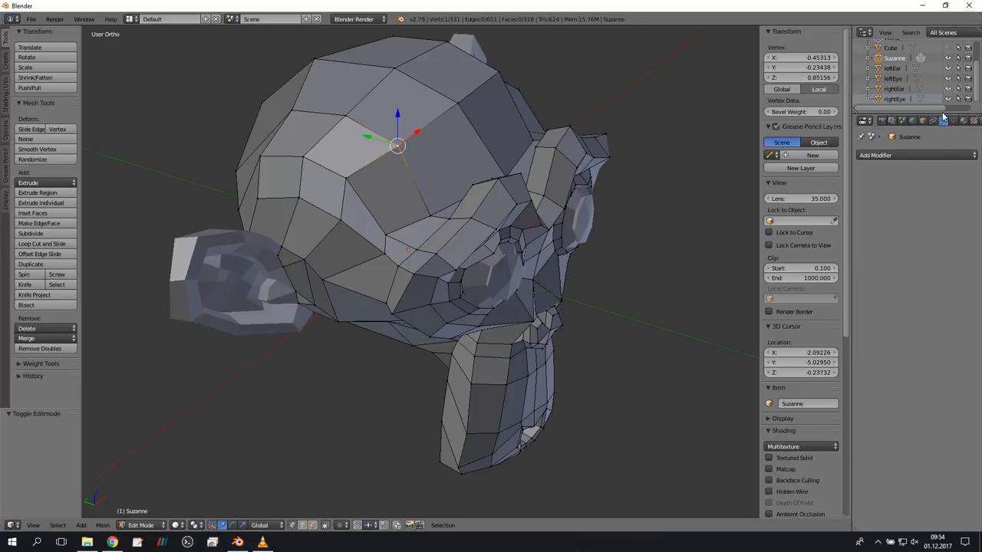
{"action": "right_click", "coordinate": [893, 67]}
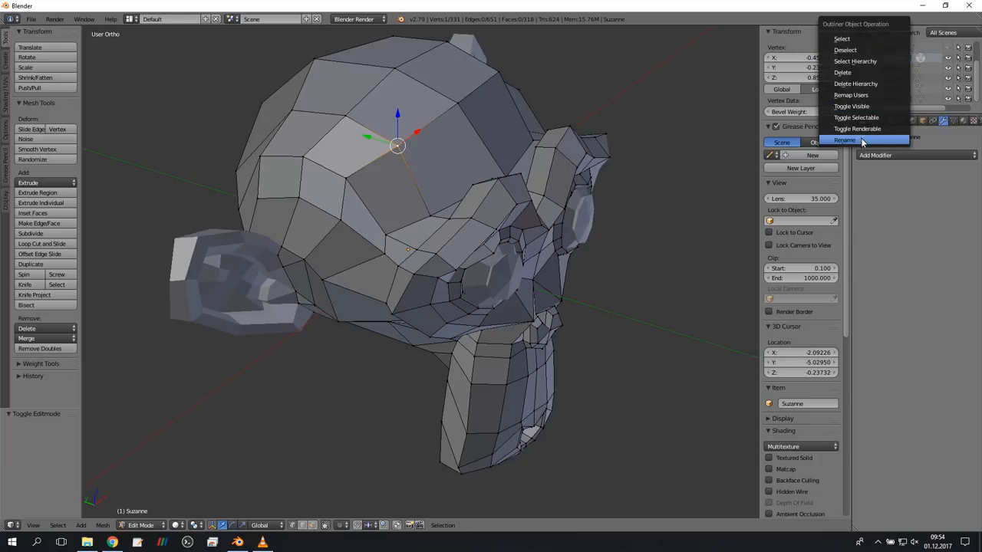
{"action": "left_click", "coordinate": [844, 140]}
{"action": "type", "text": "head"}
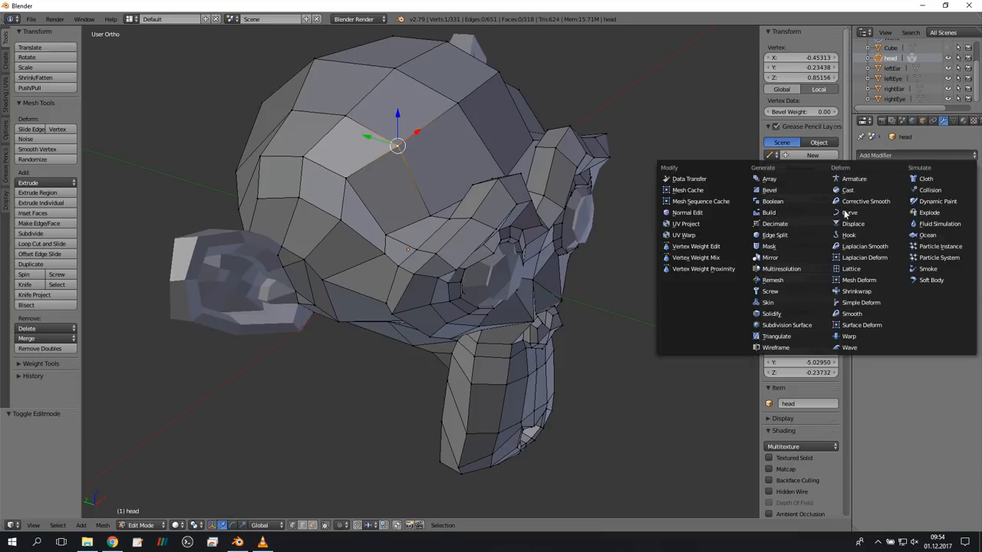
{"action": "mouse_move", "coordinate": [787, 324]}
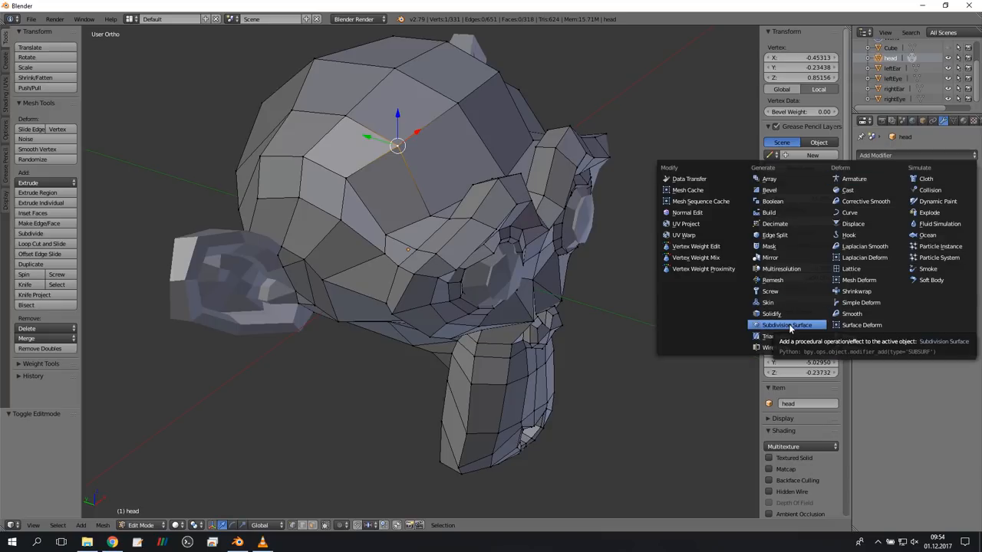
Add a level-2 Subdivision Surface modifier to head and apply it.
{"action": "left_click", "coordinate": [786, 325]}
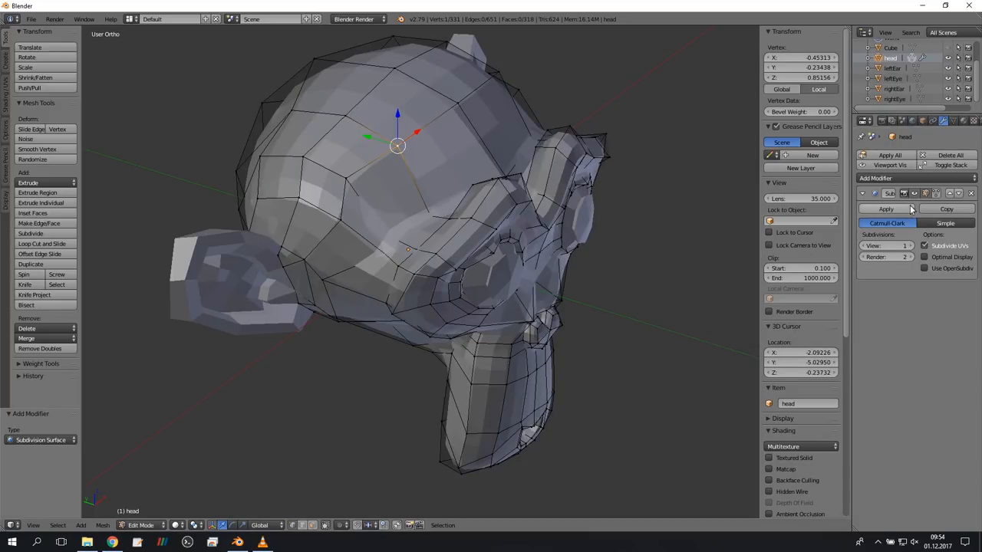
{"action": "left_click", "coordinate": [912, 246]}
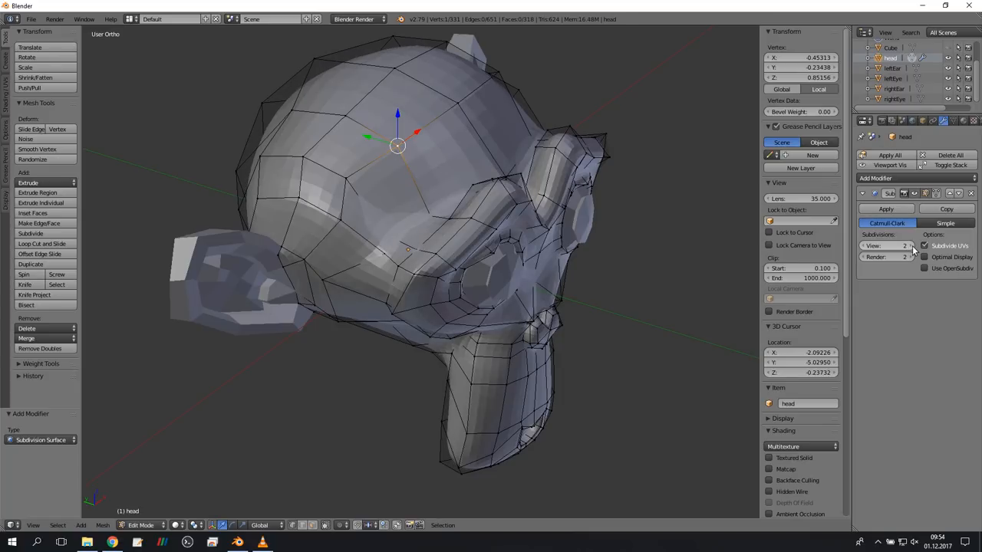
{"action": "left_click", "coordinate": [886, 209]}
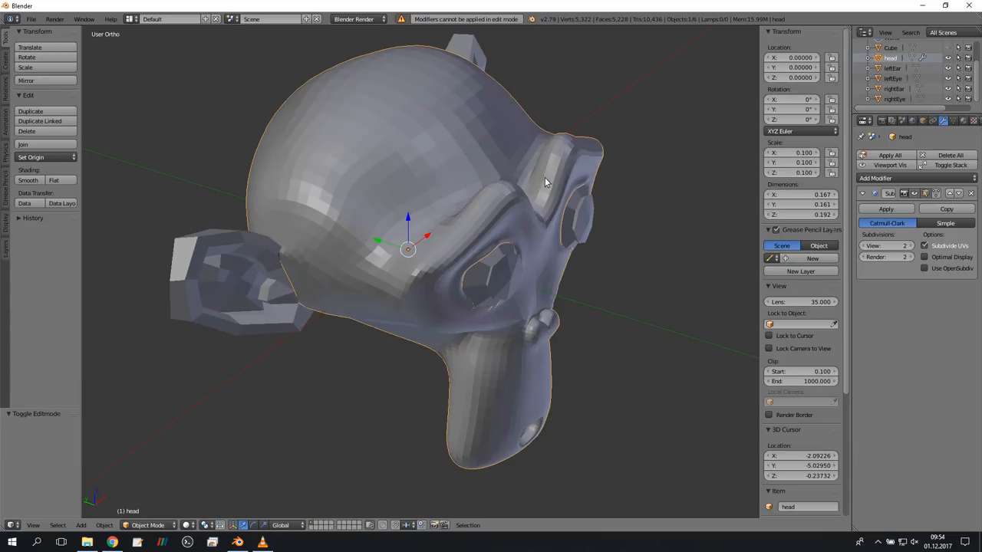
{"action": "left_click", "coordinate": [885, 209]}
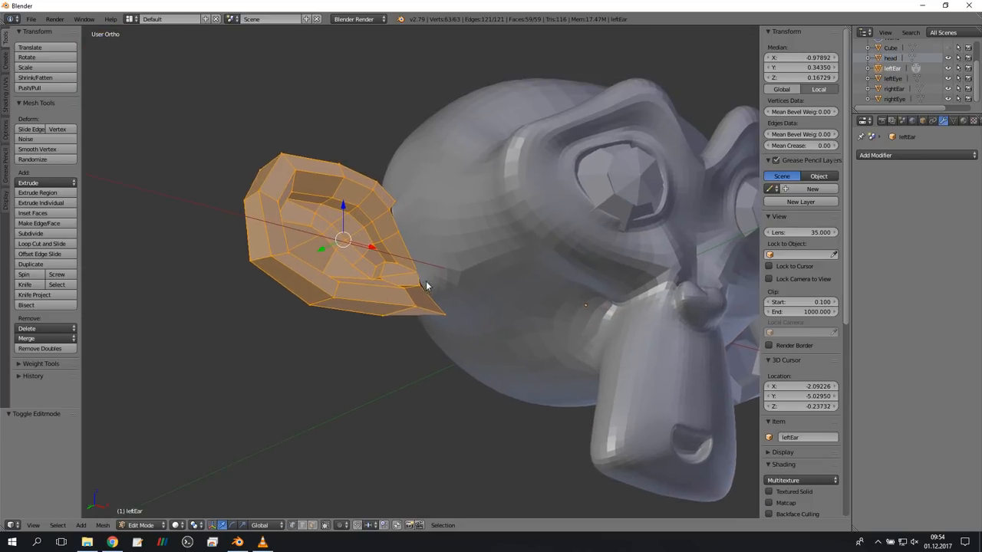
Add and apply Subdivision Surface smoothing on rightEar, leftEye and rightEye.
{"action": "left_click", "coordinate": [913, 155]}
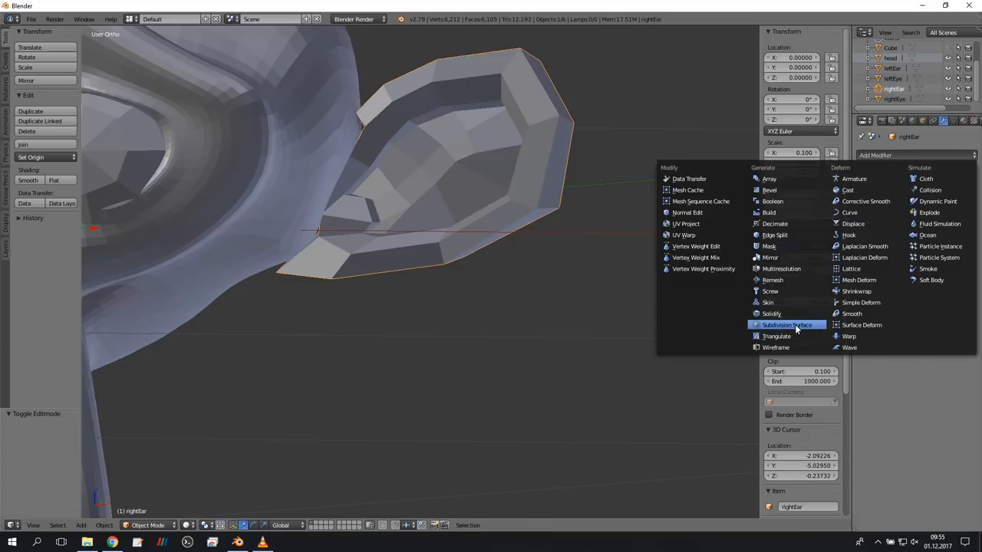
{"action": "left_click", "coordinate": [786, 325]}
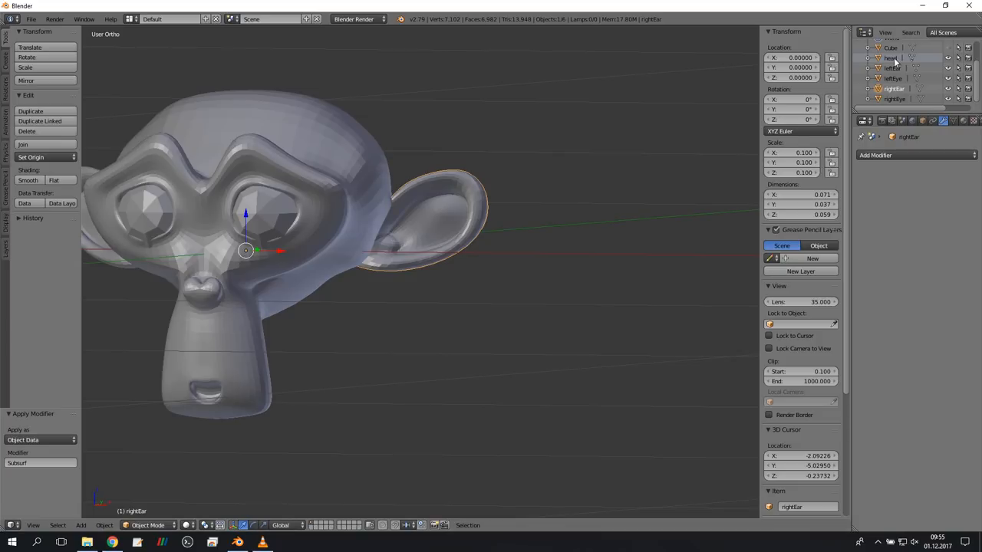
{"action": "left_click", "coordinate": [892, 79]}
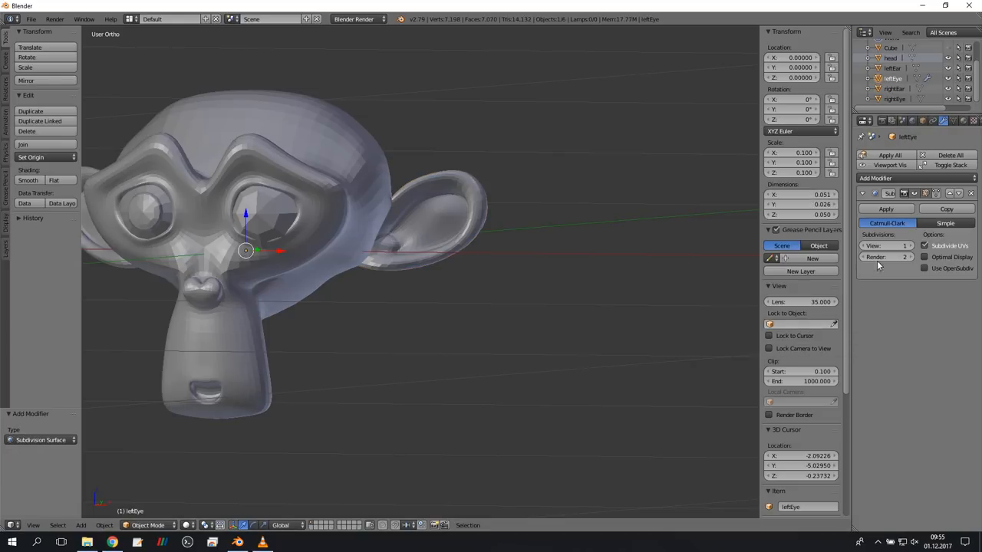
{"action": "left_click", "coordinate": [885, 208]}
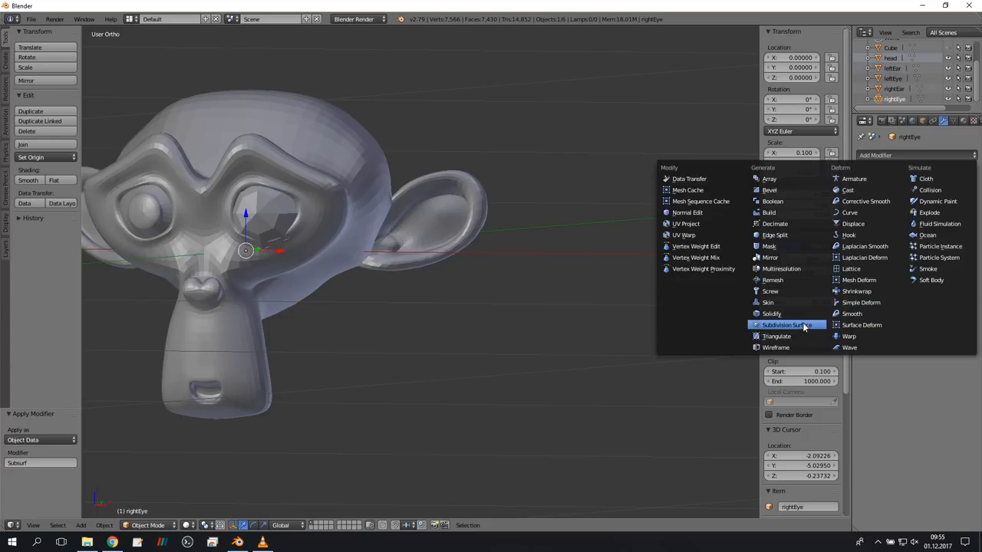
{"action": "left_click", "coordinate": [789, 324]}
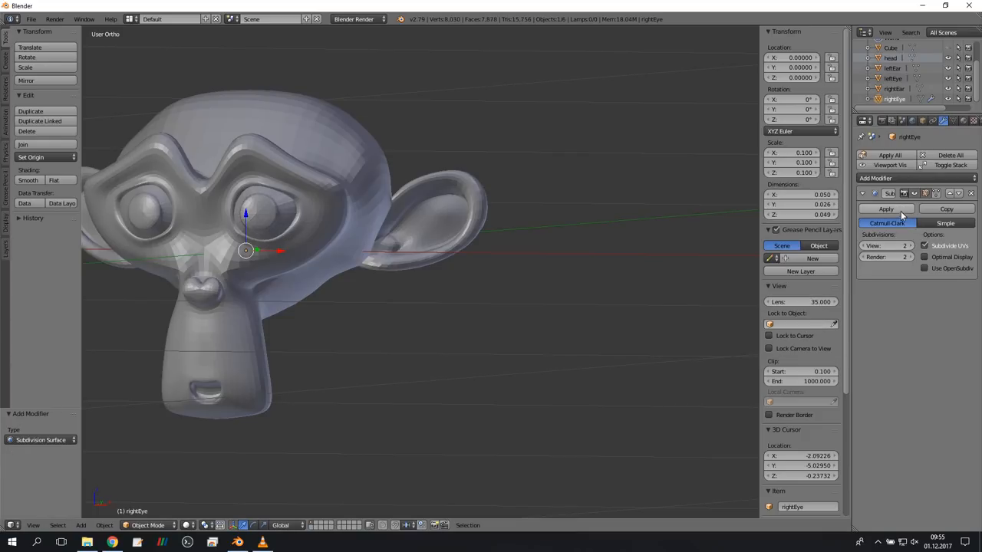
{"action": "left_click", "coordinate": [886, 209]}
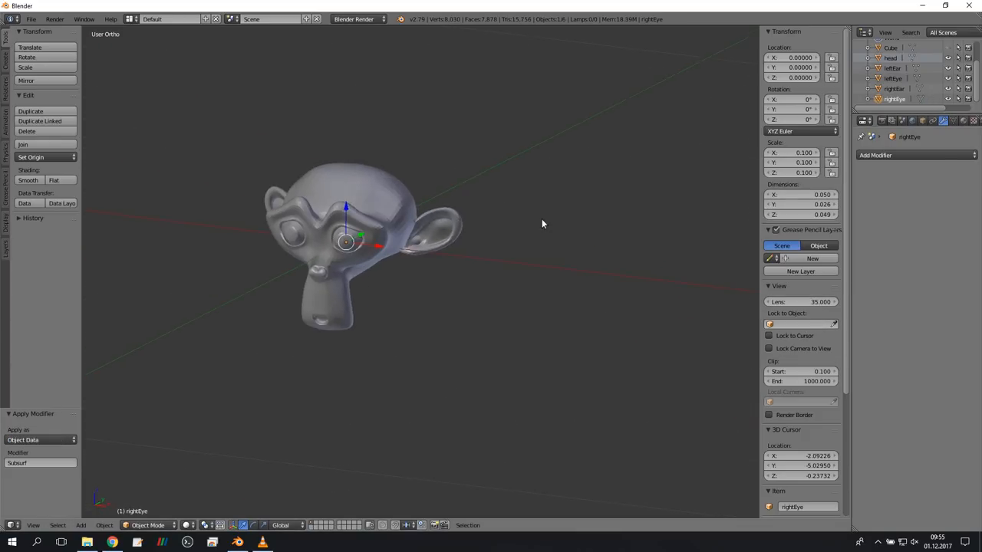
Separate the box's two end faces into their own objects, Cube.001 and Cube.002.
{"action": "left_click_drag", "start_coordinate": [542, 223], "coordinate": [571, 265]}
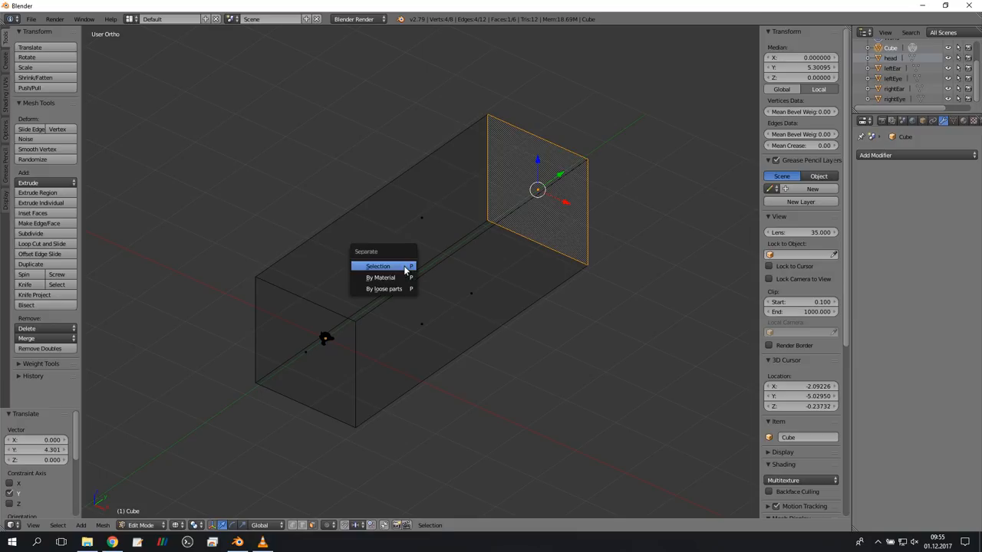
{"action": "left_click", "coordinate": [377, 266]}
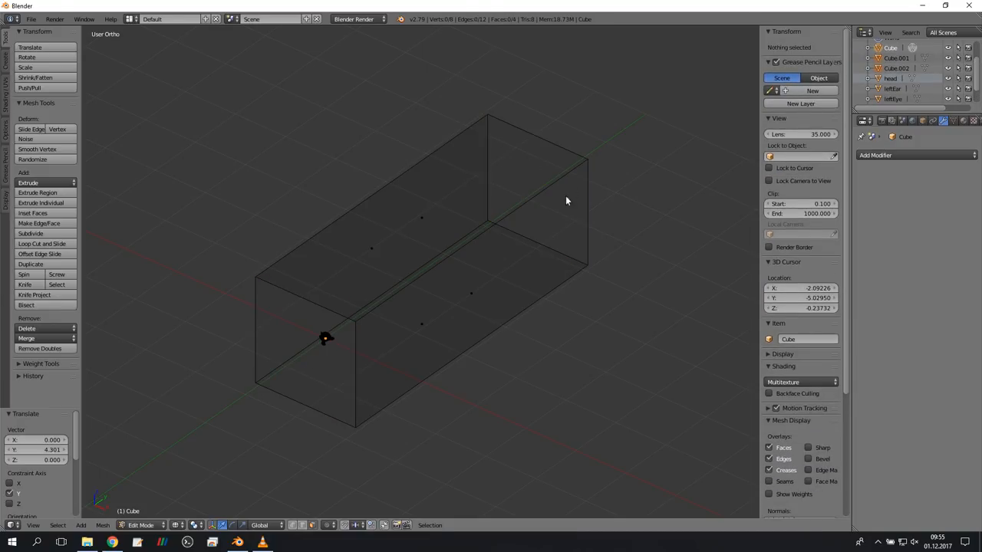
{"action": "key", "text": "Tab"}
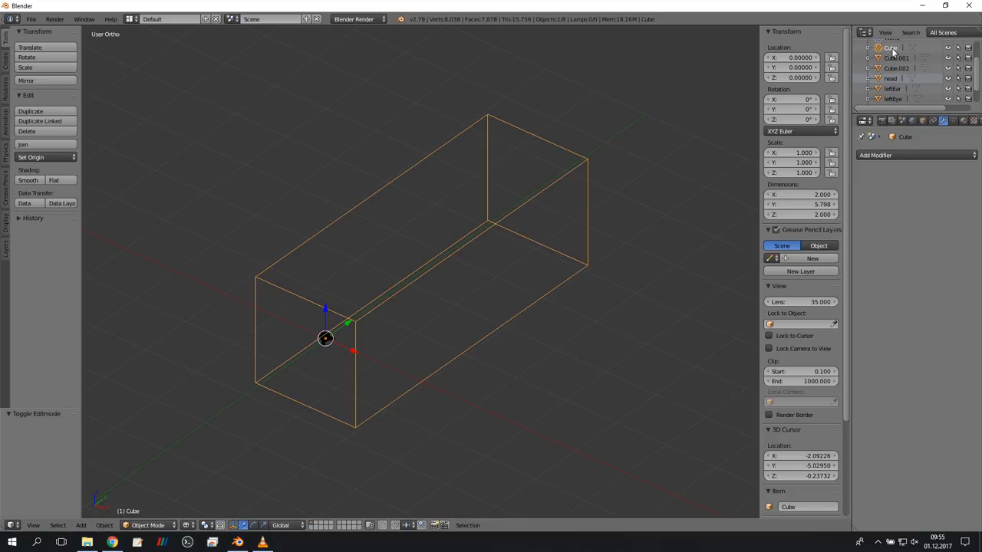
In the Outliner, rename the Cube box object's walls to 'sides'.
{"action": "left_click", "coordinate": [897, 57]}
{"action": "type", "text": "inlet"}
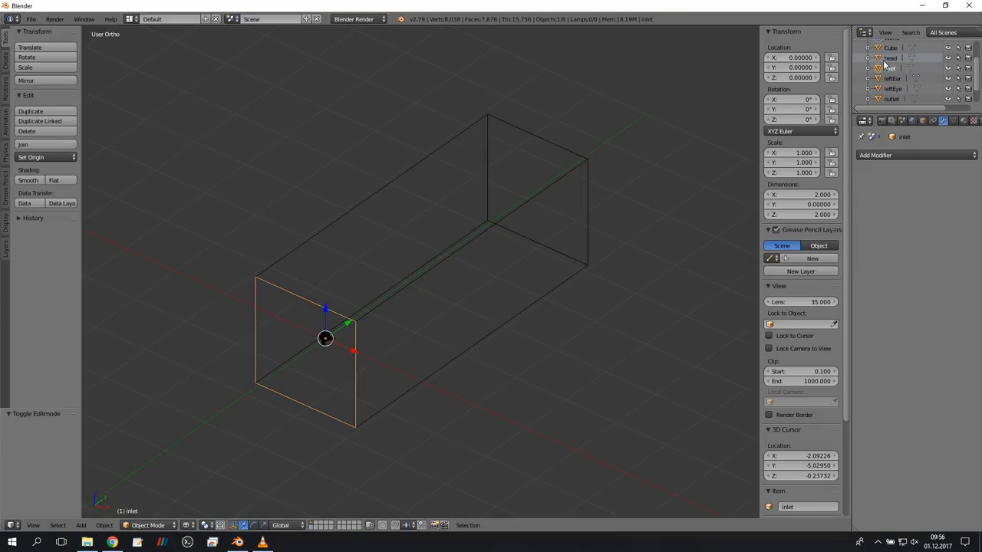
{"action": "left_click", "coordinate": [891, 47]}
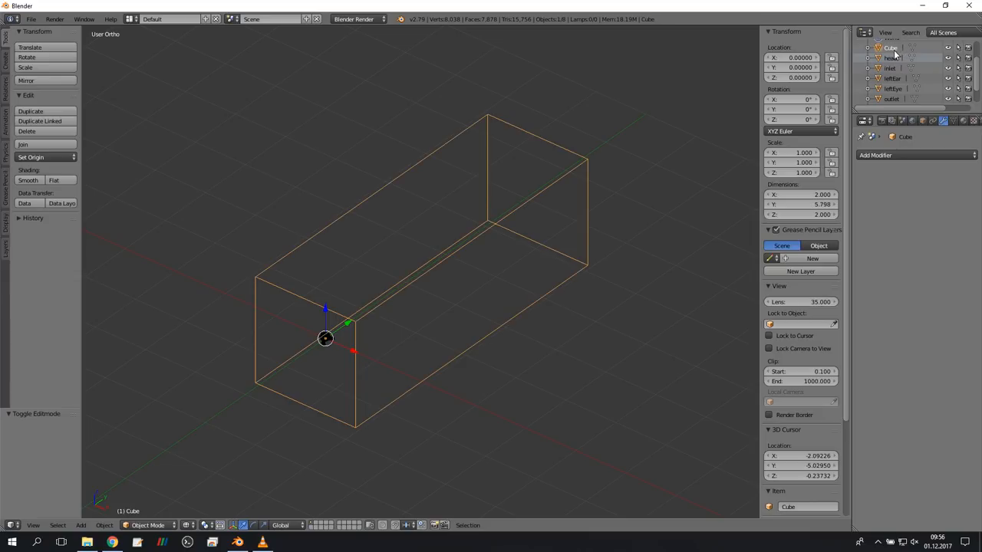
{"action": "right_click", "coordinate": [890, 47]}
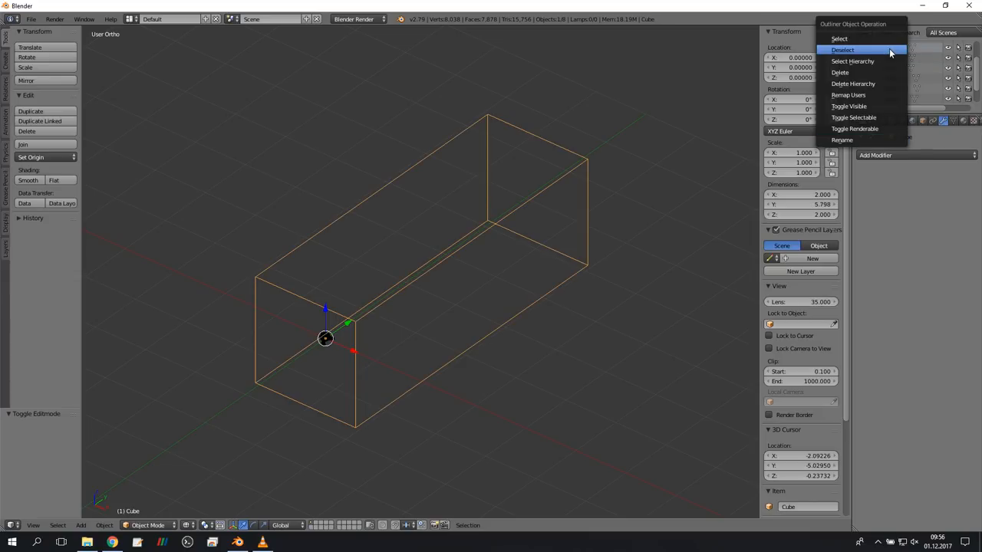
{"action": "left_click", "coordinate": [842, 50]}
{"action": "type", "text": "sides"}
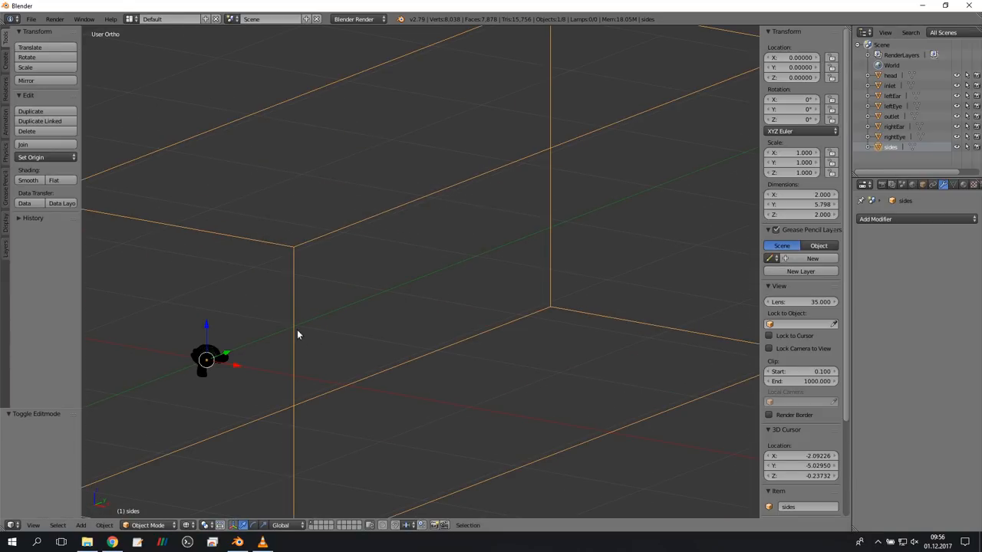
Save As into Documents > blenderTutorial > files to store the scene as monkey.blend.
{"action": "left_click", "coordinate": [31, 18]}
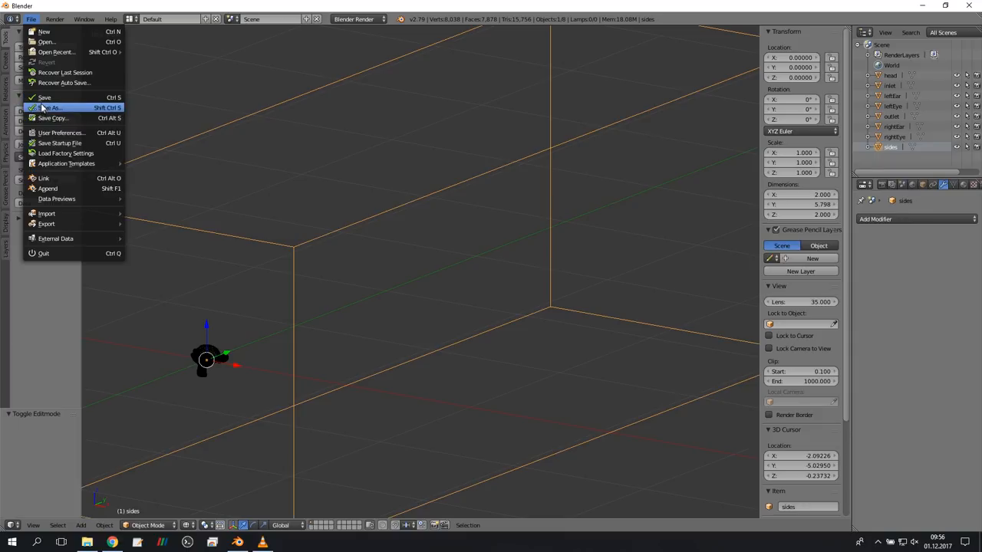
{"action": "left_click", "coordinate": [53, 107]}
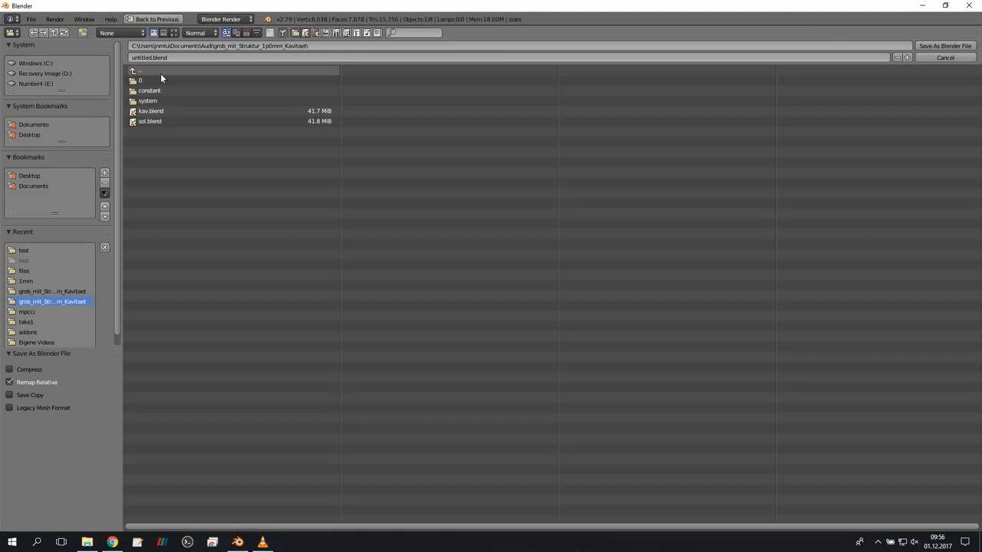
{"action": "left_click", "coordinate": [33, 186]}
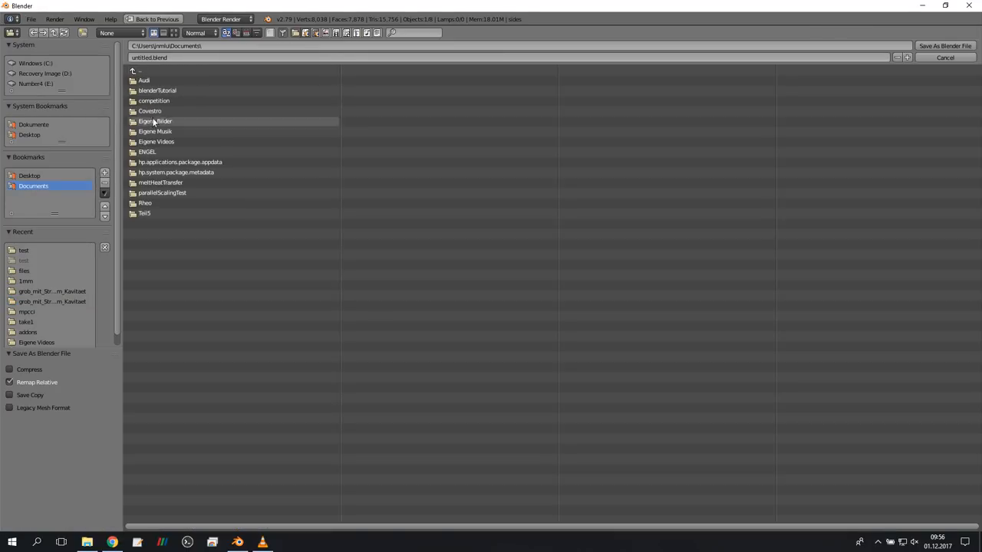
{"action": "double_click", "coordinate": [157, 91]}
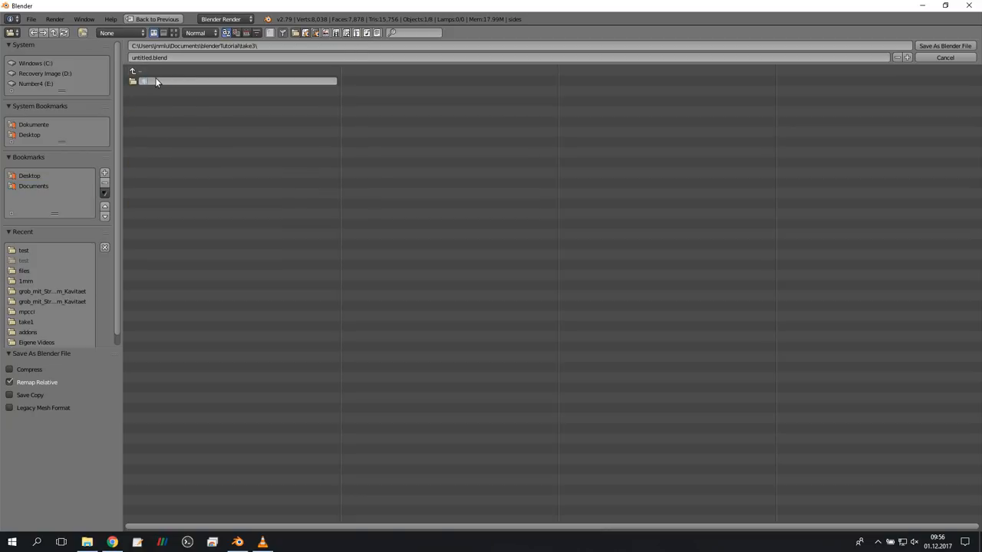
{"action": "left_click", "coordinate": [146, 81]}
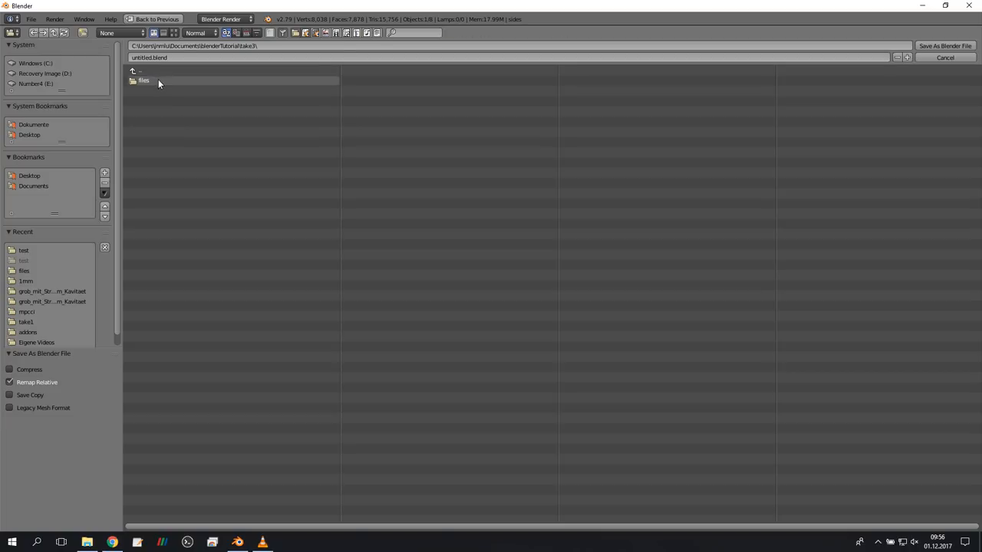
{"action": "double_click", "coordinate": [144, 79]}
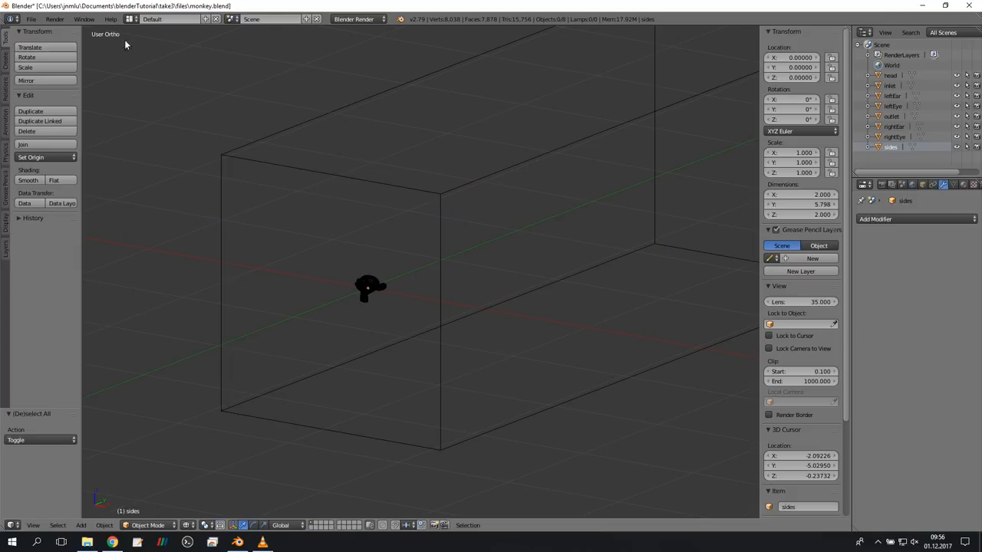
Export the whole scene as an ASCII STL named test.stl.
{"action": "left_click", "coordinate": [31, 18]}
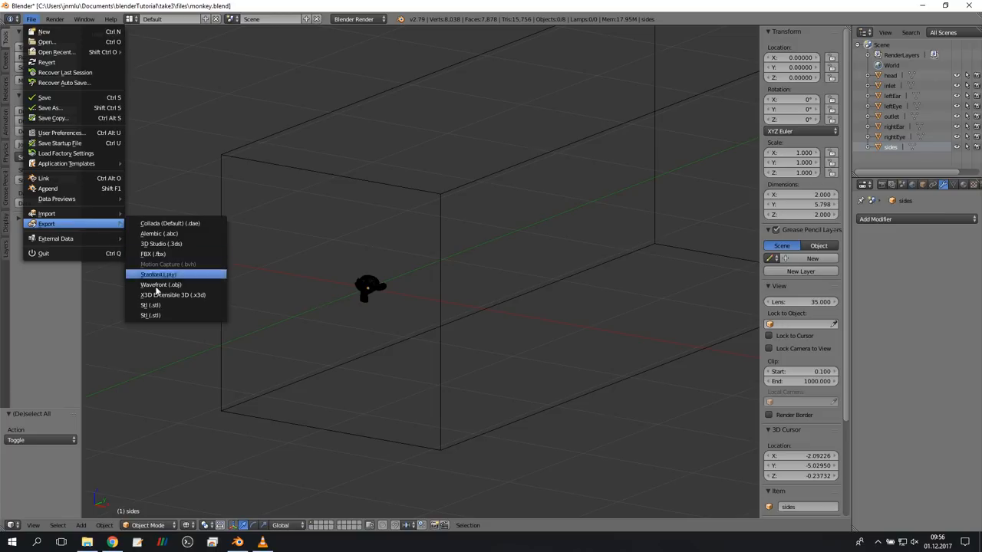
{"action": "left_click", "coordinate": [152, 305]}
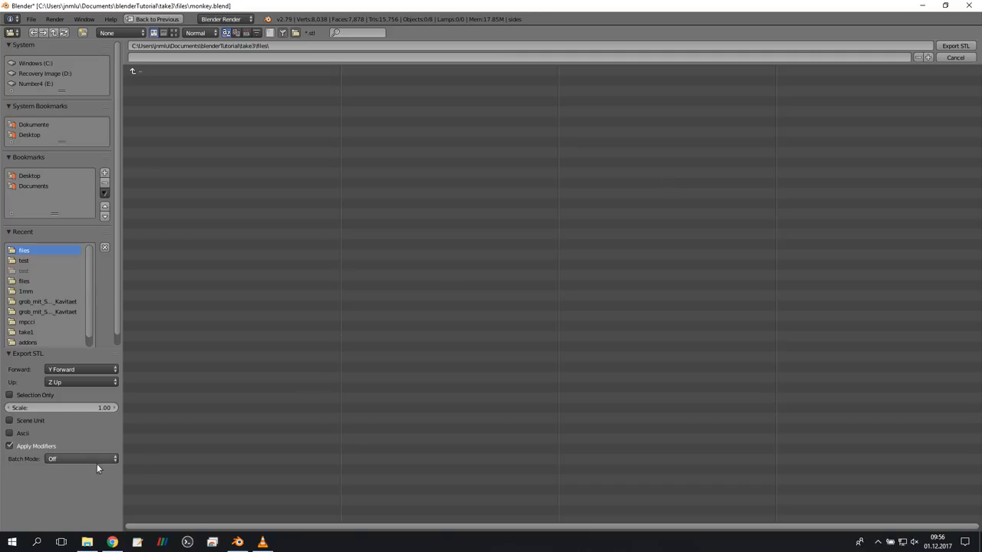
{"action": "left_click", "coordinate": [10, 433]}
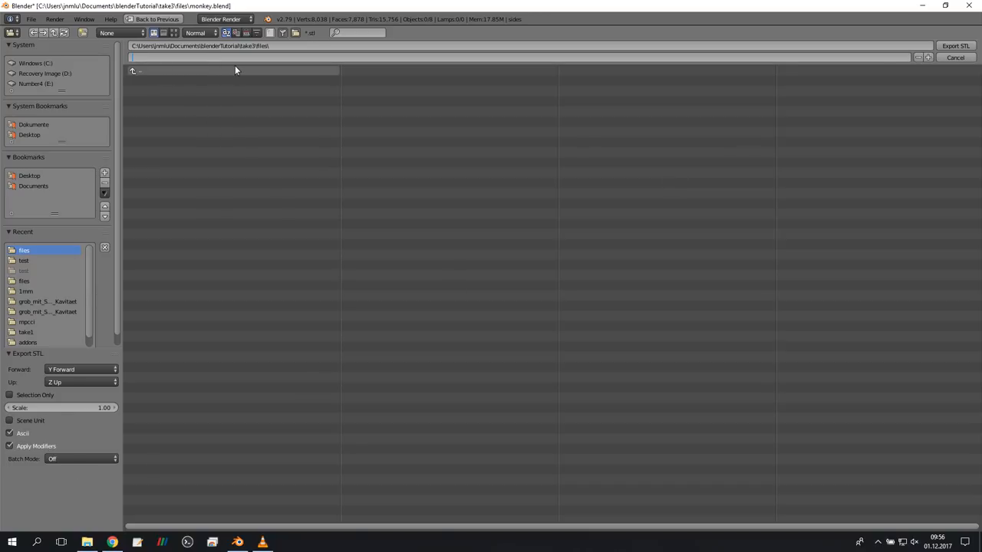
{"action": "type", "text": "test.stl"}
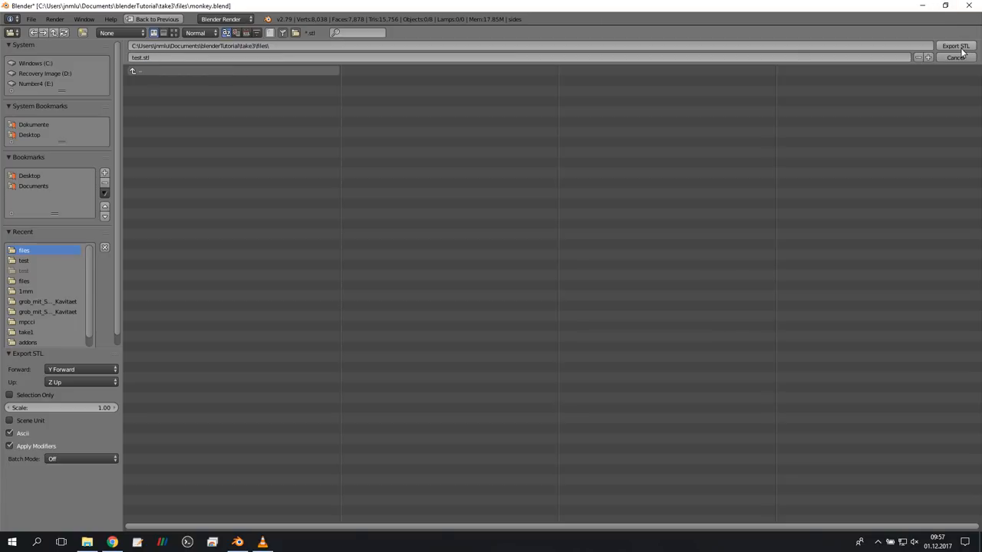
{"action": "left_click", "coordinate": [957, 58]}
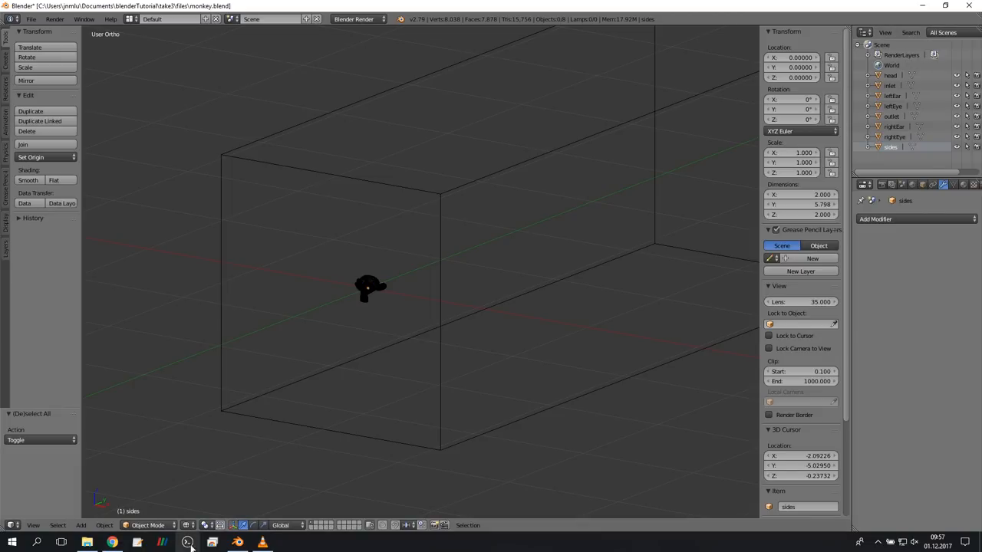
In Bash, change into take3/files and list monkey.blend and test.stl.
{"action": "left_click", "coordinate": [188, 542]}
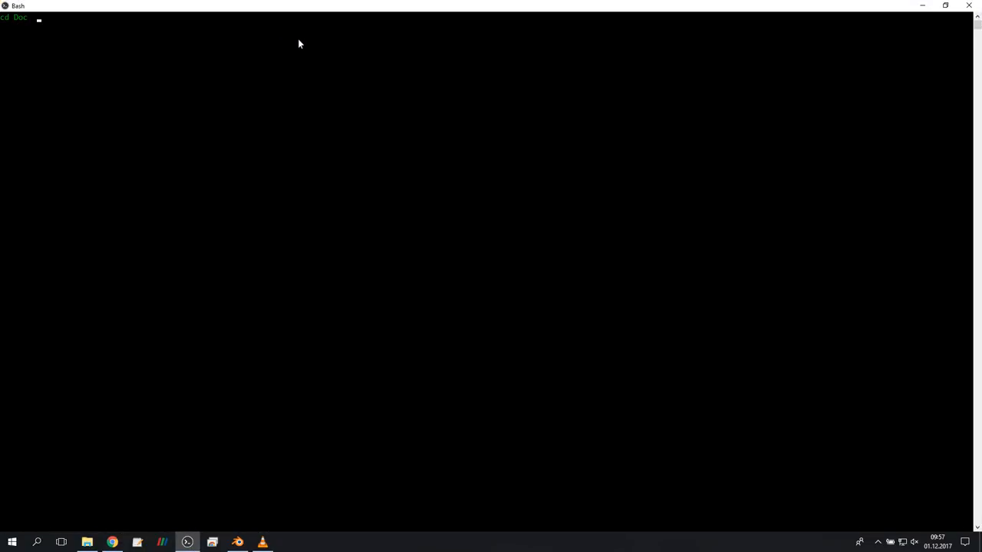
{"action": "type", "text": "ble ta"}
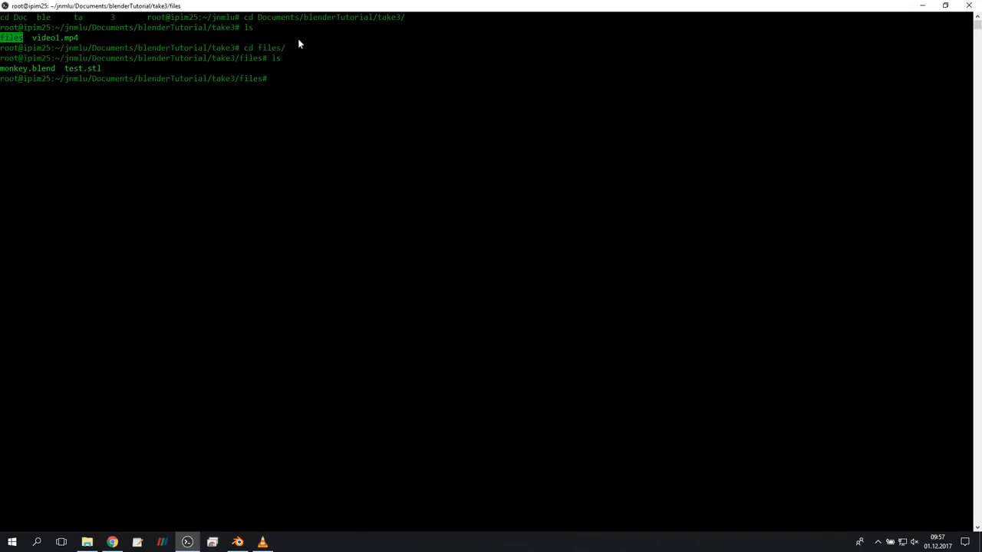
{"action": "mouse_move", "coordinate": [10, 111]}
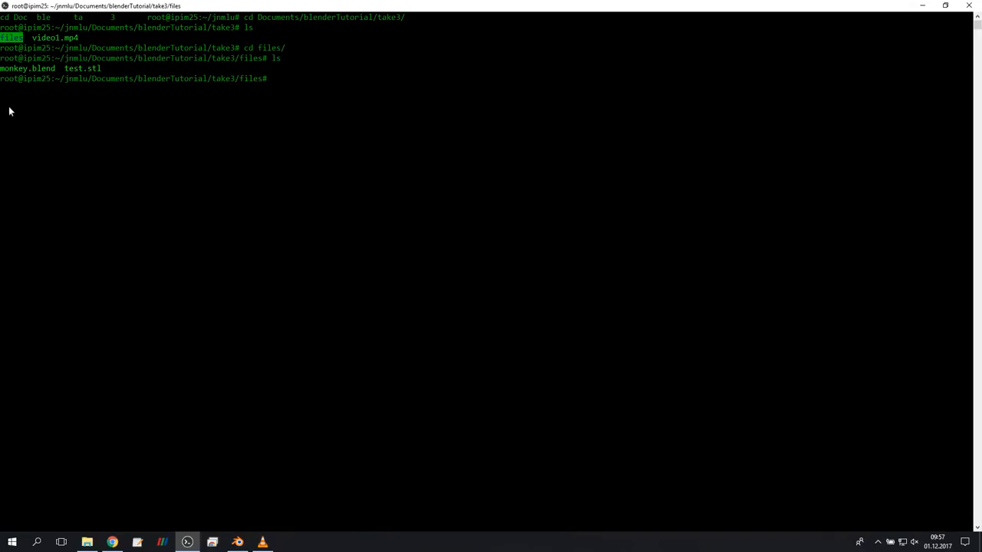
{"action": "double_click", "coordinate": [82, 68]}
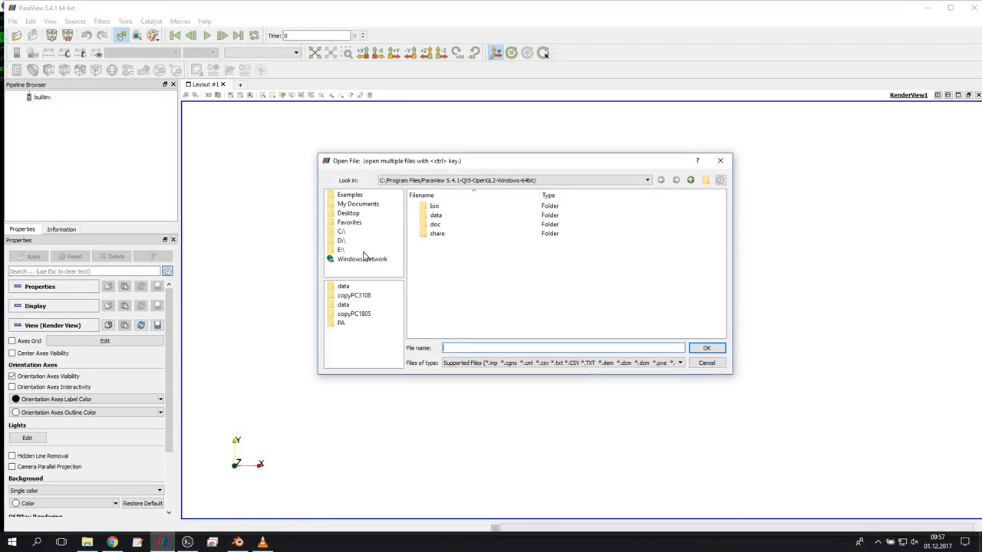
Browse ParaView's Open File dialog from the C drive to test.stl.
{"action": "left_click", "coordinate": [359, 203]}
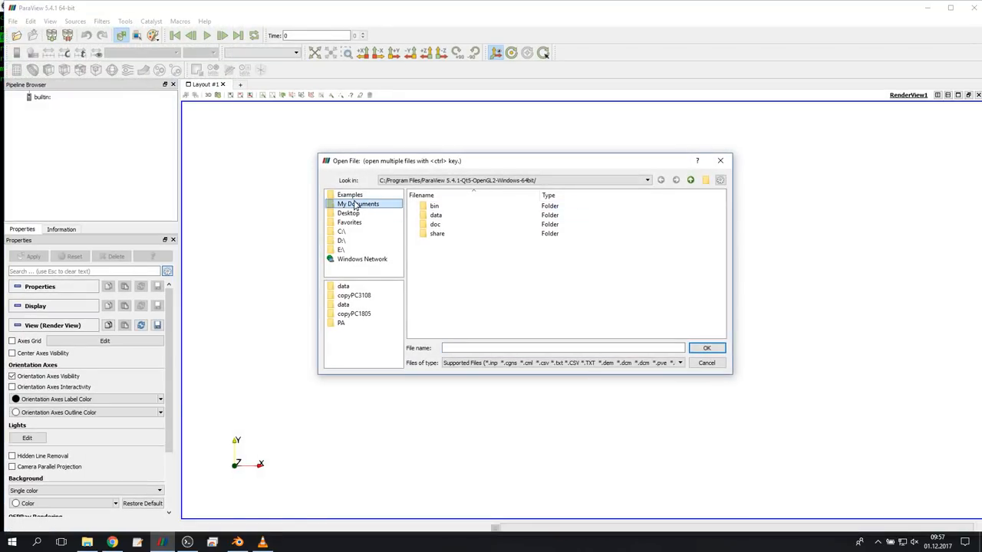
{"action": "left_click", "coordinate": [342, 231]}
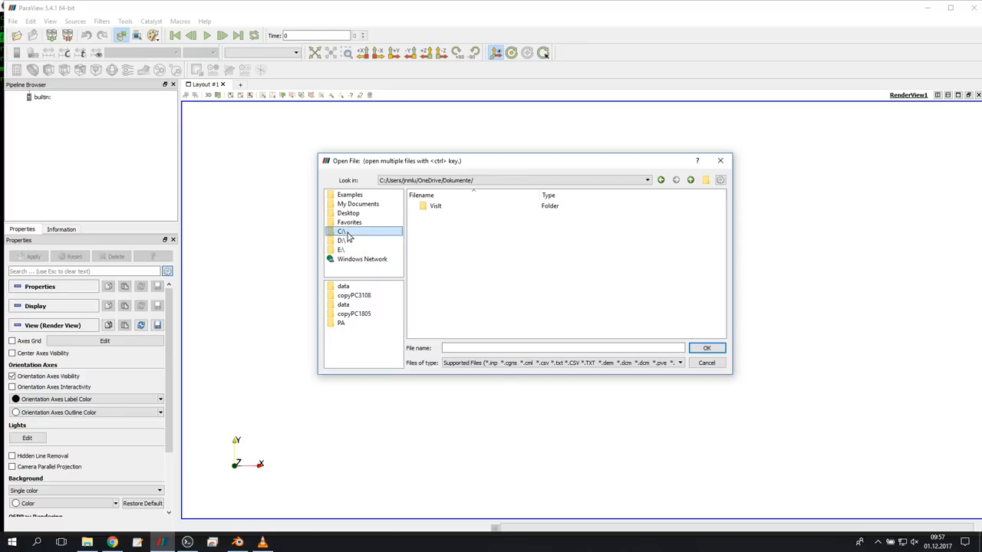
{"action": "double_click", "coordinate": [341, 231]}
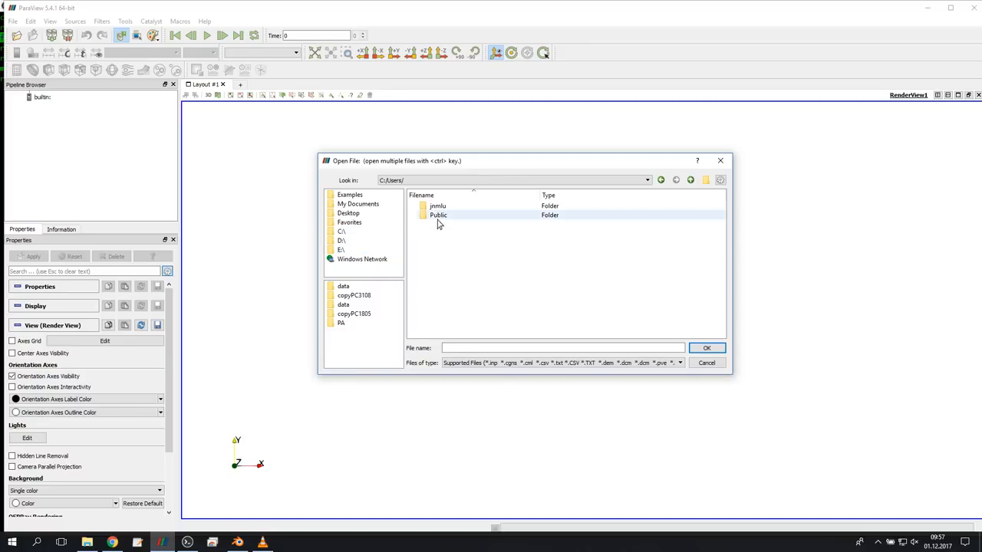
{"action": "double_click", "coordinate": [438, 205]}
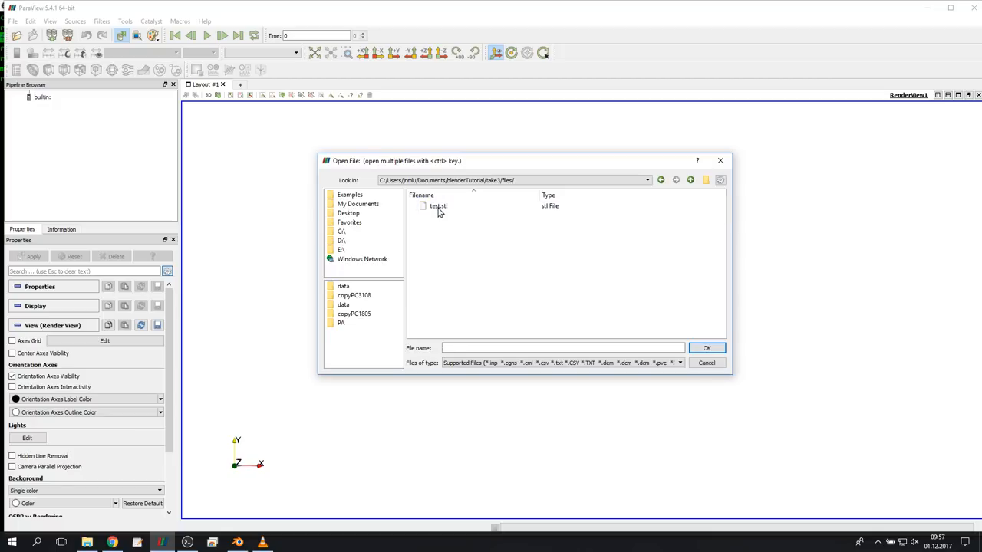
{"action": "left_click", "coordinate": [706, 347]}
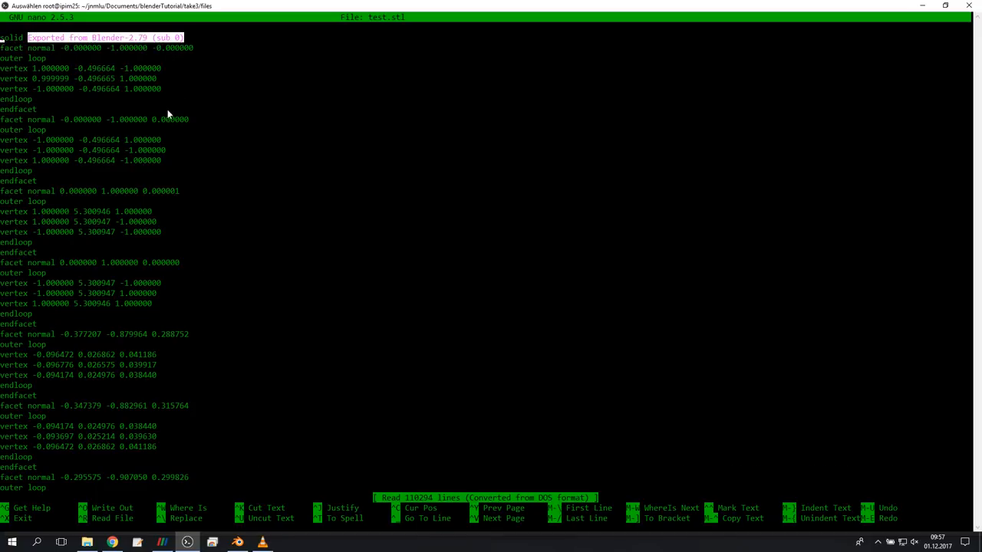
Exit nano after checking test.stl's ASCII solid header, then start an rm command.
{"action": "key", "text": "ctrl+x"}
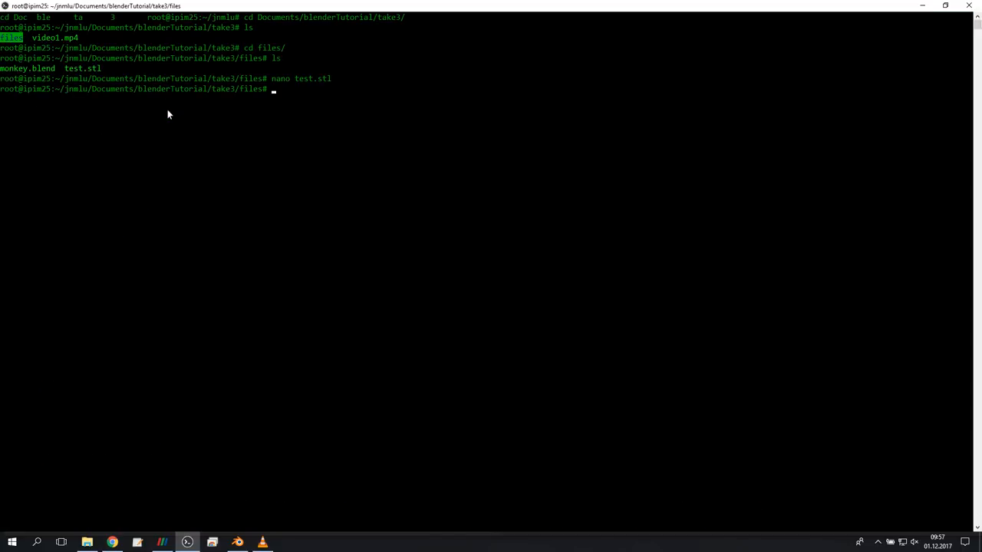
{"action": "type", "text": "rm"}
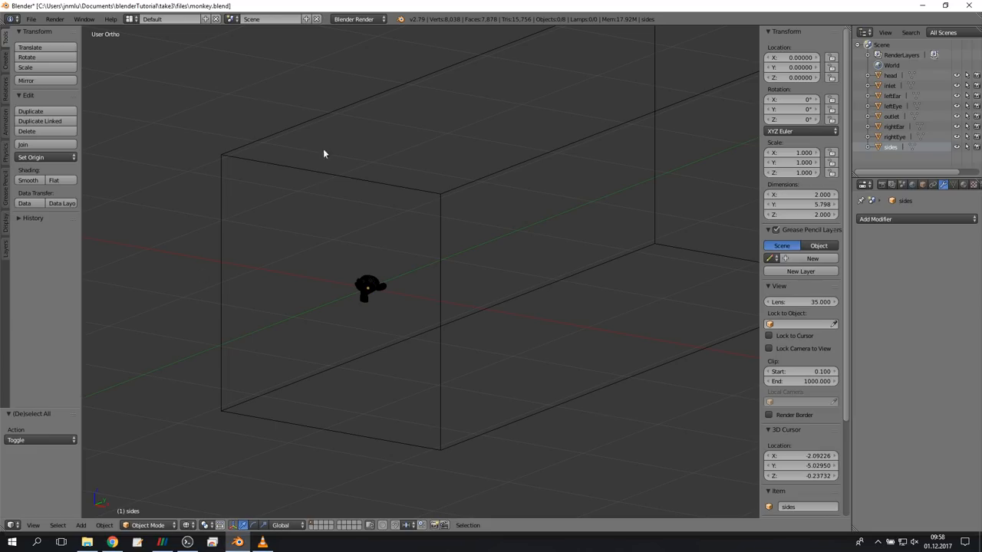
Export STL as ASCII with Batch Mode set to Object, one file per object.
{"action": "left_click", "coordinate": [30, 18]}
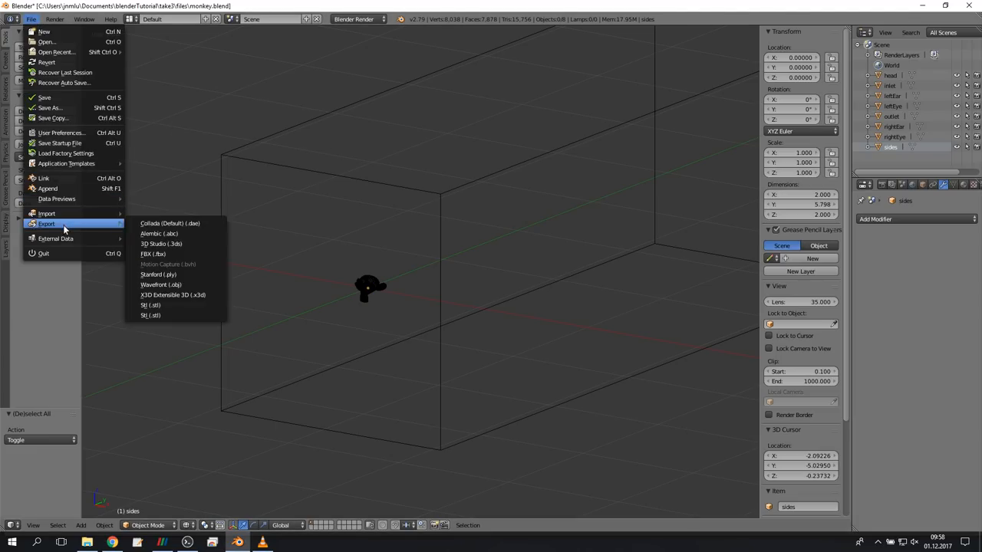
{"action": "mouse_move", "coordinate": [150, 305]}
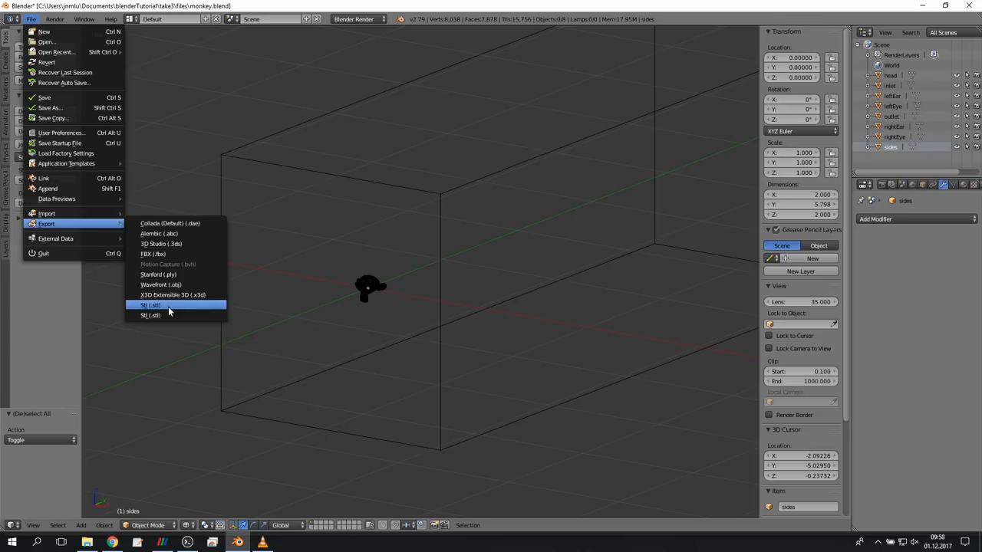
{"action": "left_click", "coordinate": [151, 306]}
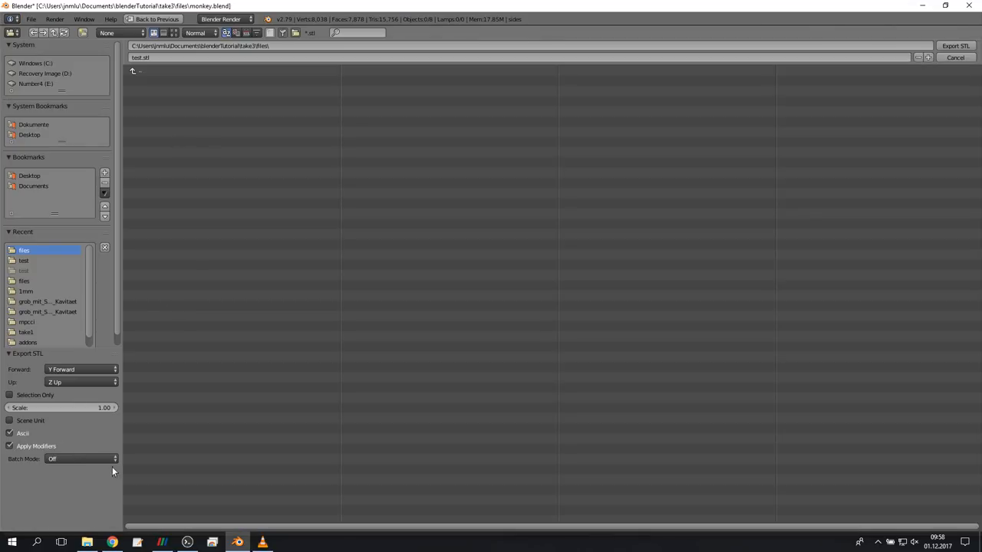
{"action": "left_click", "coordinate": [80, 459]}
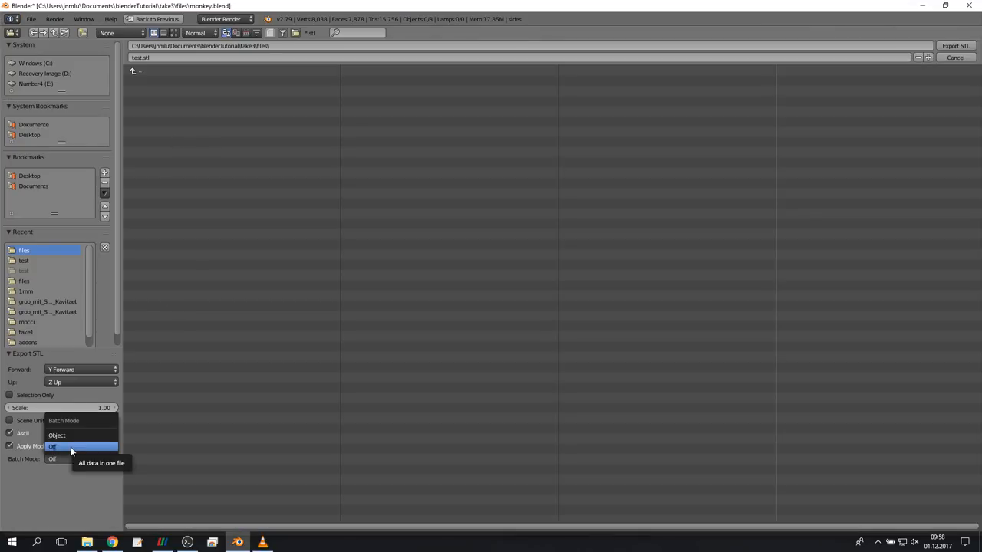
{"action": "mouse_move", "coordinate": [73, 436]}
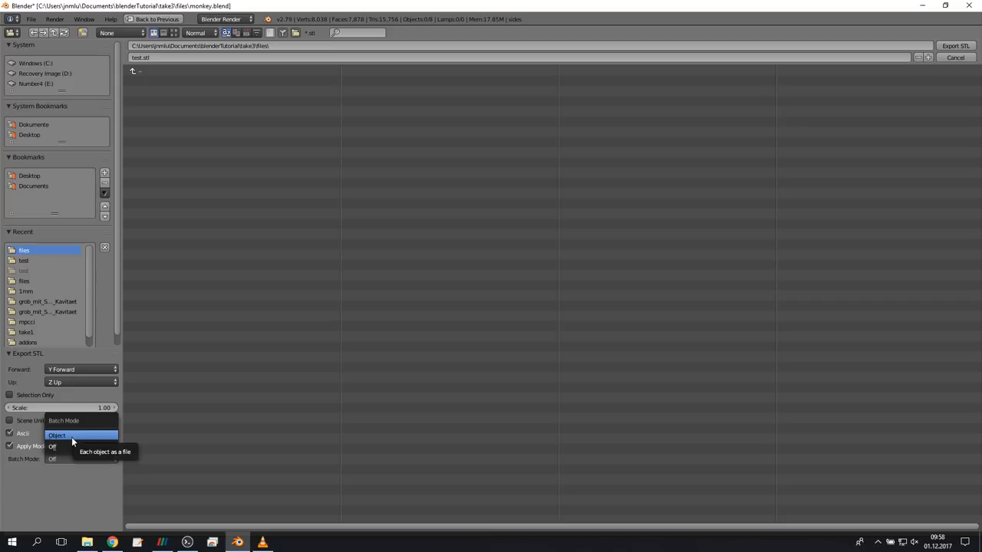
{"action": "left_click", "coordinate": [57, 436]}
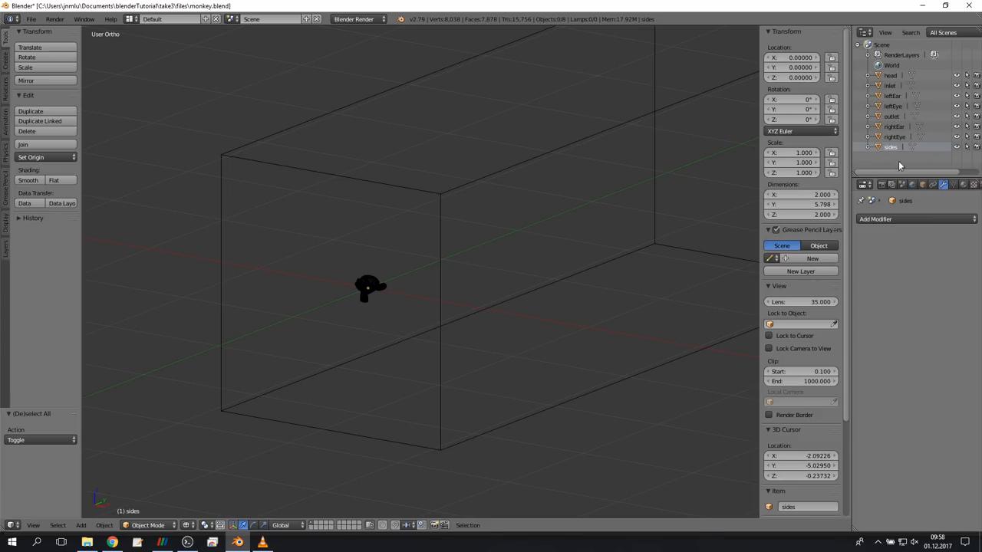
List the per-object STL files, inspect rightEar.stl in nano, and remove *.stl.
{"action": "left_click", "coordinate": [186, 542]}
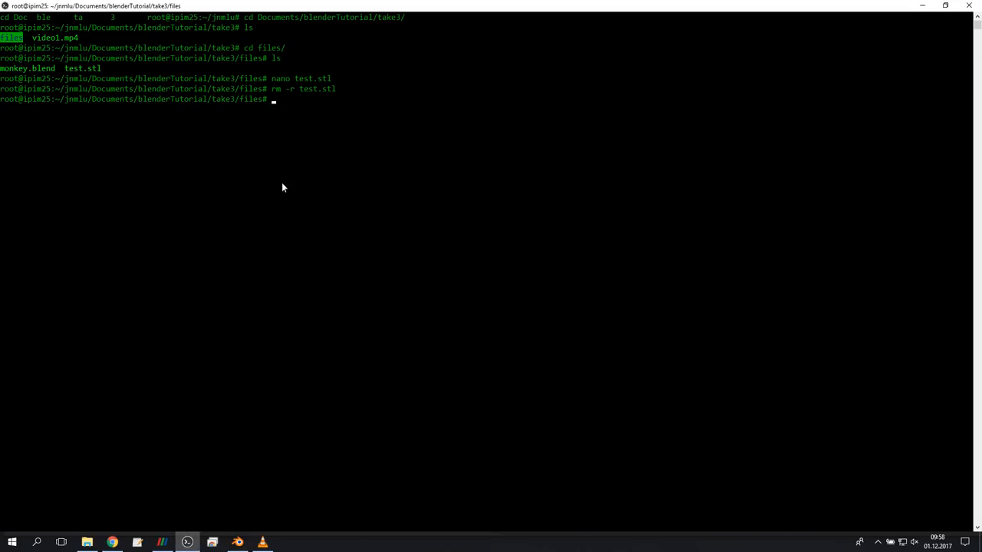
{"action": "type", "text": "ls"}
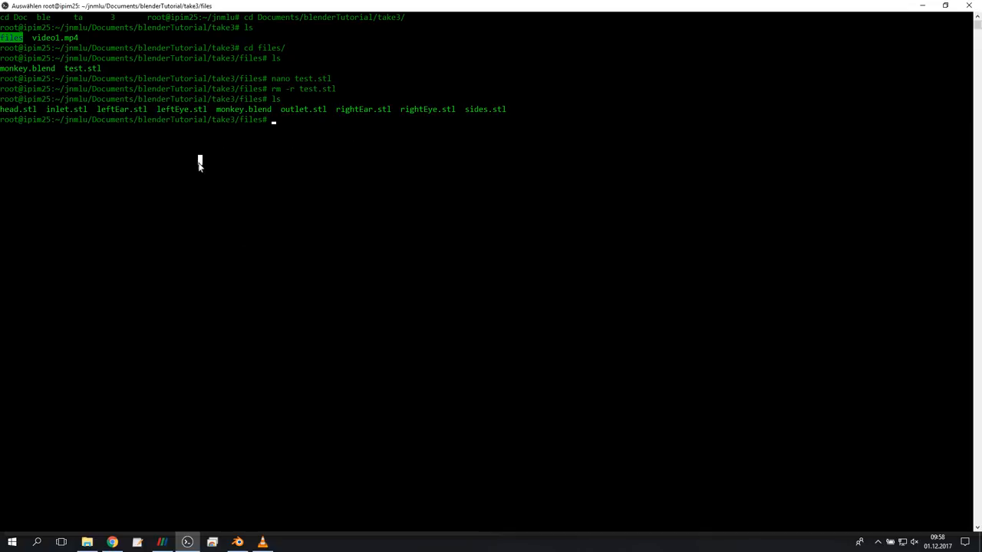
{"action": "type", "text": "nano"}
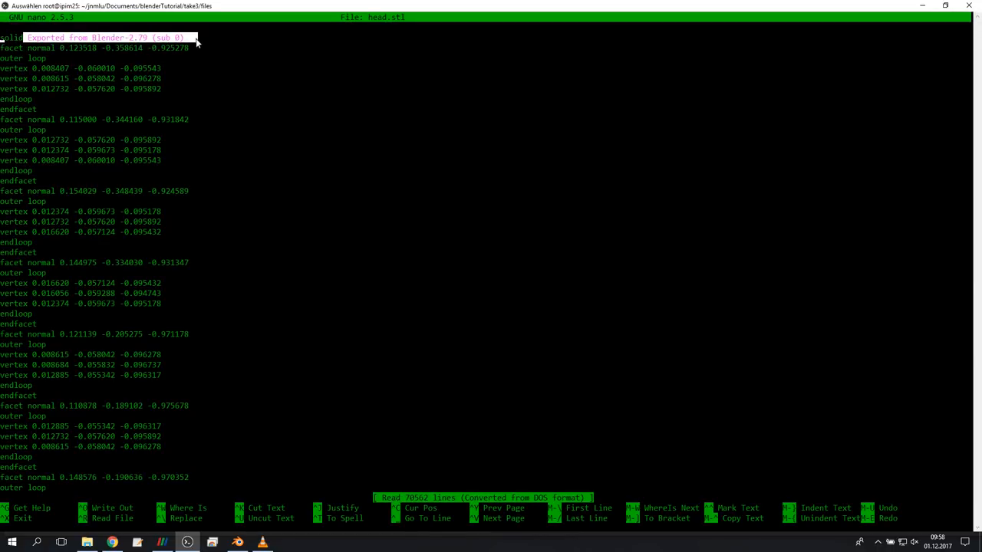
{"action": "mouse_move", "coordinate": [127, 47]}
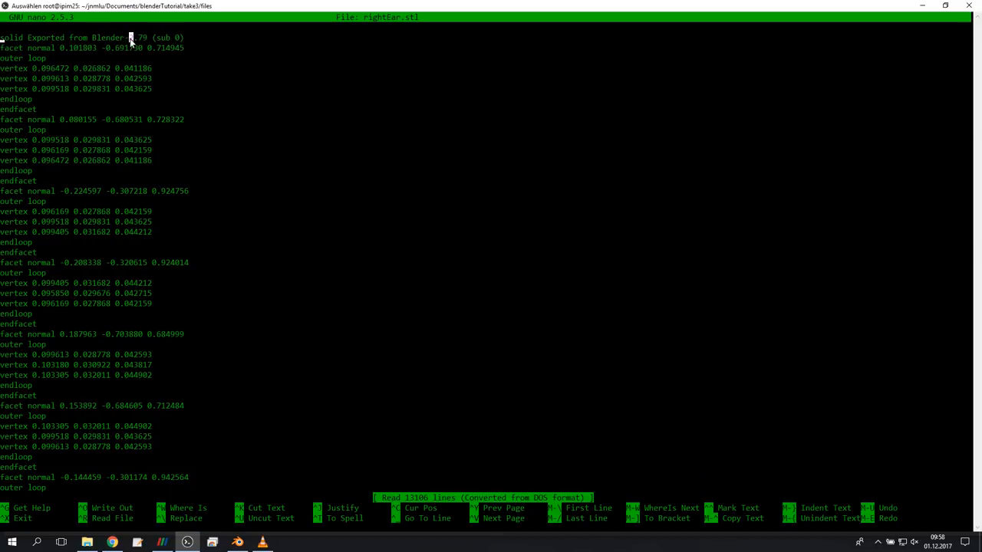
{"action": "key", "text": "ctrl+x"}
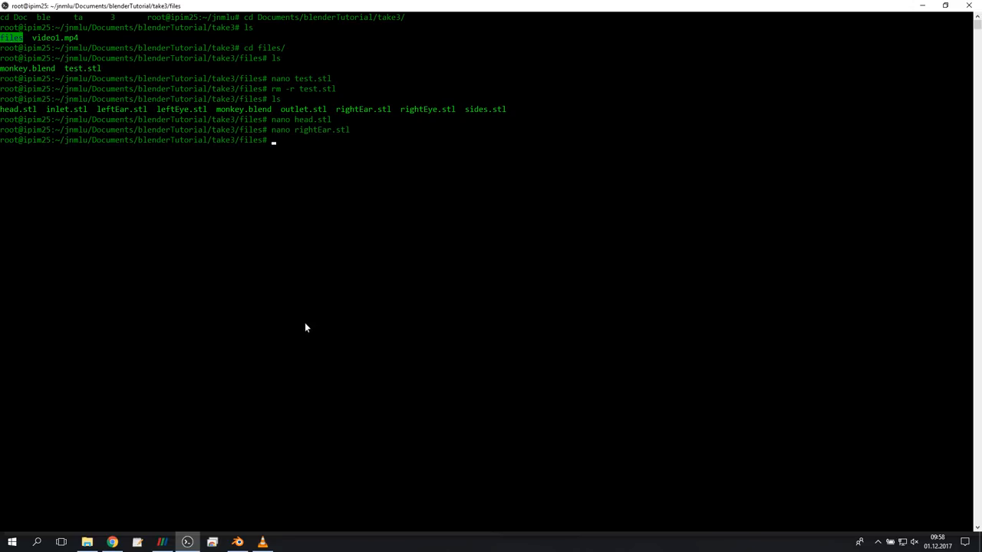
{"action": "mouse_move", "coordinate": [299, 325]}
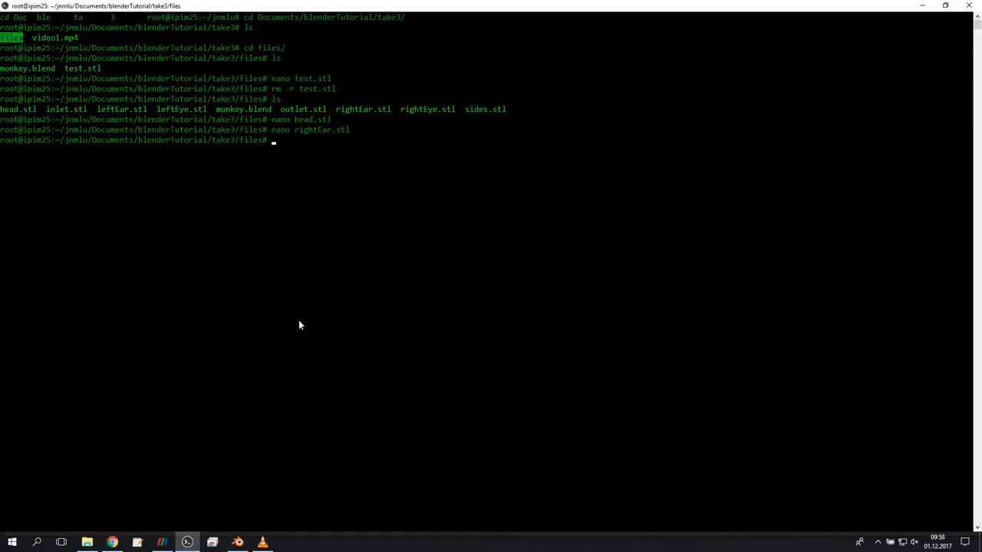
{"action": "type", "text": "rm"}
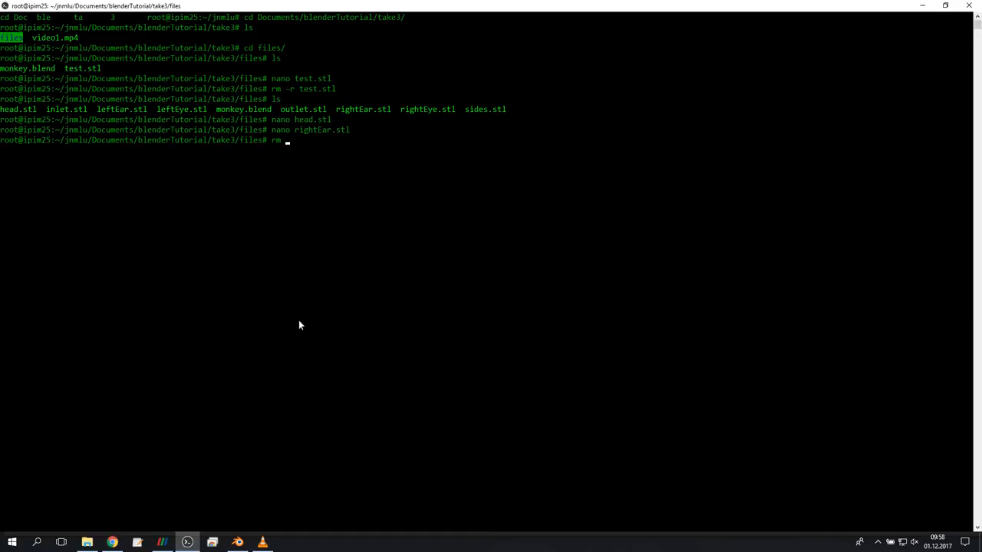
{"action": "type", "text": "*.stl"}
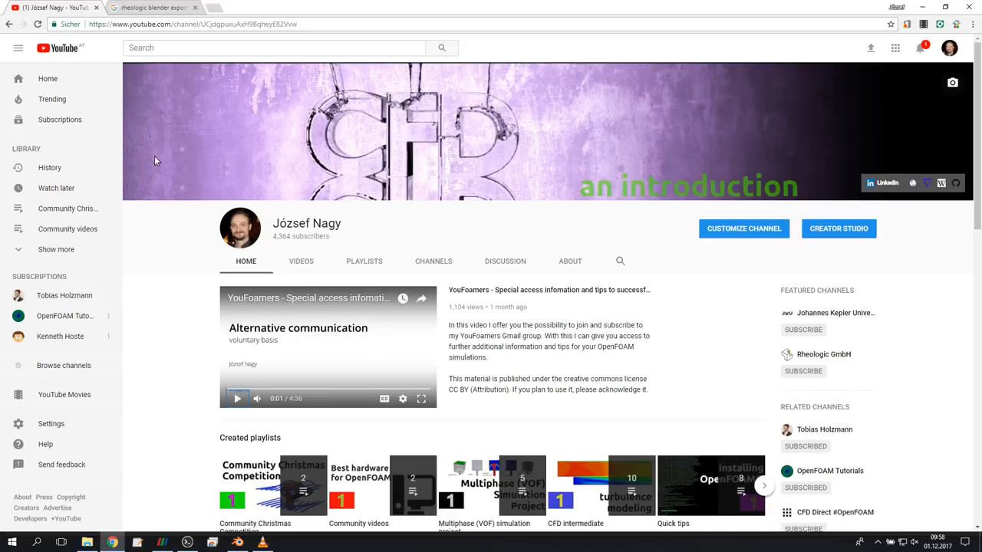
Open the Rheologic Blender Addon Google result and scroll through its page.
{"action": "left_click", "coordinate": [151, 8]}
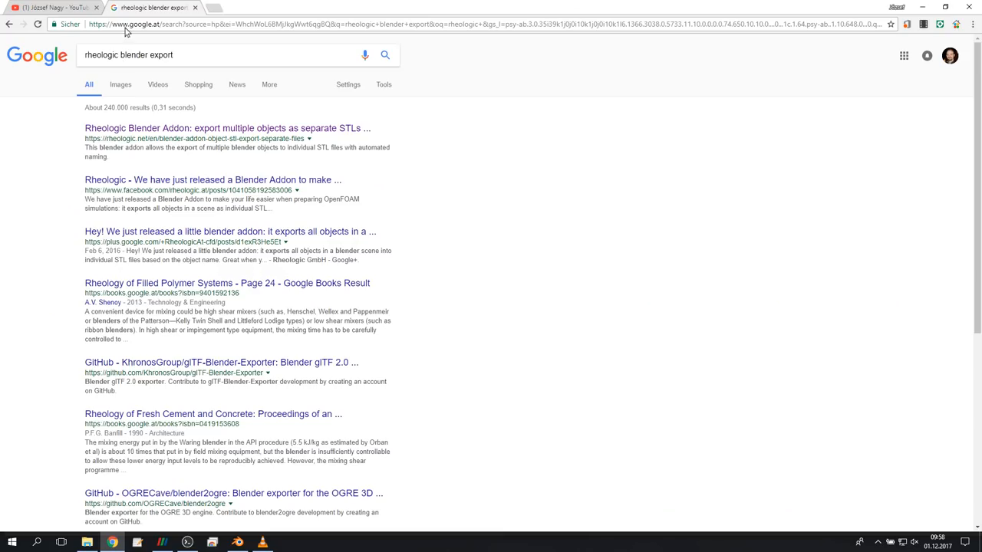
{"action": "mouse_move", "coordinate": [227, 59]}
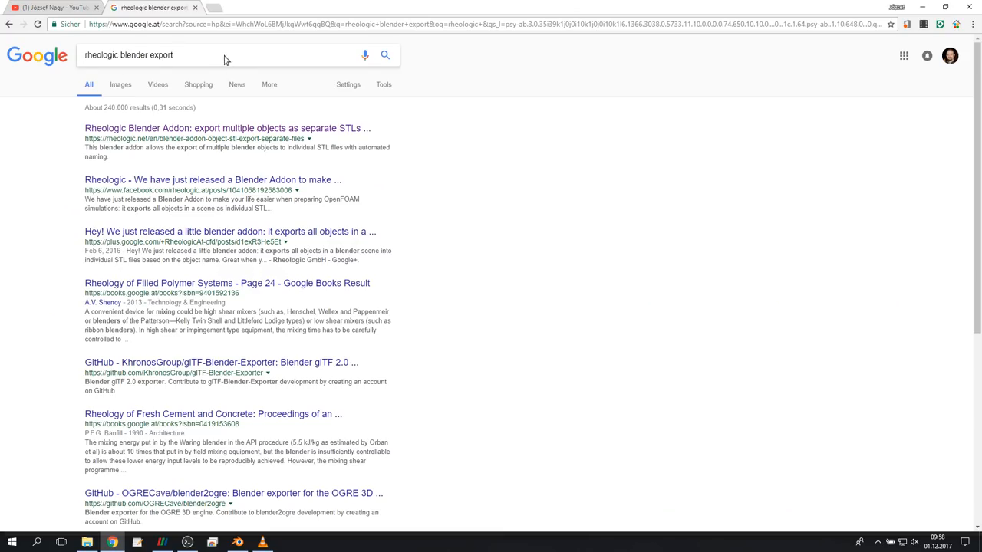
{"action": "left_click", "coordinate": [227, 128]}
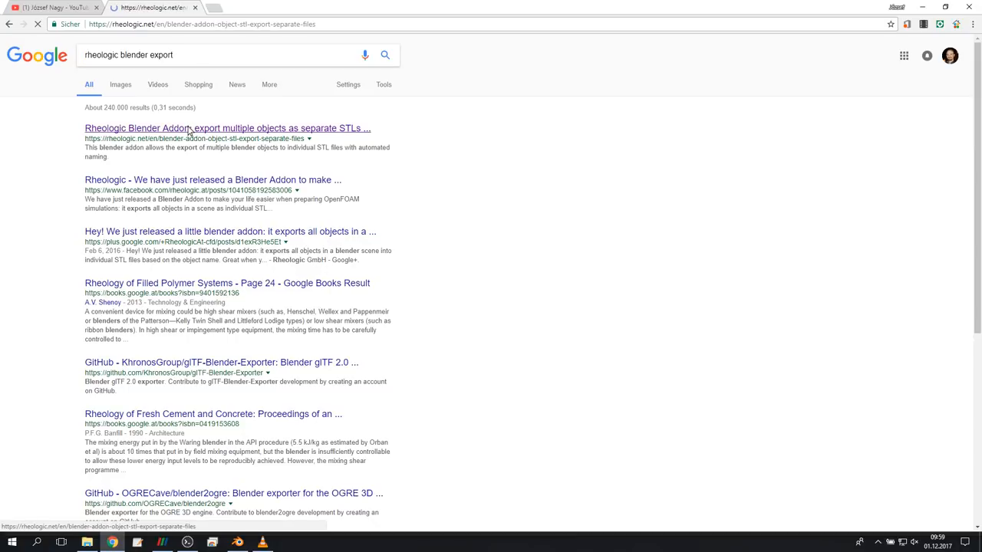
{"action": "left_click", "coordinate": [227, 128]}
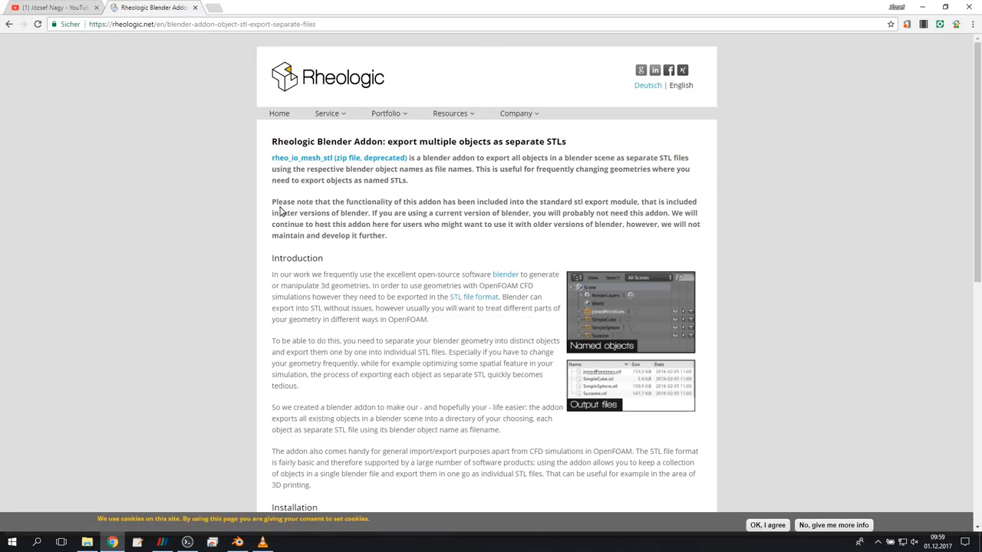
{"action": "scroll", "scroll_direction": "down", "scroll_amount": 3}
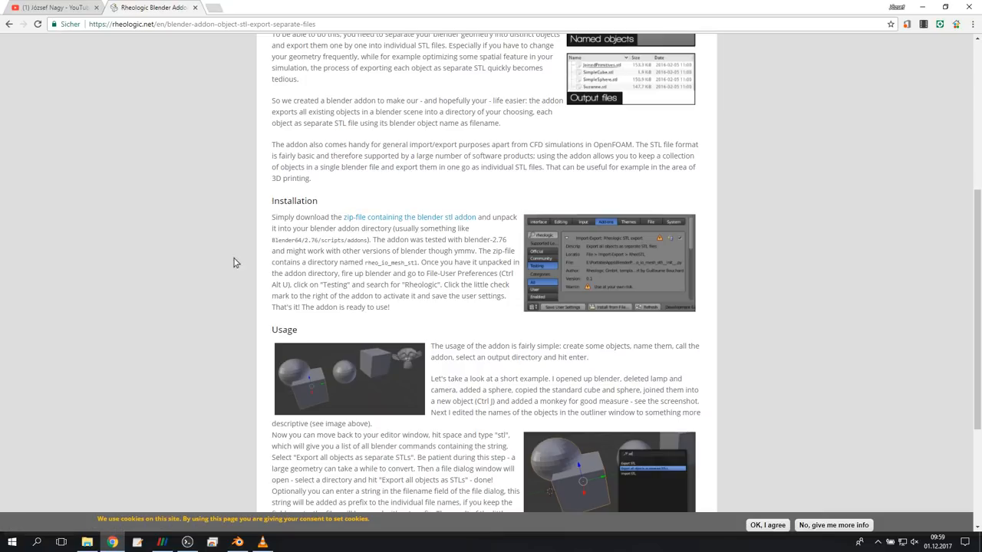
{"action": "scroll", "scroll_direction": "down", "scroll_amount": 3}
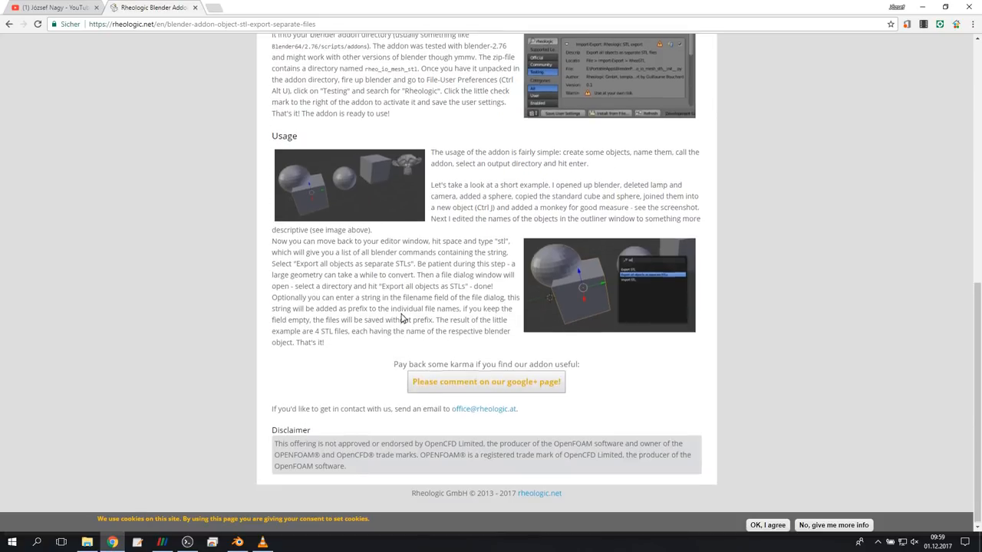
{"action": "scroll", "scroll_direction": "up", "scroll_amount": 3}
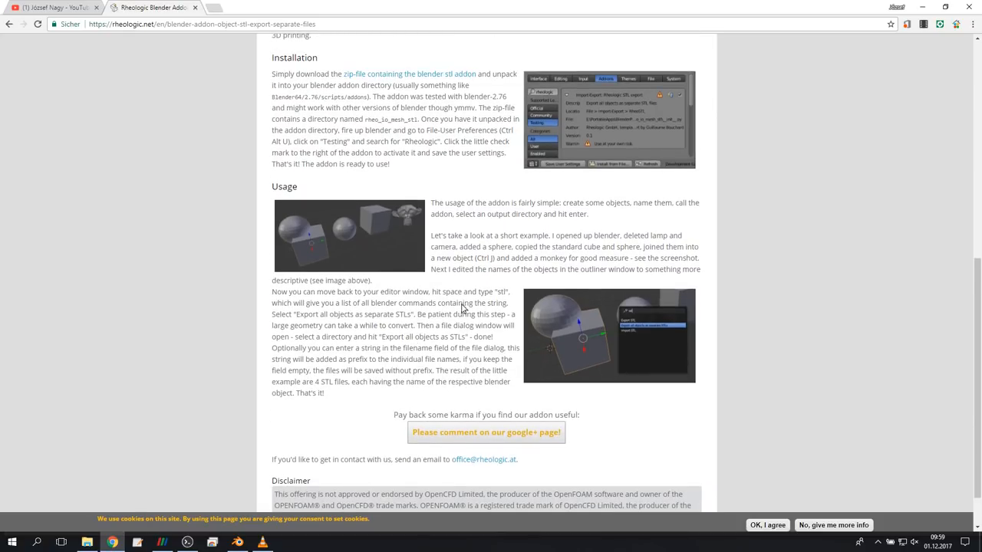
{"action": "scroll", "scroll_direction": "up", "scroll_amount": 3}
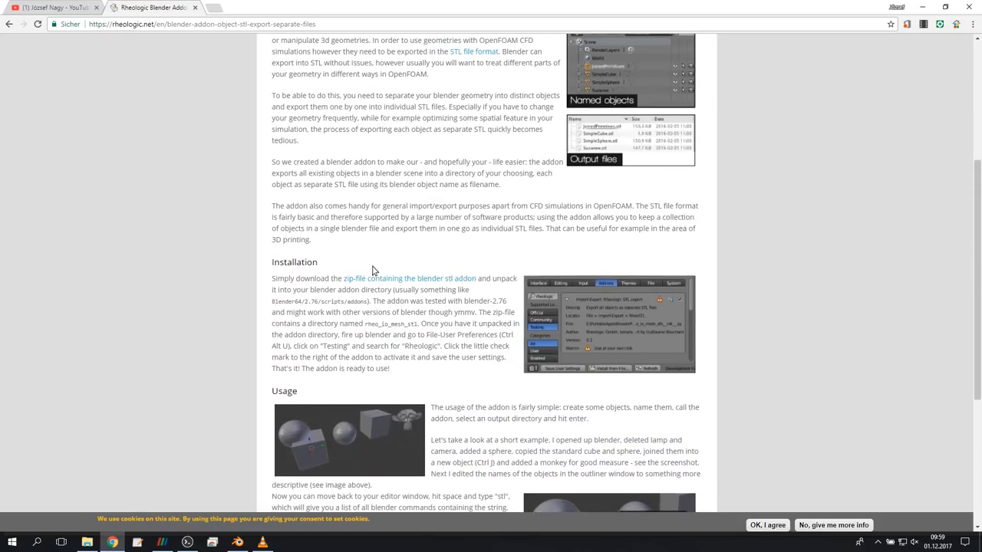
{"action": "scroll", "scroll_direction": "up", "scroll_amount": 3}
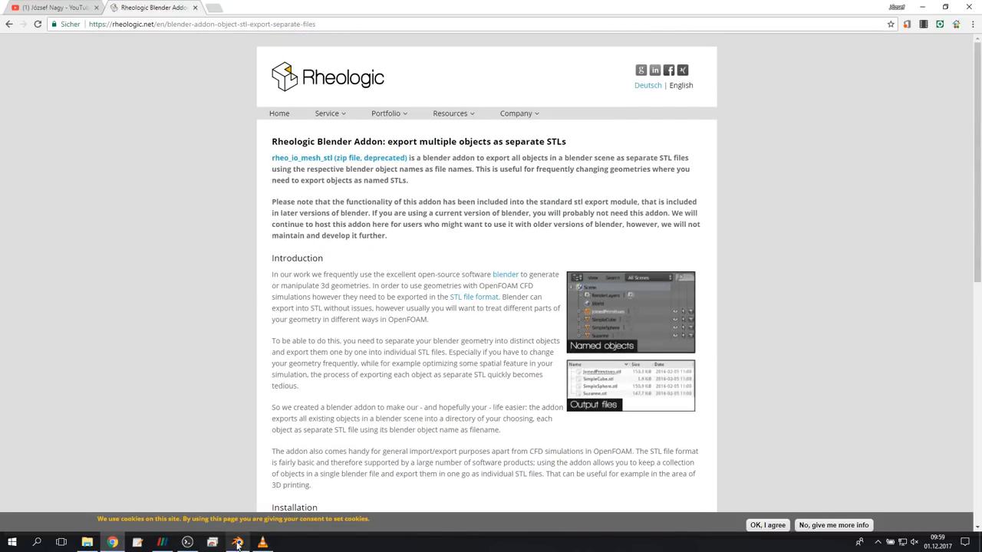
Run 'Export all objects as separate STLs' from the 'stl' search into files.
{"action": "left_click", "coordinate": [237, 544]}
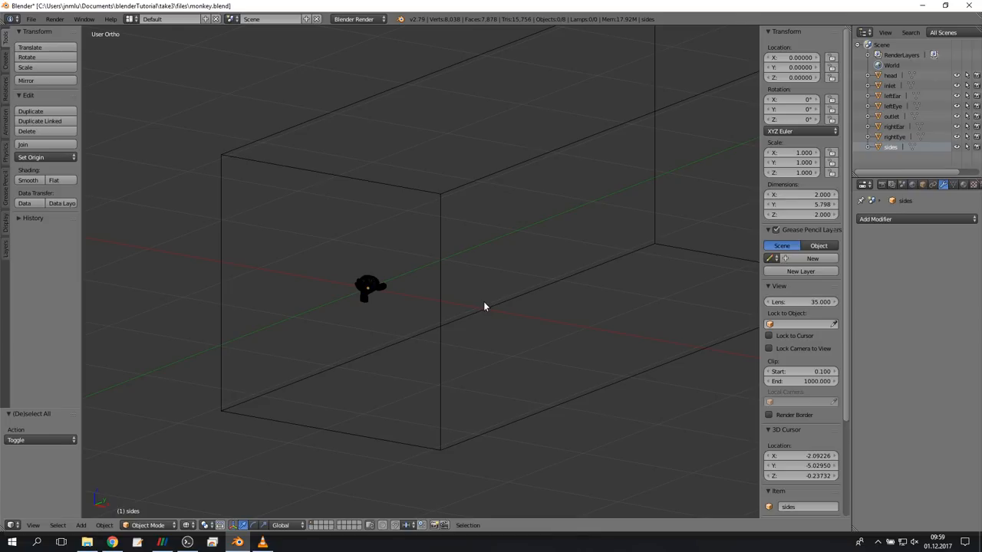
{"action": "right_click", "coordinate": [484, 307]}
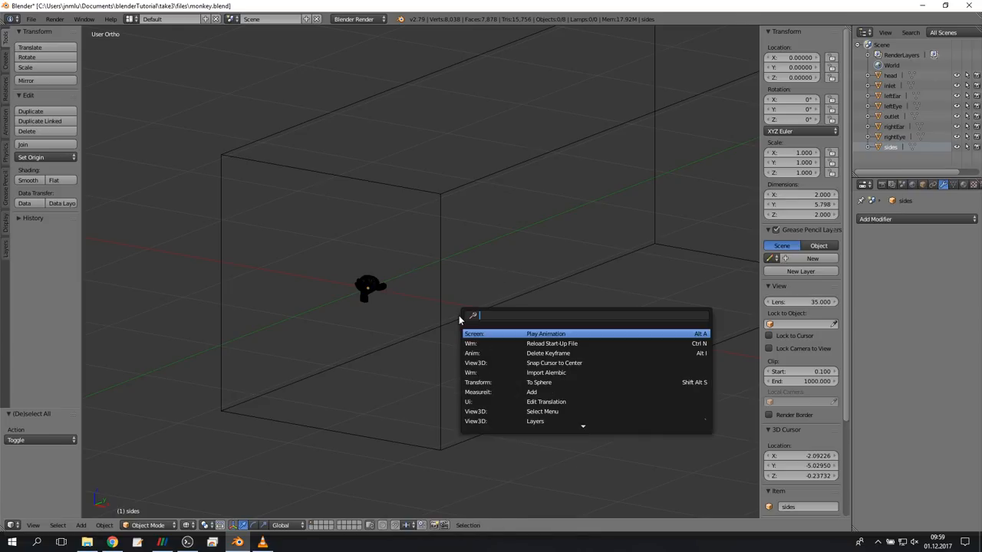
{"action": "type", "text": "stl"}
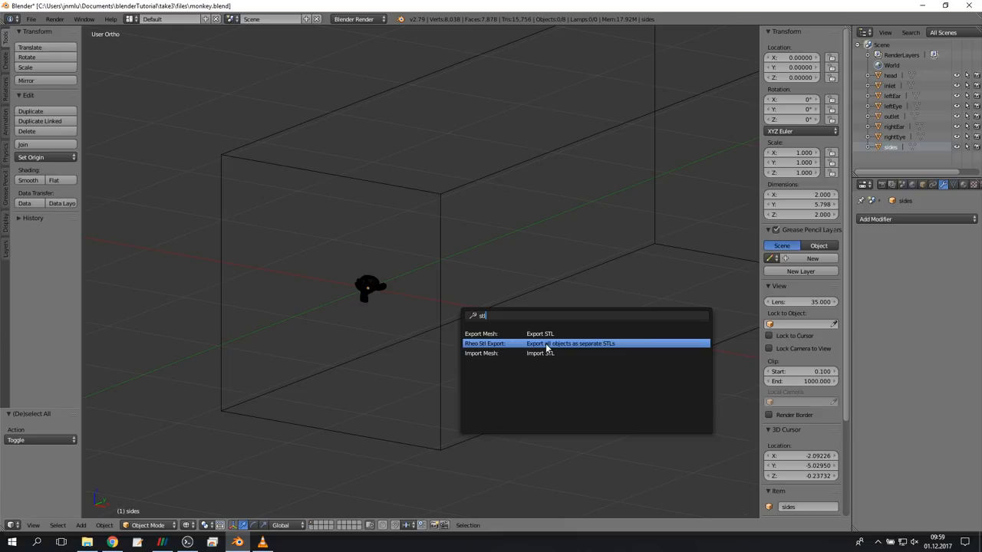
{"action": "left_click", "coordinate": [571, 343]}
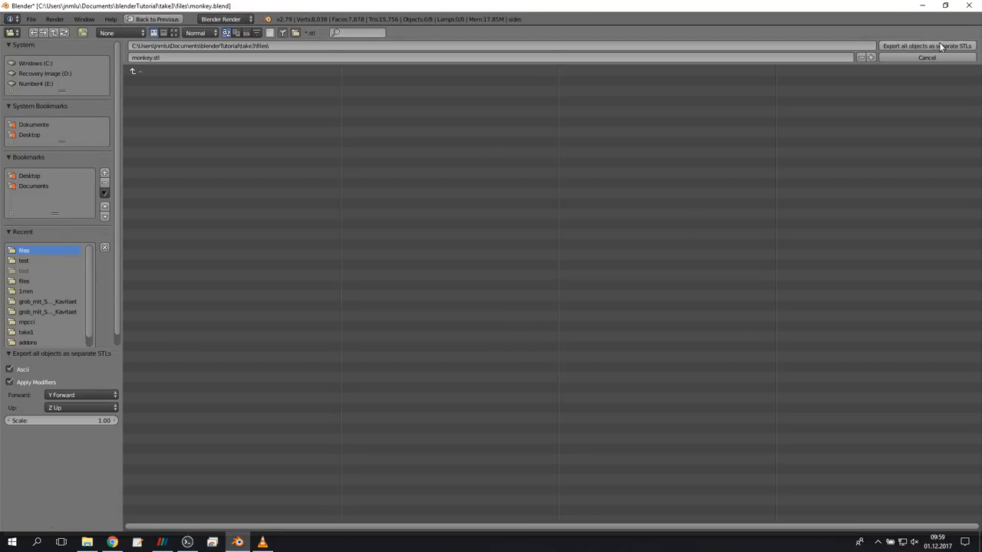
{"action": "left_click", "coordinate": [926, 57]}
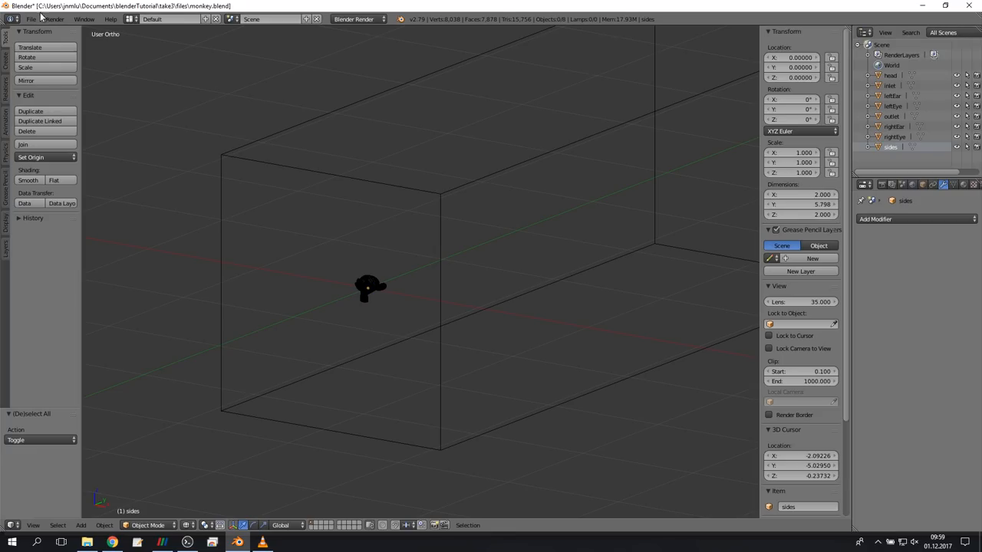
Rerun 'Export all objects as separate STLs' from the export menu without a filename prefix.
{"action": "left_click", "coordinate": [30, 19]}
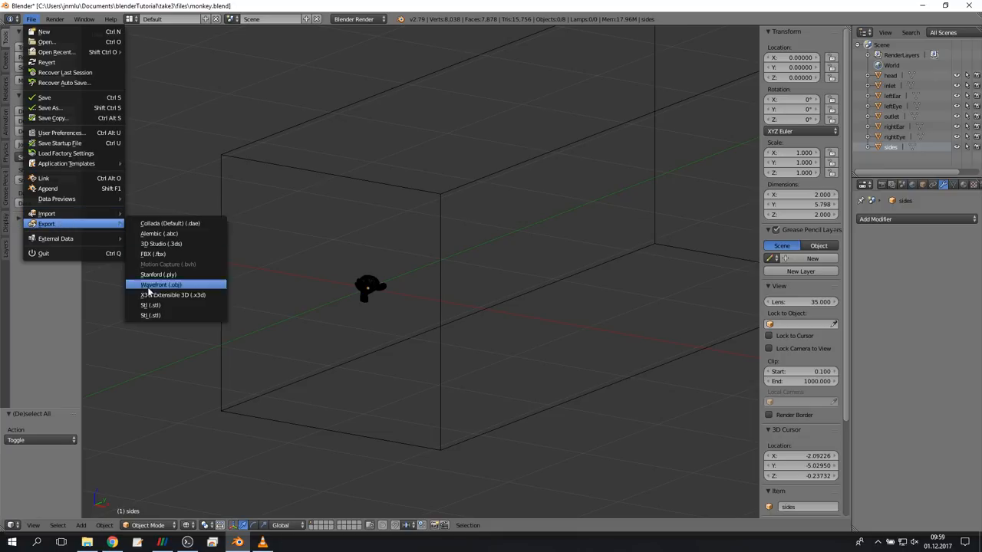
{"action": "left_click", "coordinate": [151, 310]}
{"action": "type", "text": "stl"}
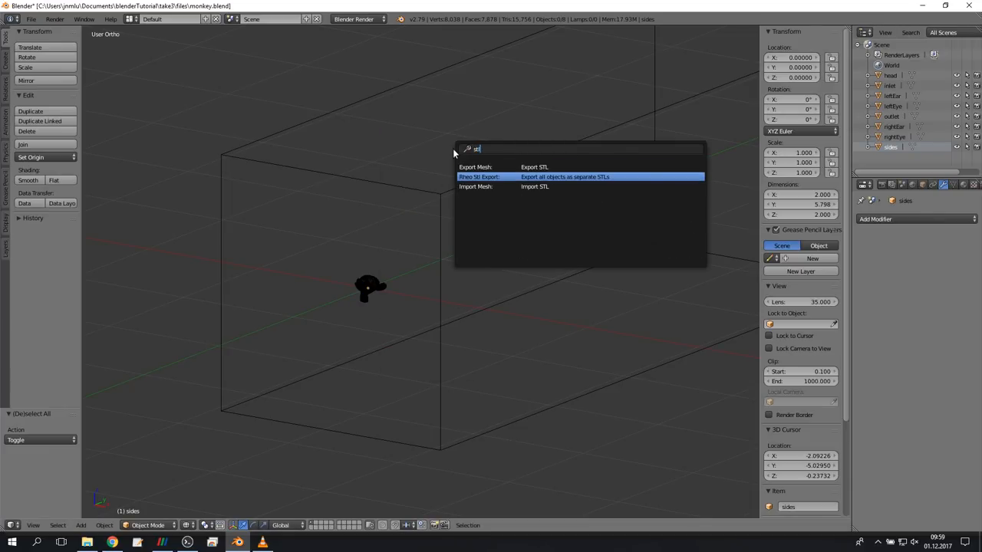
{"action": "left_click", "coordinate": [565, 177]}
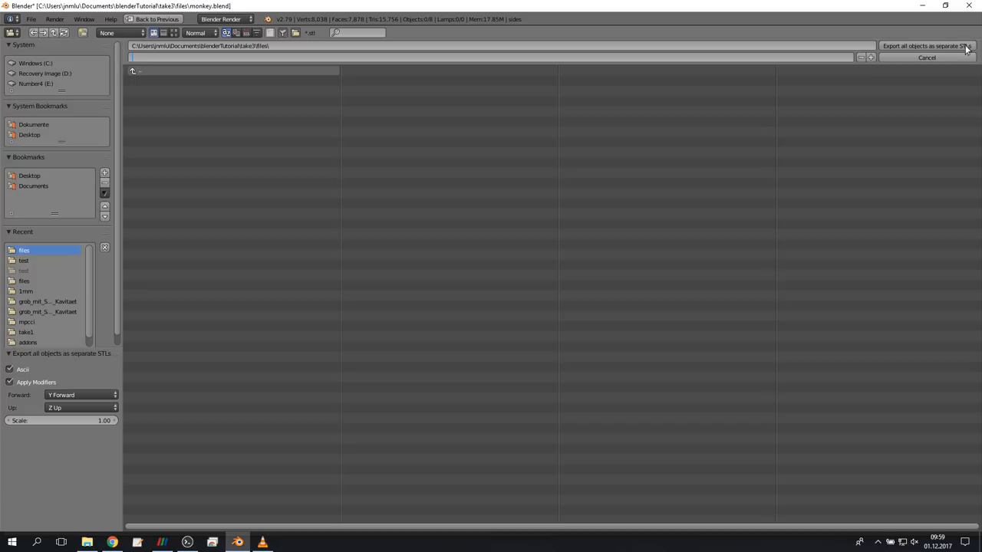
{"action": "left_click", "coordinate": [927, 58]}
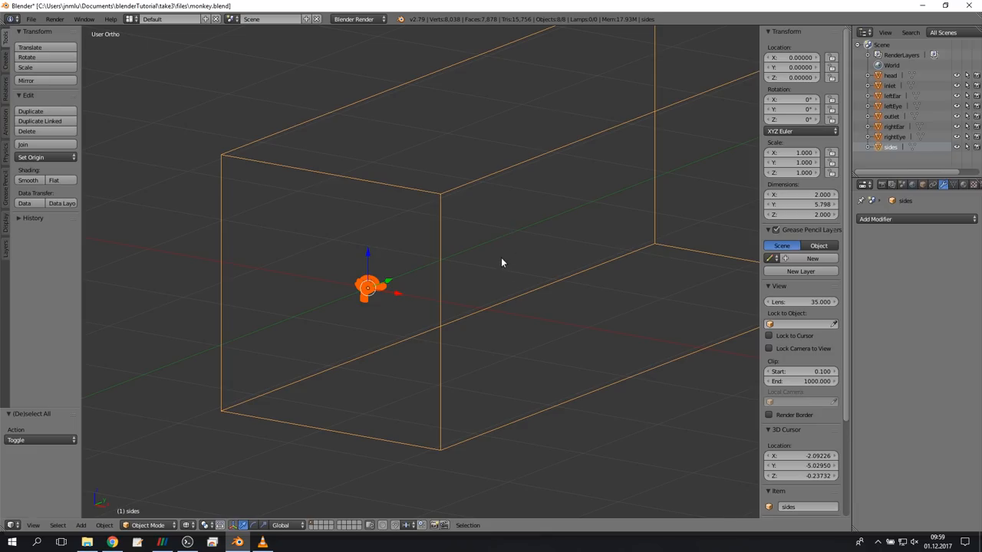
{"action": "left_click", "coordinate": [186, 543]}
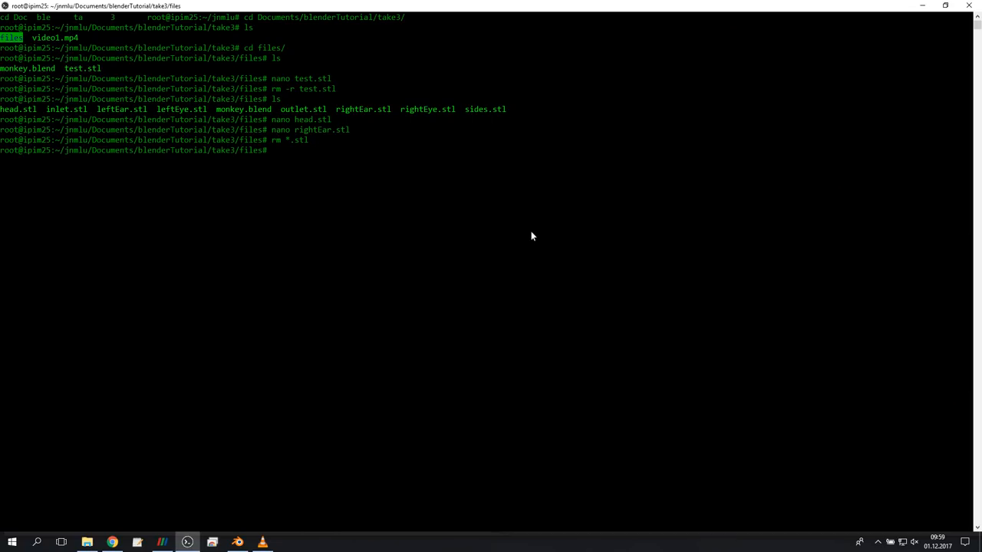
Inspect the rightEye STL in nano, then append all STL files into combined.stl.
{"action": "type", "text": "nano head.stl"}
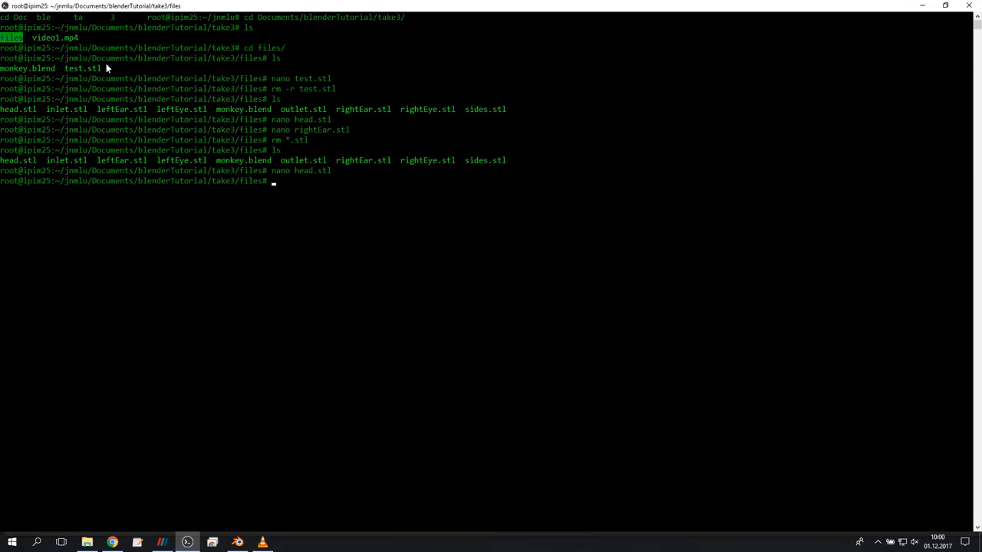
{"action": "type", "text": "nano rightEar.stl"}
{"action": "type", "text": "ls"}
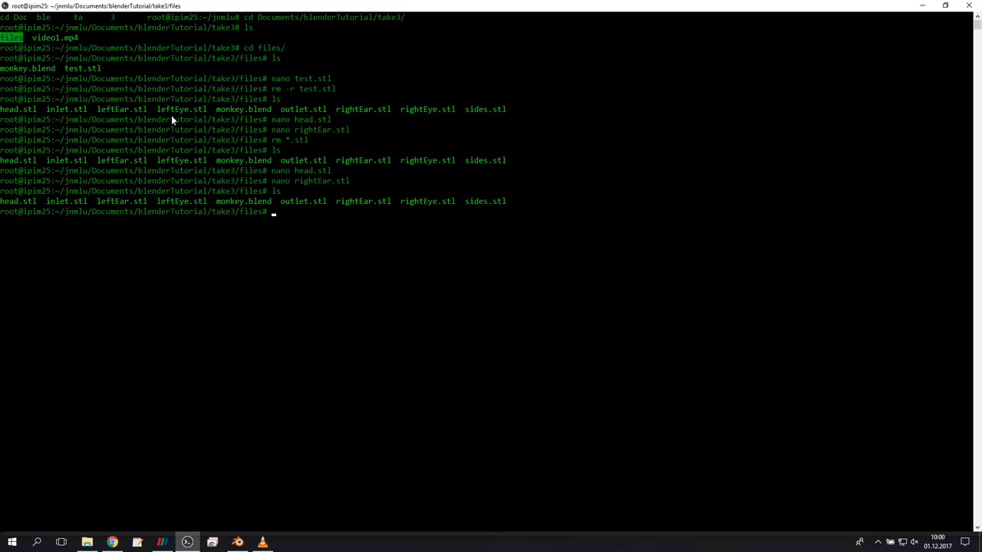
{"action": "type", "text": "cat"}
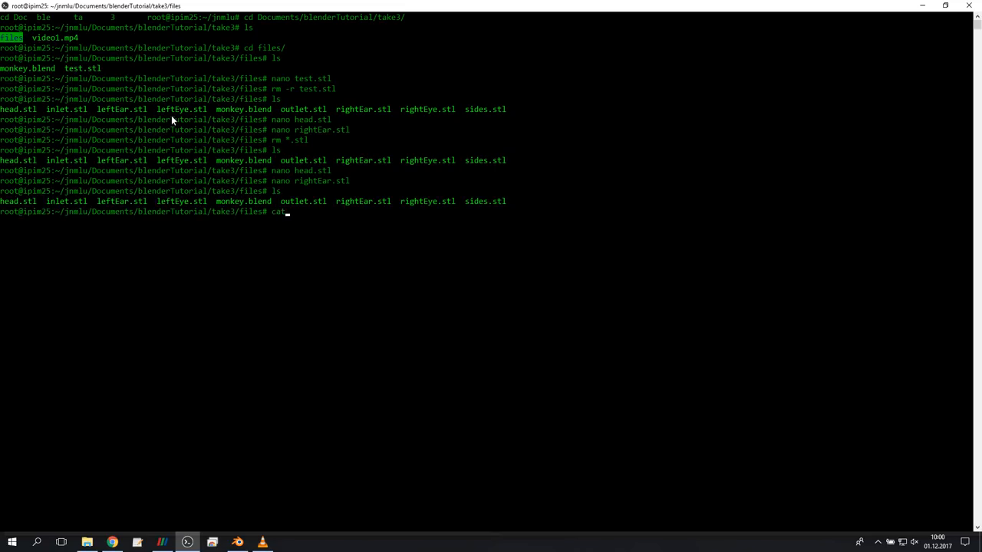
{"action": "type", "text": "*.stl"}
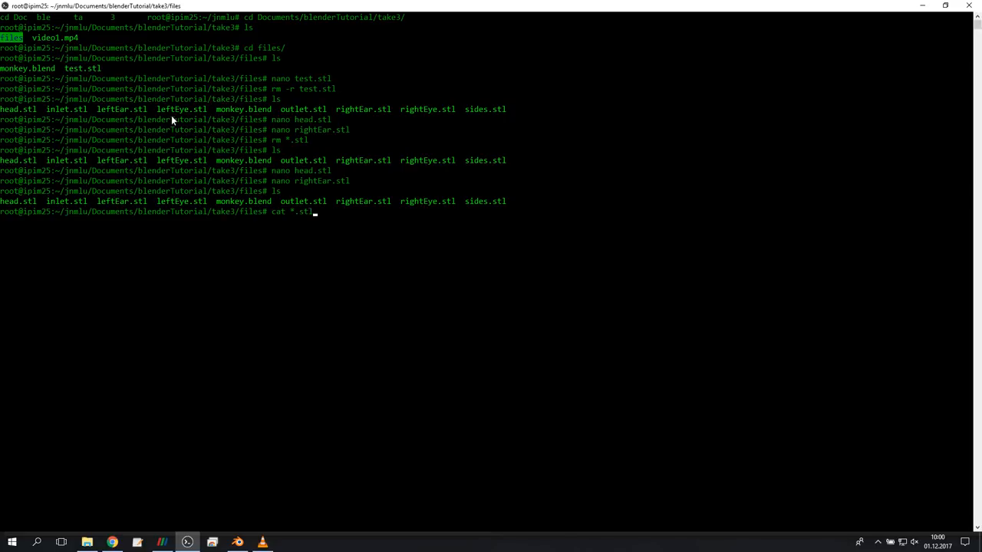
{"action": "type", "text": ">> comb"}
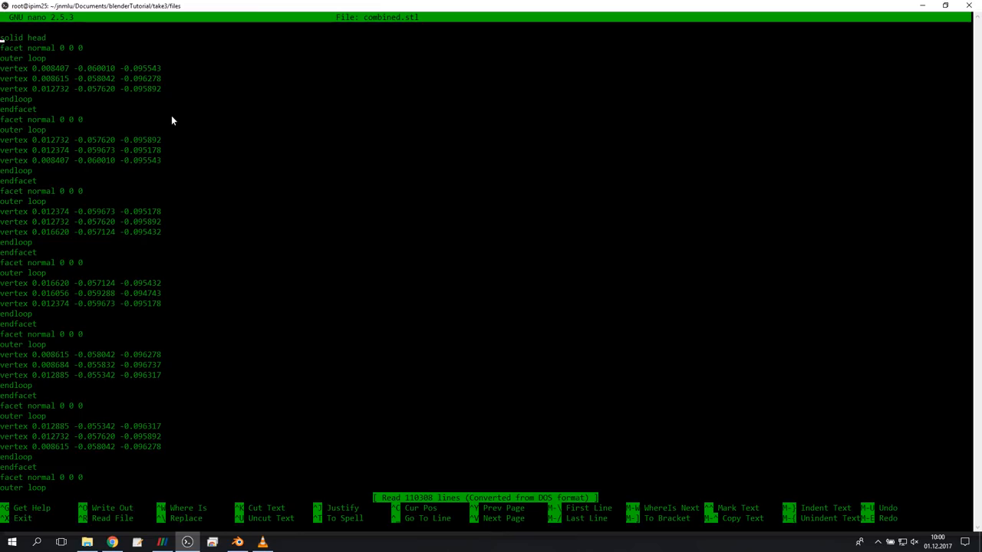
Select the 'head' solid name and search combined.stl for 'solid' sections.
{"action": "double_click", "coordinate": [36, 38]}
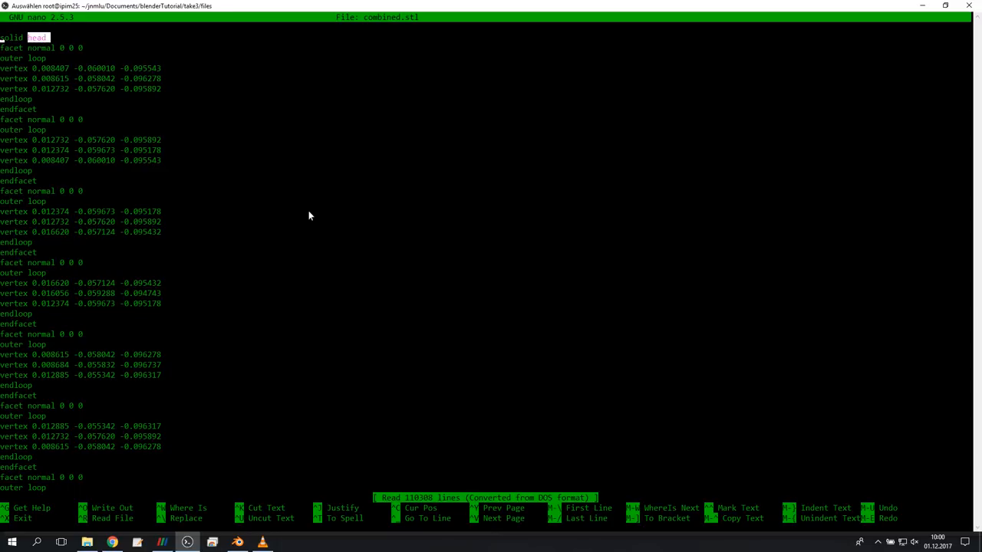
{"action": "key", "text": "ctrl+w"}
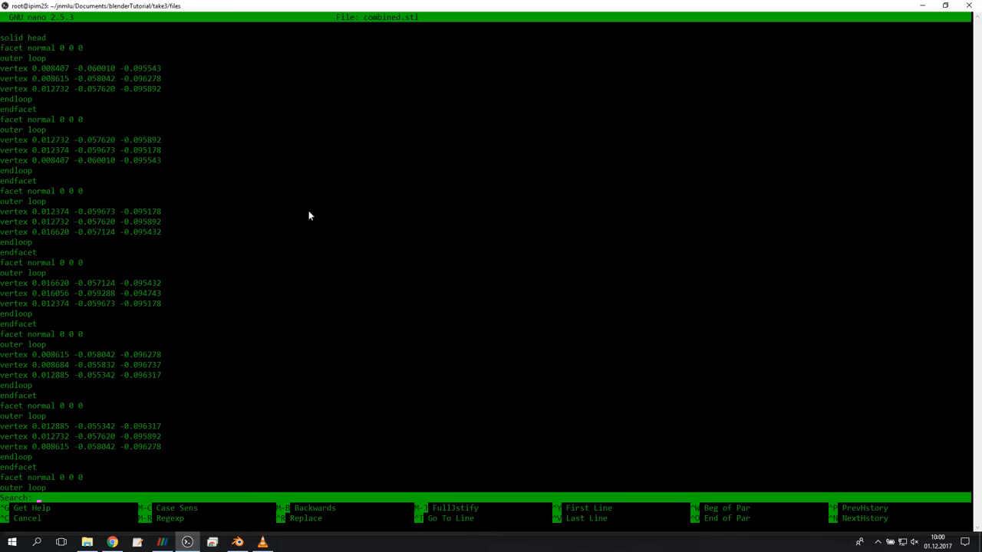
{"action": "type", "text": "solid"}
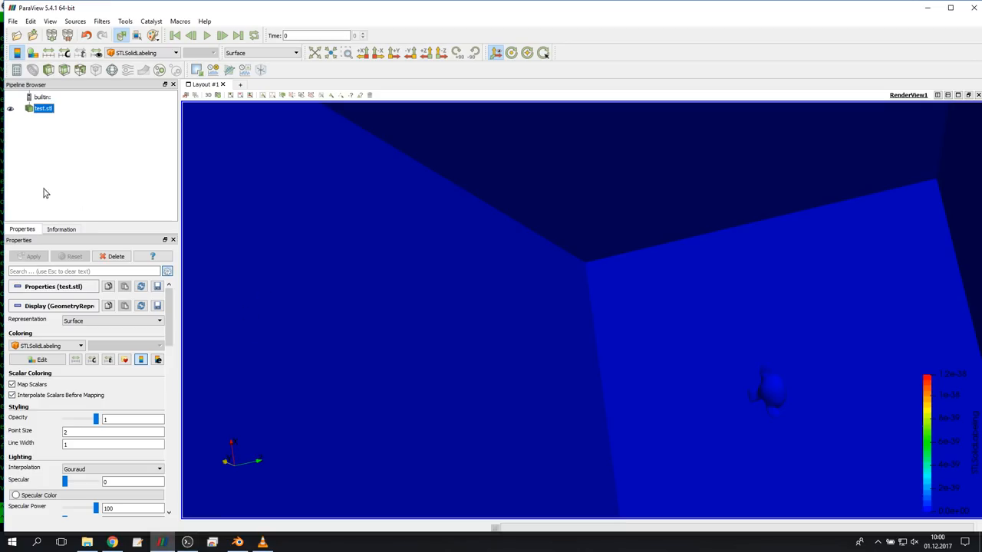
Remove test.stl from the ParaView pipeline and load head.stl as its own item.
{"action": "left_click", "coordinate": [115, 256]}
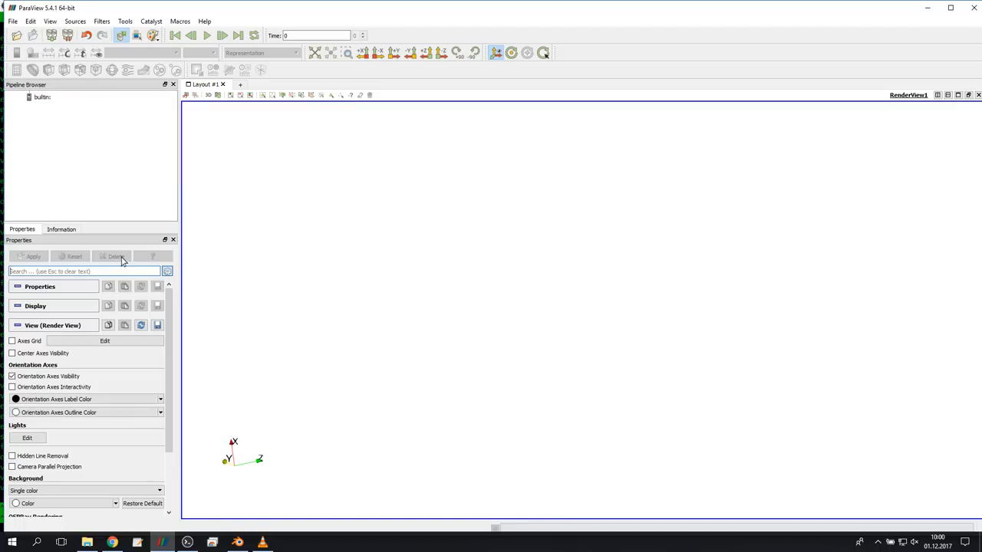
{"action": "left_click", "coordinate": [32, 35]}
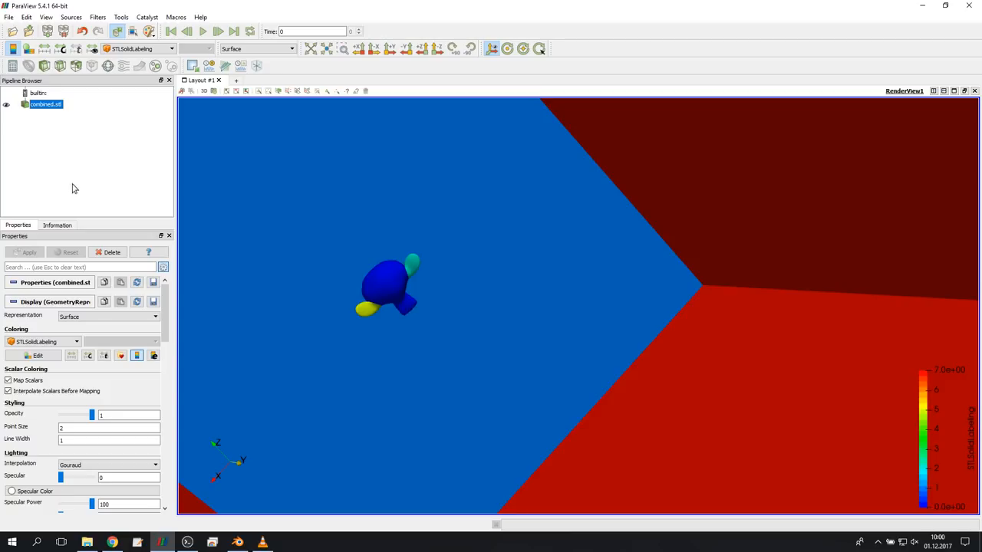
{"action": "left_click", "coordinate": [28, 31]}
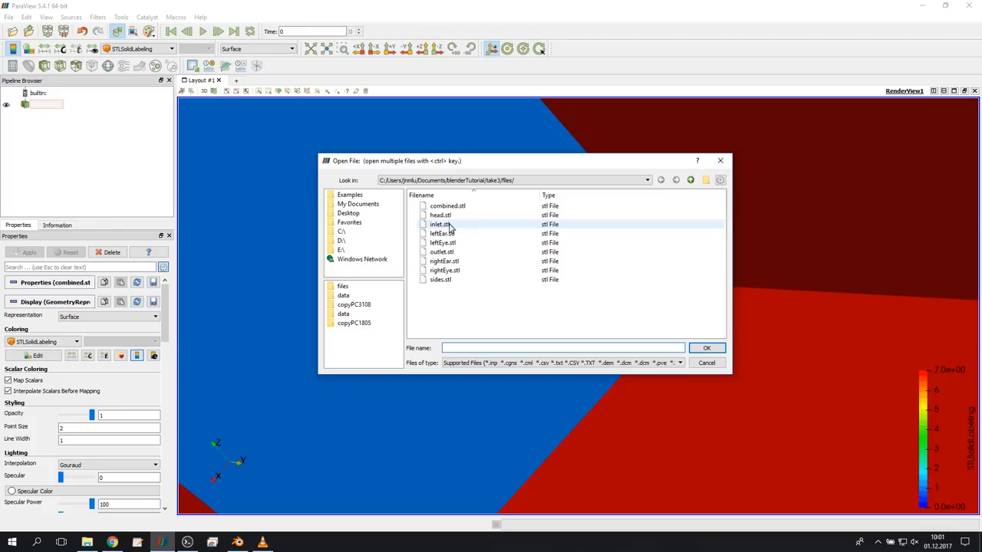
{"action": "left_click", "coordinate": [440, 215]}
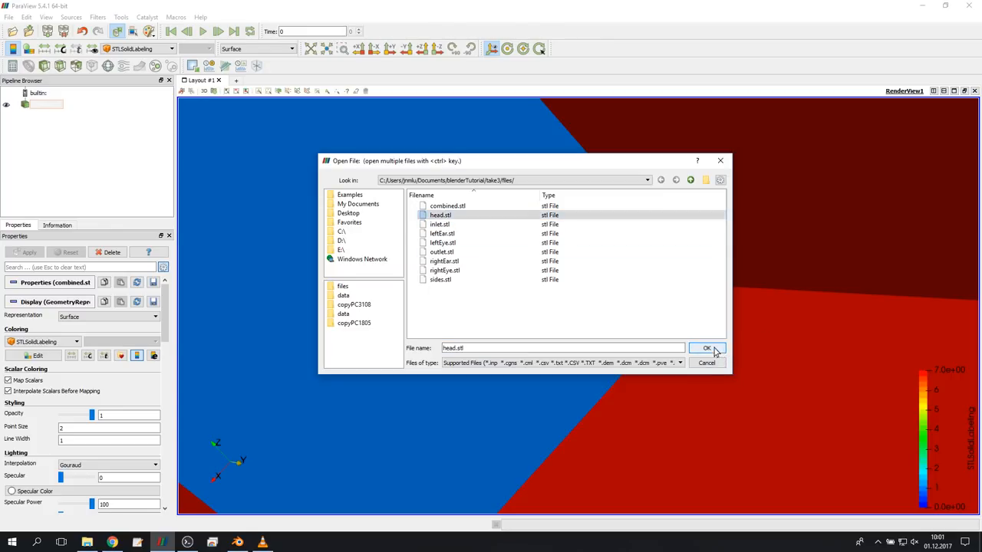
{"action": "left_click", "coordinate": [705, 349]}
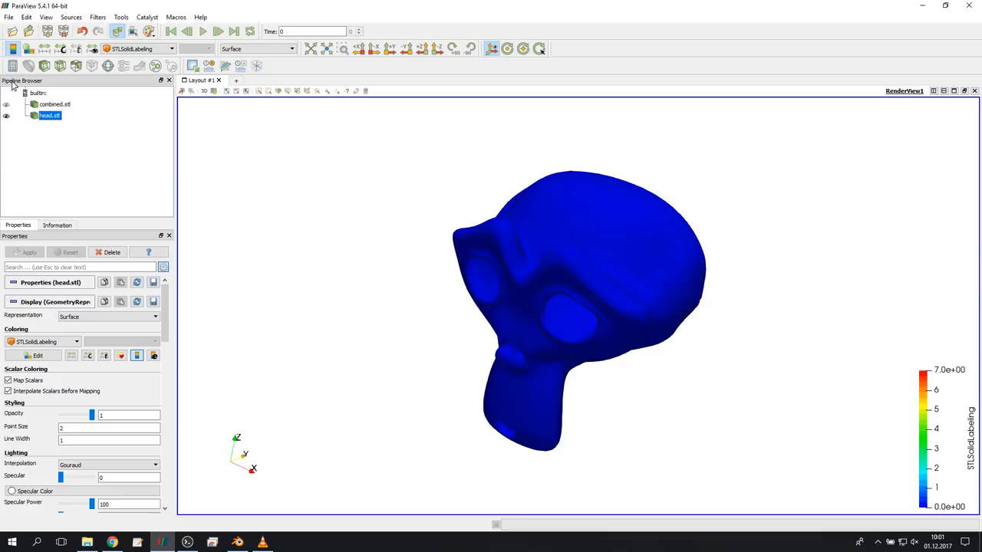
Load the leftEar, leftEye, rightEar and rightEye STL files into ParaView.
{"action": "left_click", "coordinate": [28, 30]}
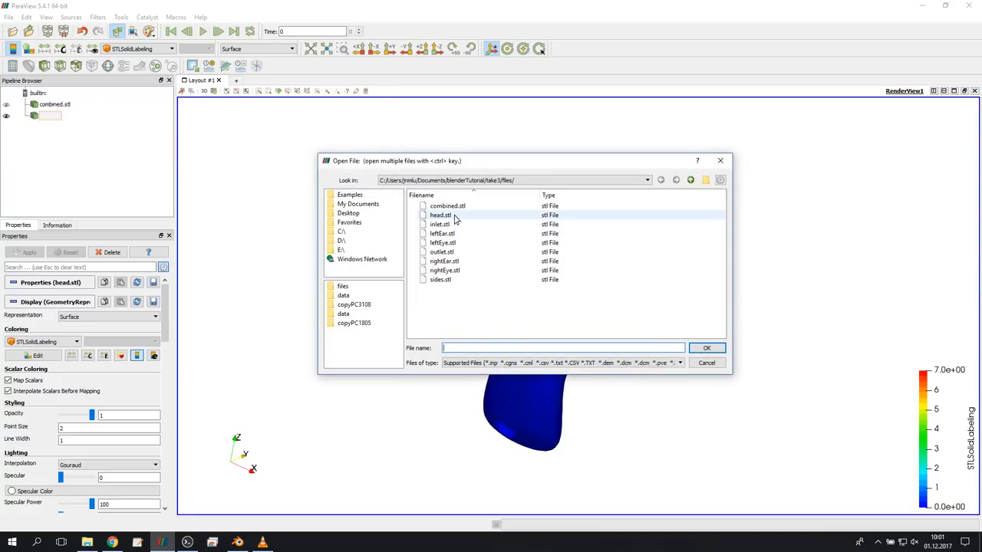
{"action": "left_click", "coordinate": [443, 234]}
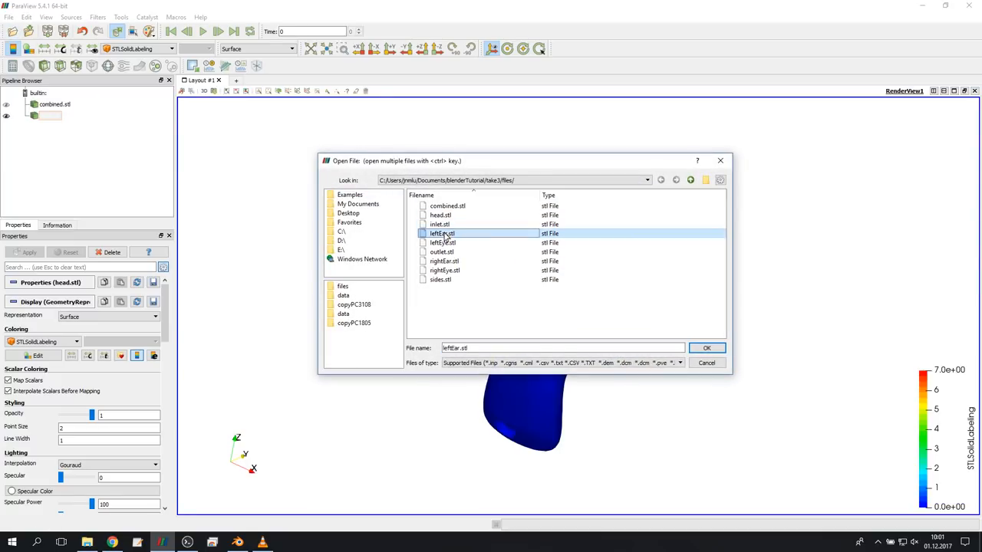
{"action": "left_click", "coordinate": [443, 243]}
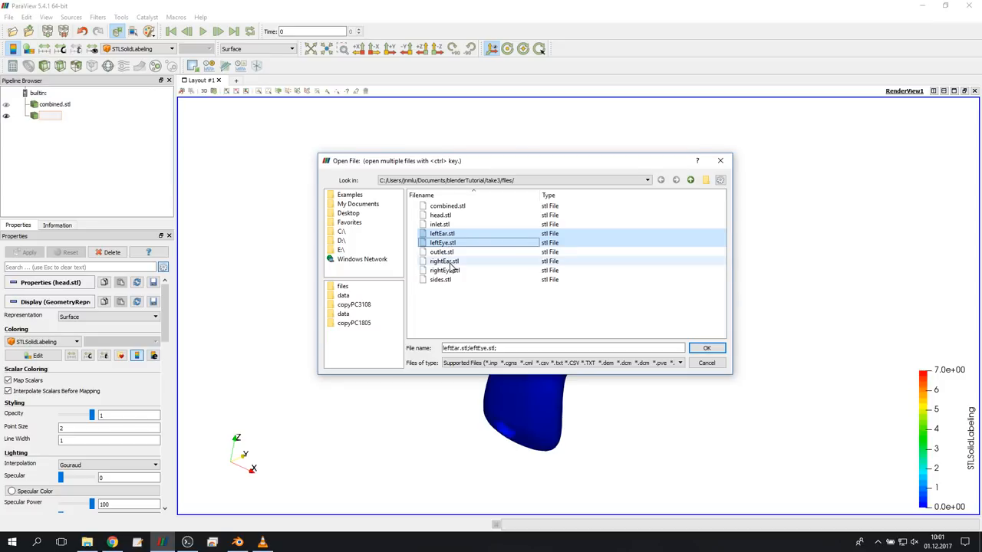
{"action": "left_click", "coordinate": [706, 347]}
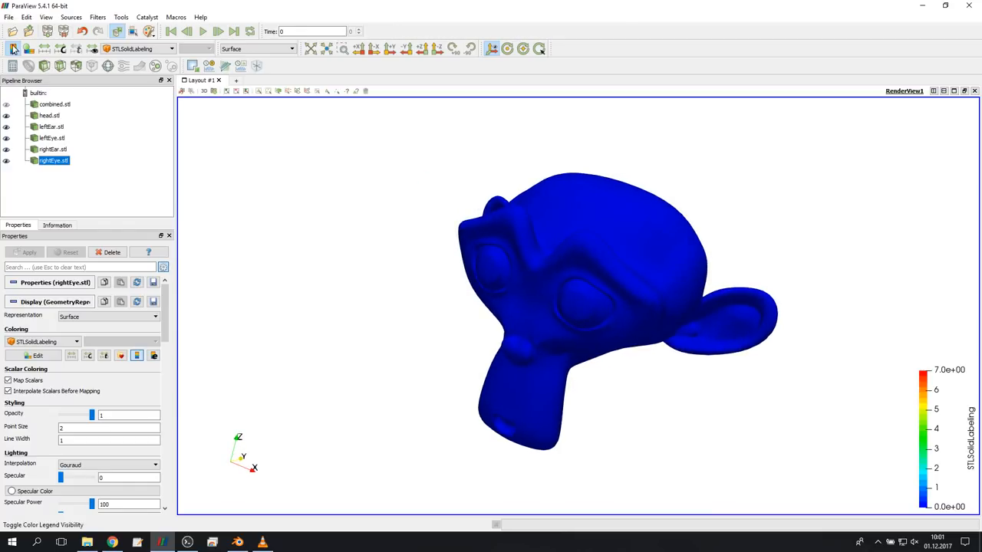
Select and load inlet.stl, outlet.stl and sides.stl.
{"action": "left_click", "coordinate": [12, 30]}
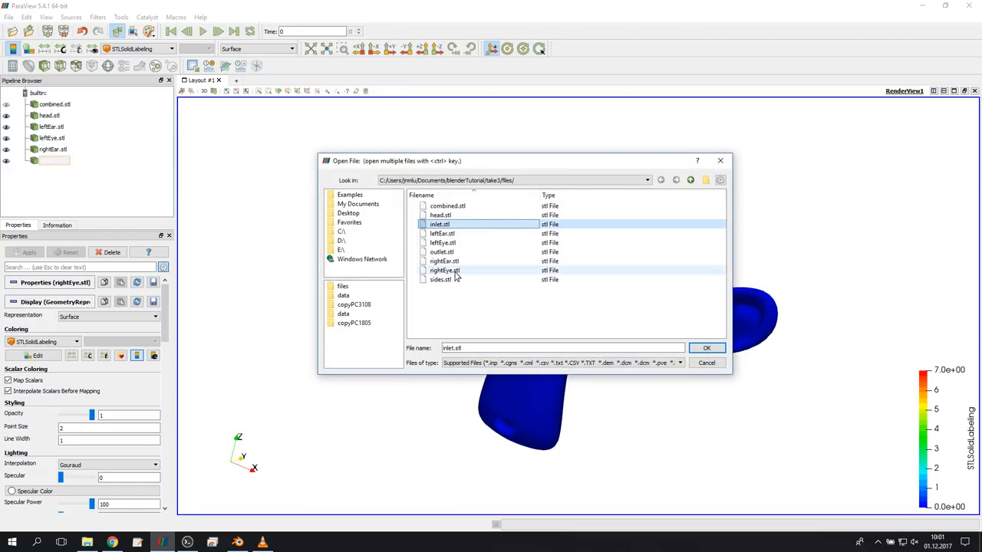
{"action": "left_click", "coordinate": [442, 251]}
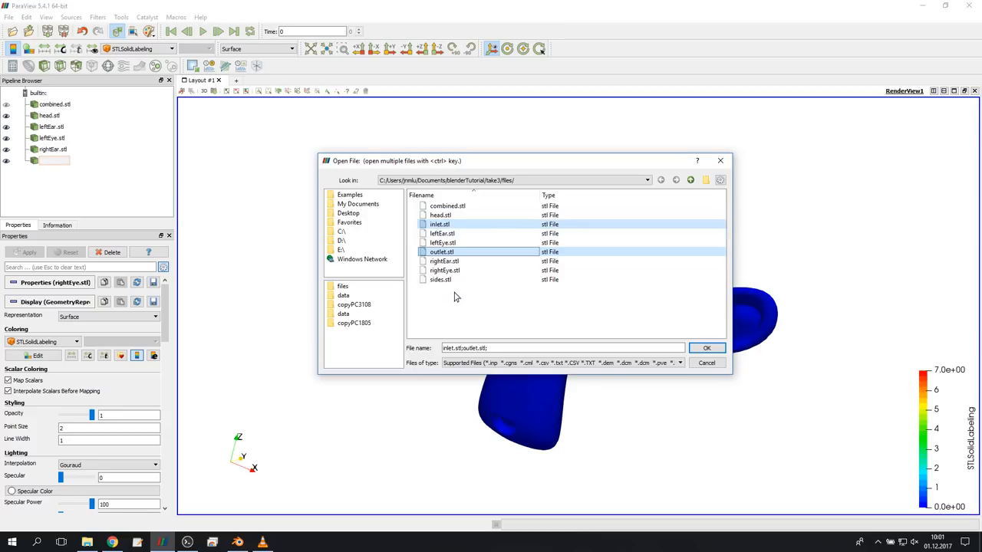
{"action": "left_click", "coordinate": [441, 280]}
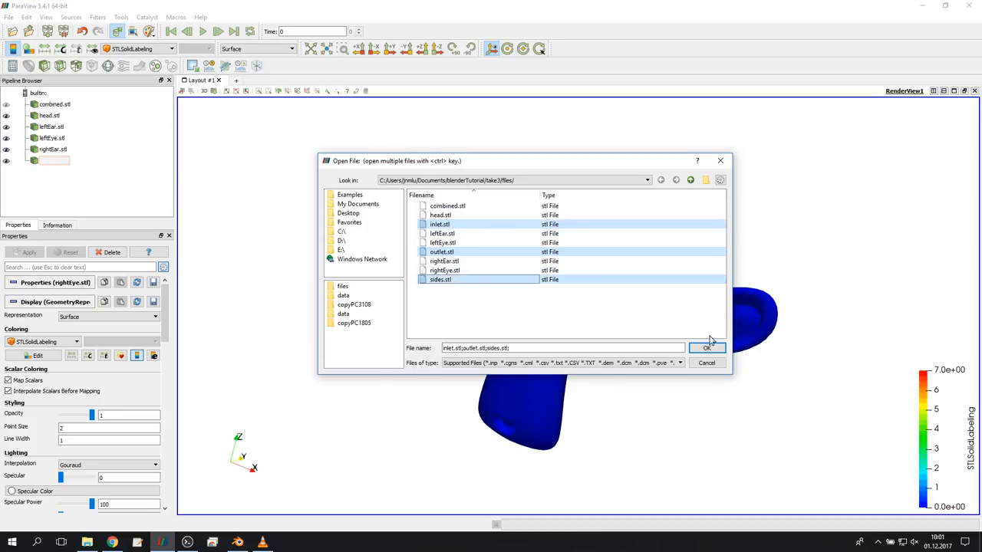
{"action": "left_click", "coordinate": [707, 348]}
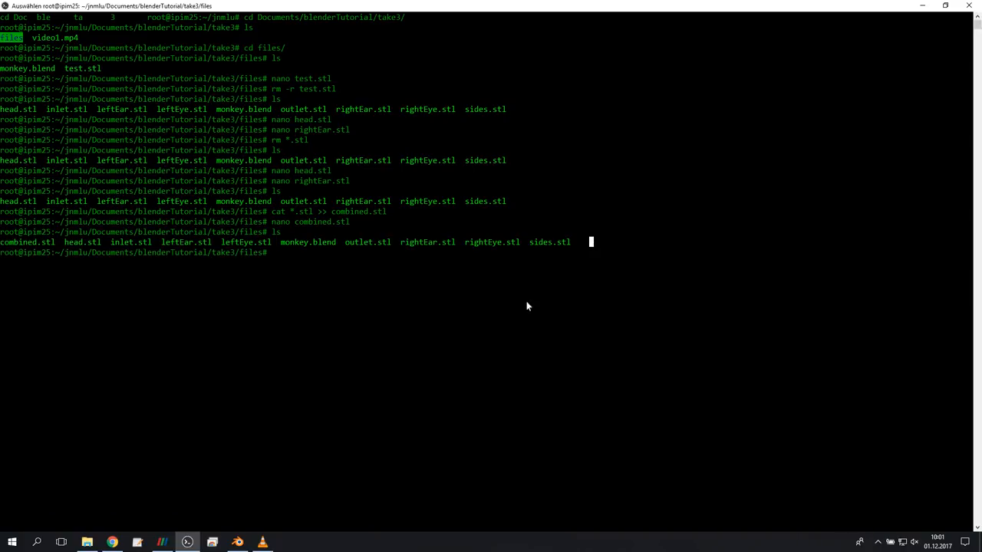
{"action": "mouse_move", "coordinate": [414, 330]}
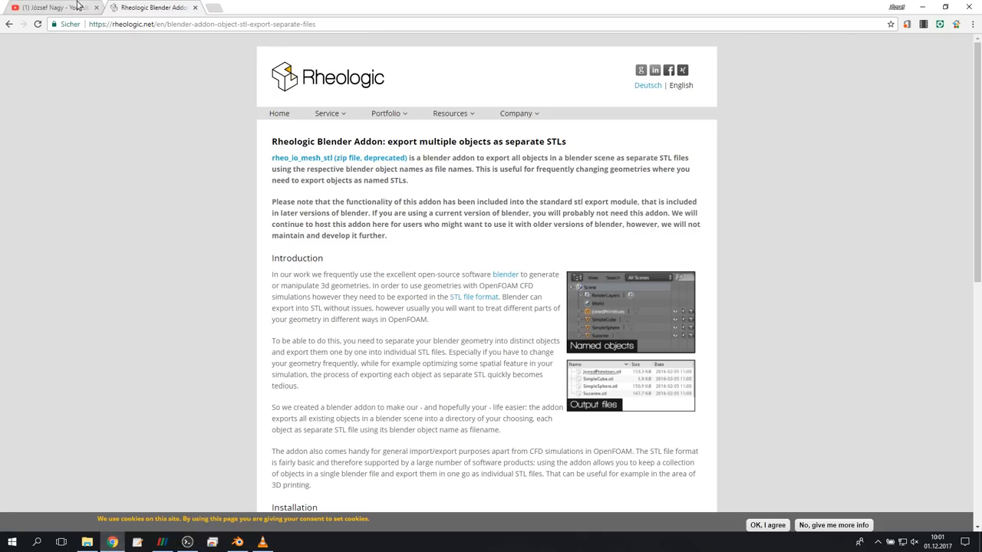
Show József Nagy's YouTube channel tab in Chrome and scroll down the page.
{"action": "left_click", "coordinate": [50, 7]}
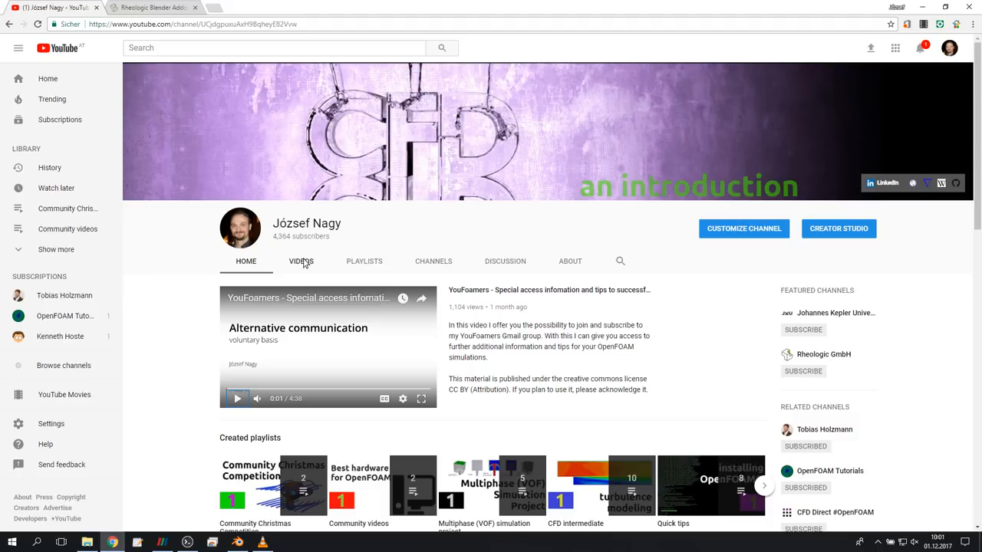
{"action": "scroll", "scroll_direction": "down", "scroll_amount": 3}
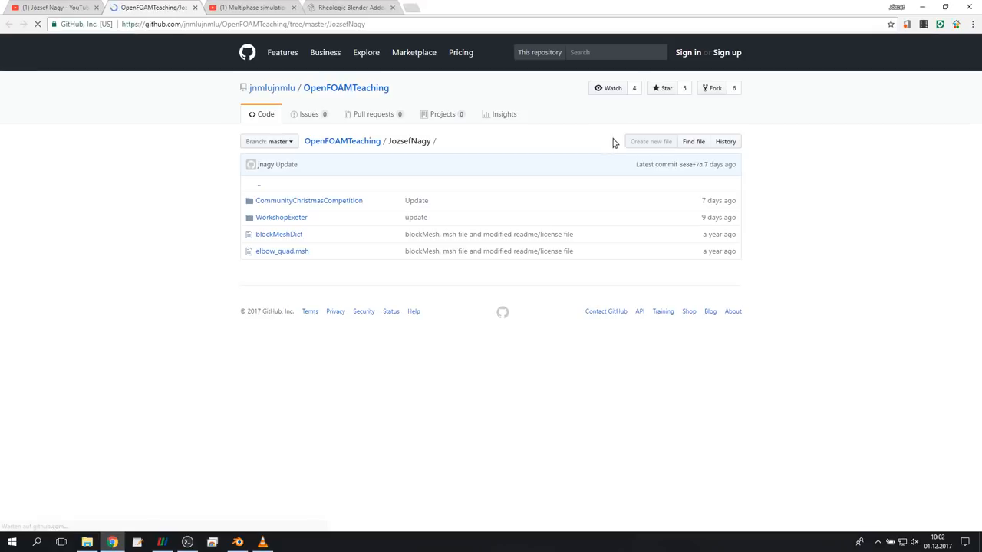
View fillingOfTank/geometry/inlet.stl as raw text and highlight its 'inlet' solid name.
{"action": "left_click", "coordinate": [281, 217]}
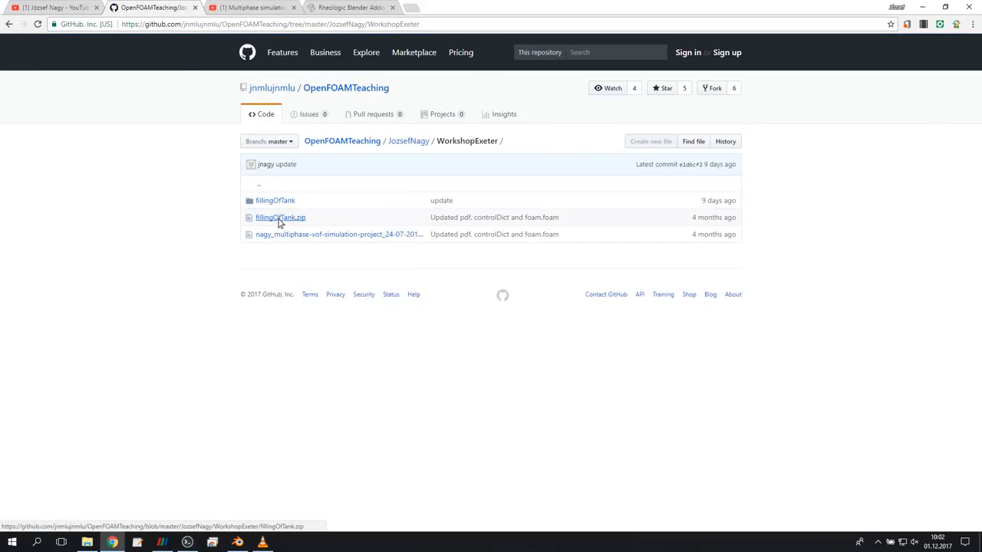
{"action": "left_click", "coordinate": [274, 200]}
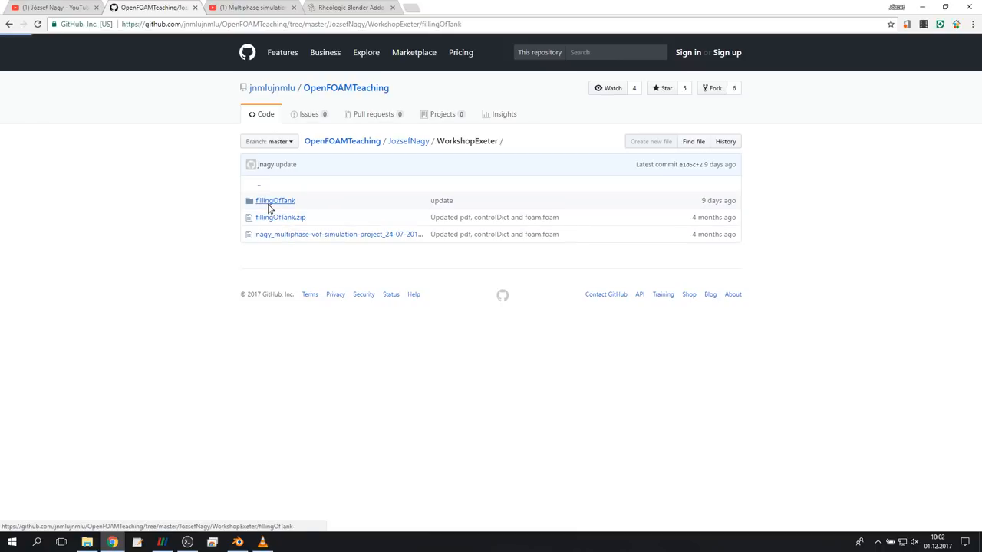
{"action": "left_click", "coordinate": [275, 200]}
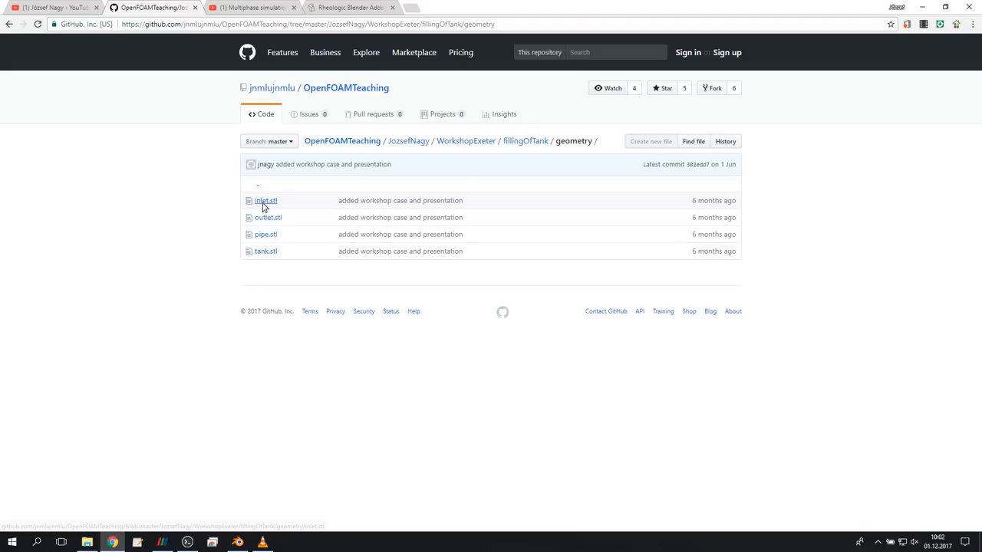
{"action": "left_click", "coordinate": [265, 200]}
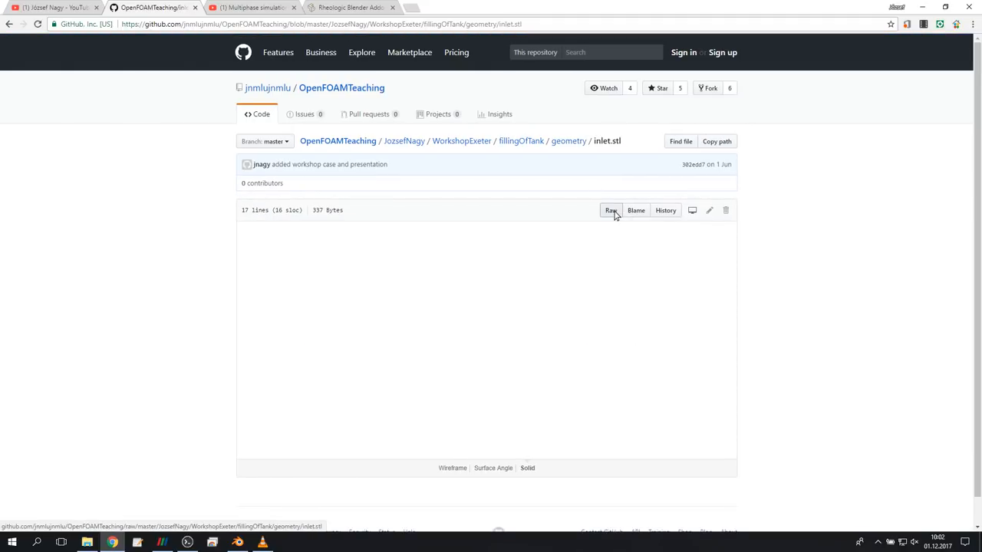
{"action": "left_click", "coordinate": [611, 210]}
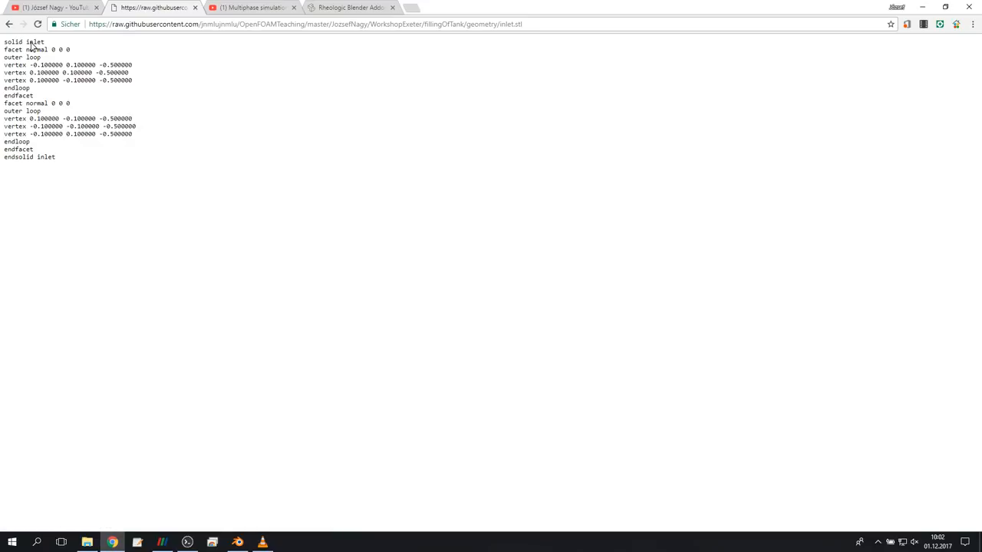
{"action": "double_click", "coordinate": [45, 157]}
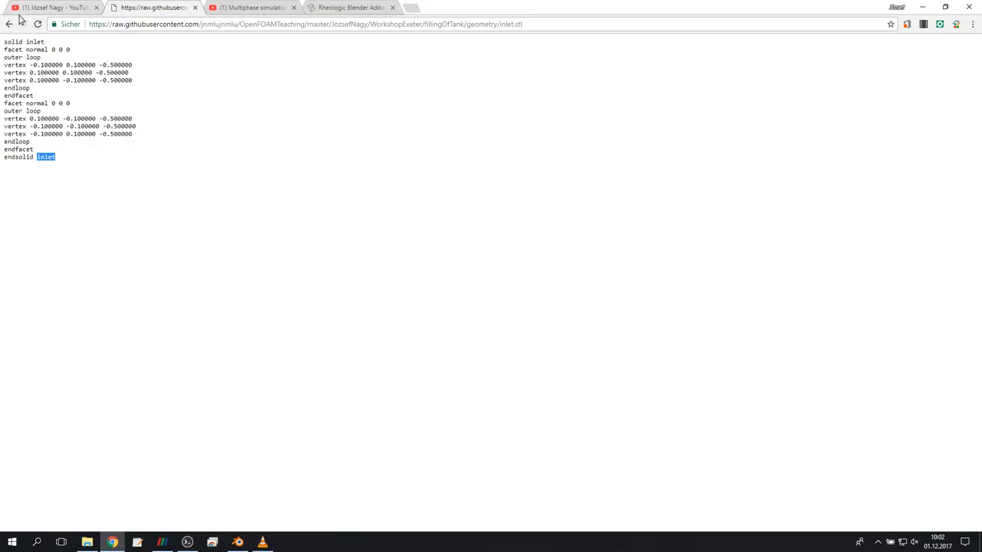
View pipe.stl as raw text and highlight its 'pipe' solid name.
{"action": "left_click", "coordinate": [8, 24]}
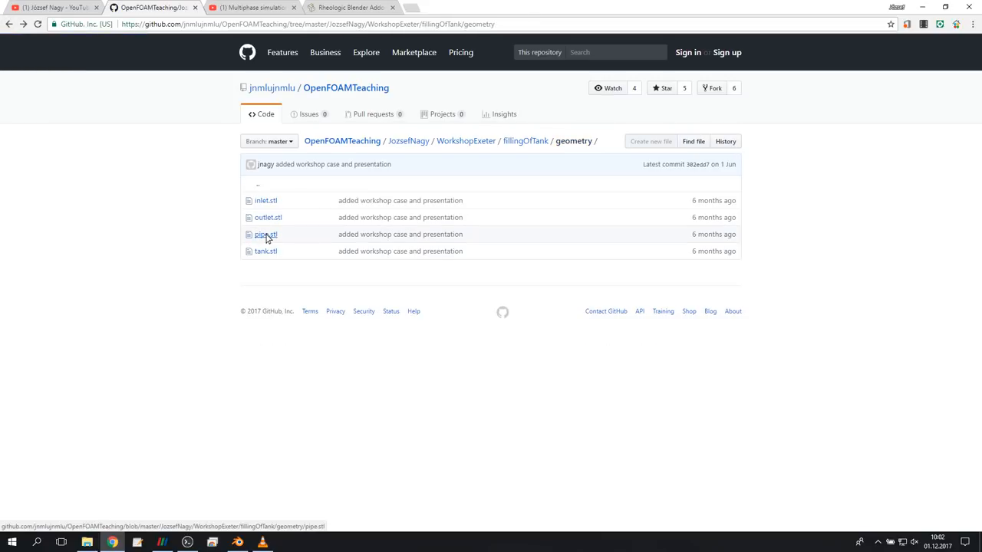
{"action": "left_click", "coordinate": [266, 234]}
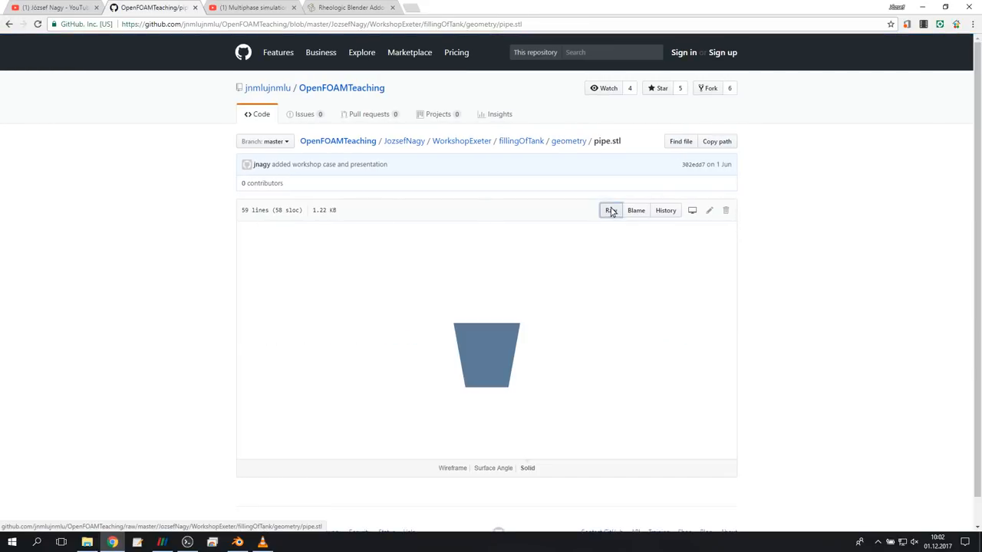
{"action": "left_click", "coordinate": [610, 210]}
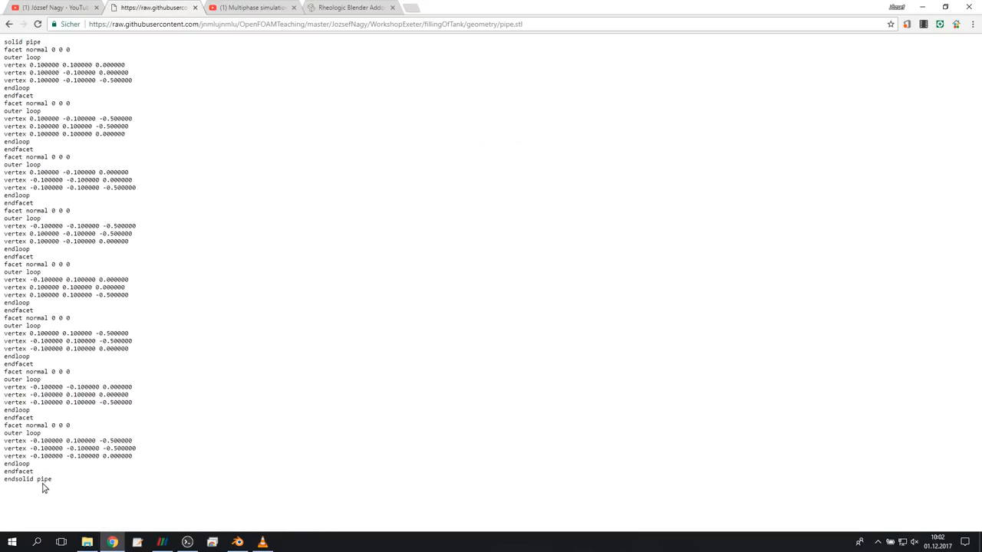
{"action": "double_click", "coordinate": [44, 478]}
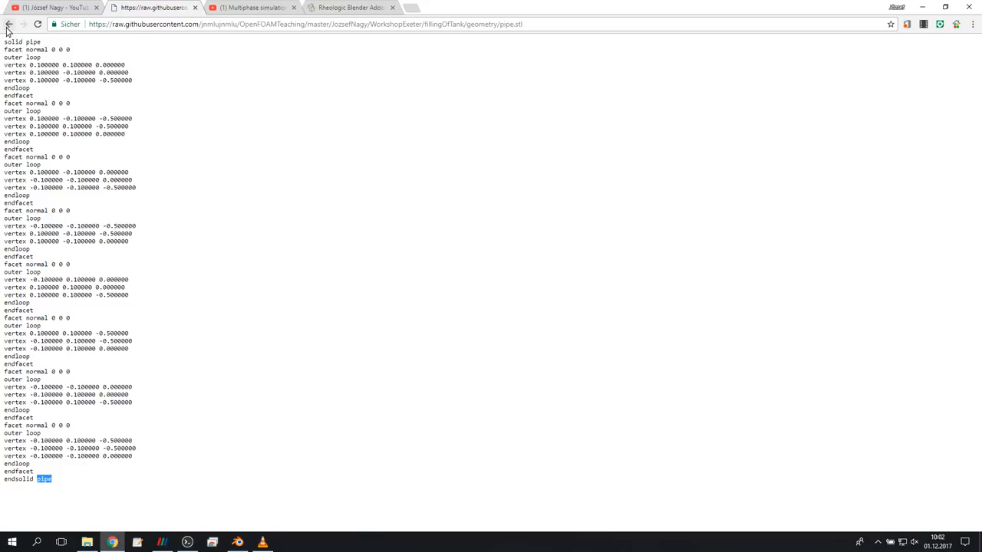
{"action": "left_click", "coordinate": [8, 23]}
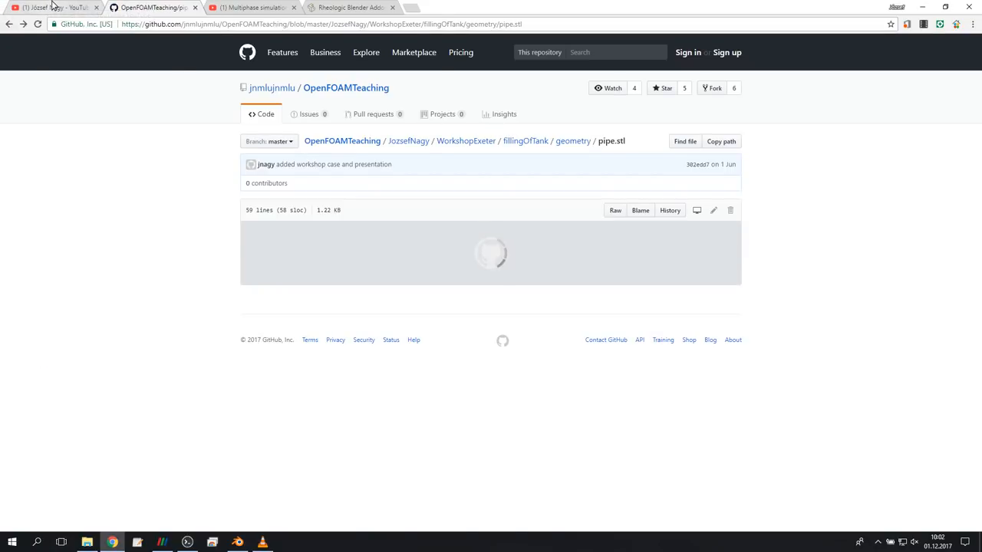
{"action": "left_click", "coordinate": [50, 7]}
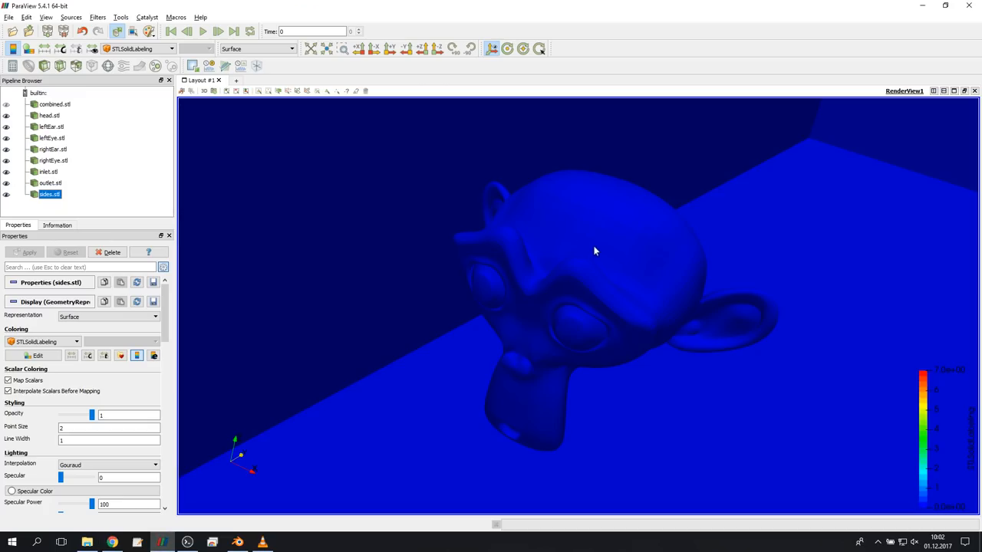
Apply the inlet, outlet and sides readers to display every loaded part.
{"action": "left_click", "coordinate": [55, 104]}
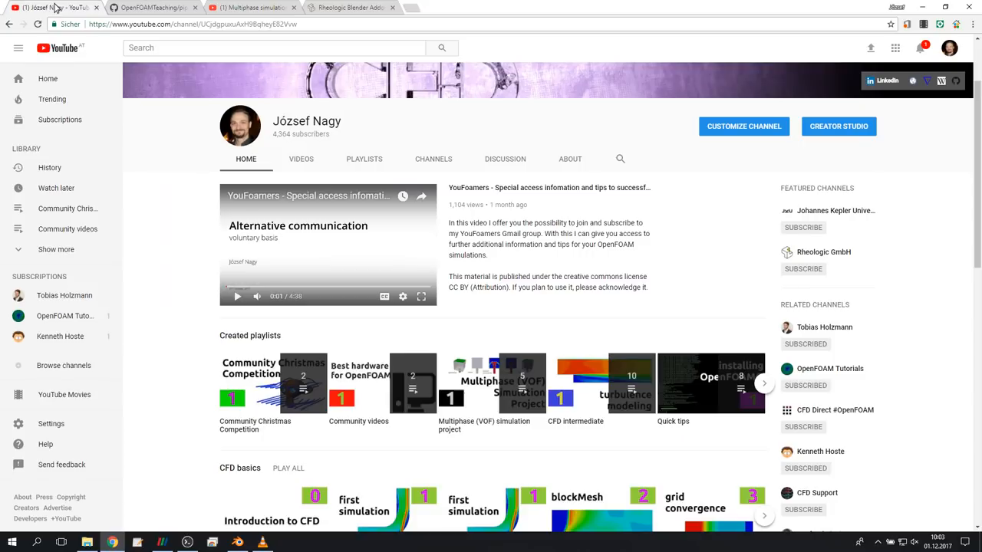
{"action": "left_click", "coordinate": [65, 295]}
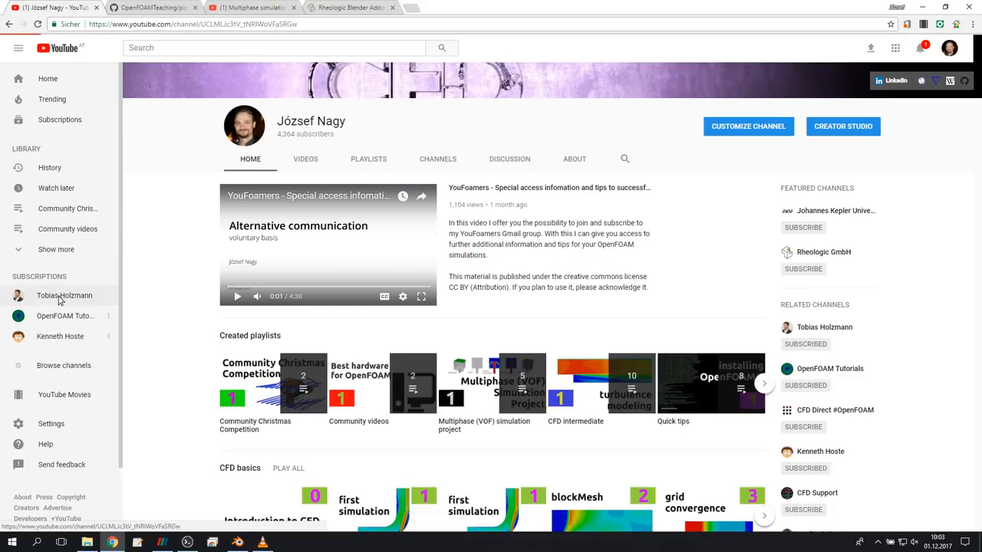
{"action": "left_click", "coordinate": [64, 295]}
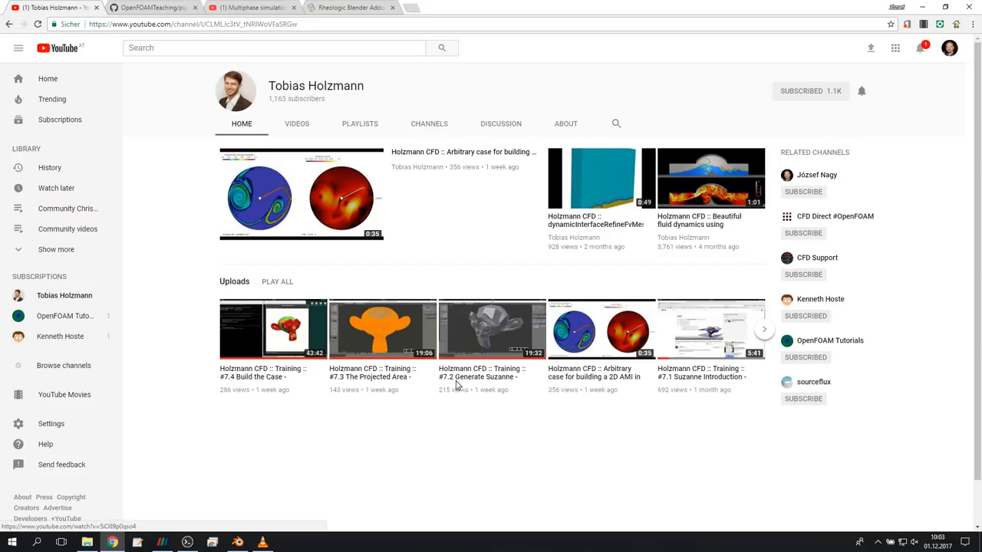
{"action": "mouse_move", "coordinate": [622, 373]}
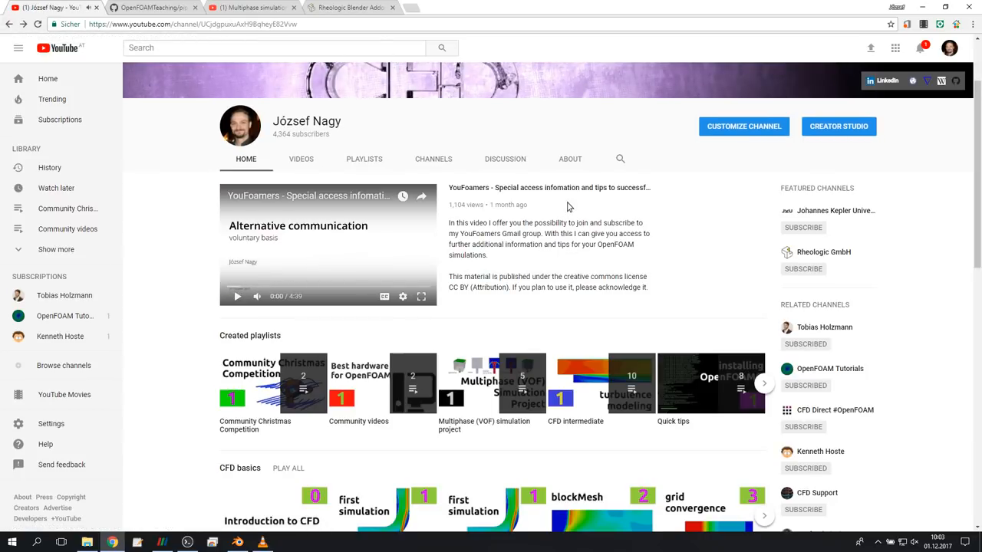
{"action": "mouse_move", "coordinate": [564, 244]}
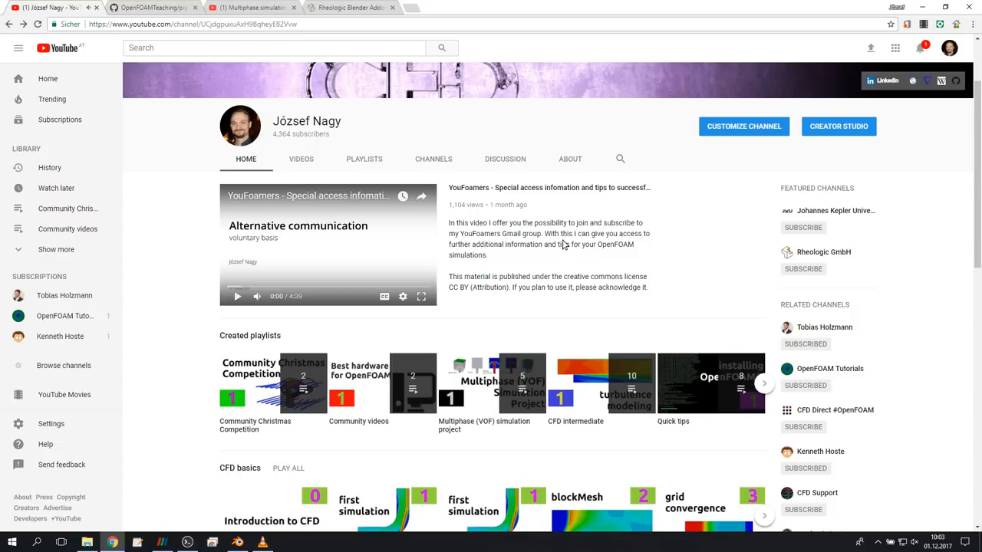